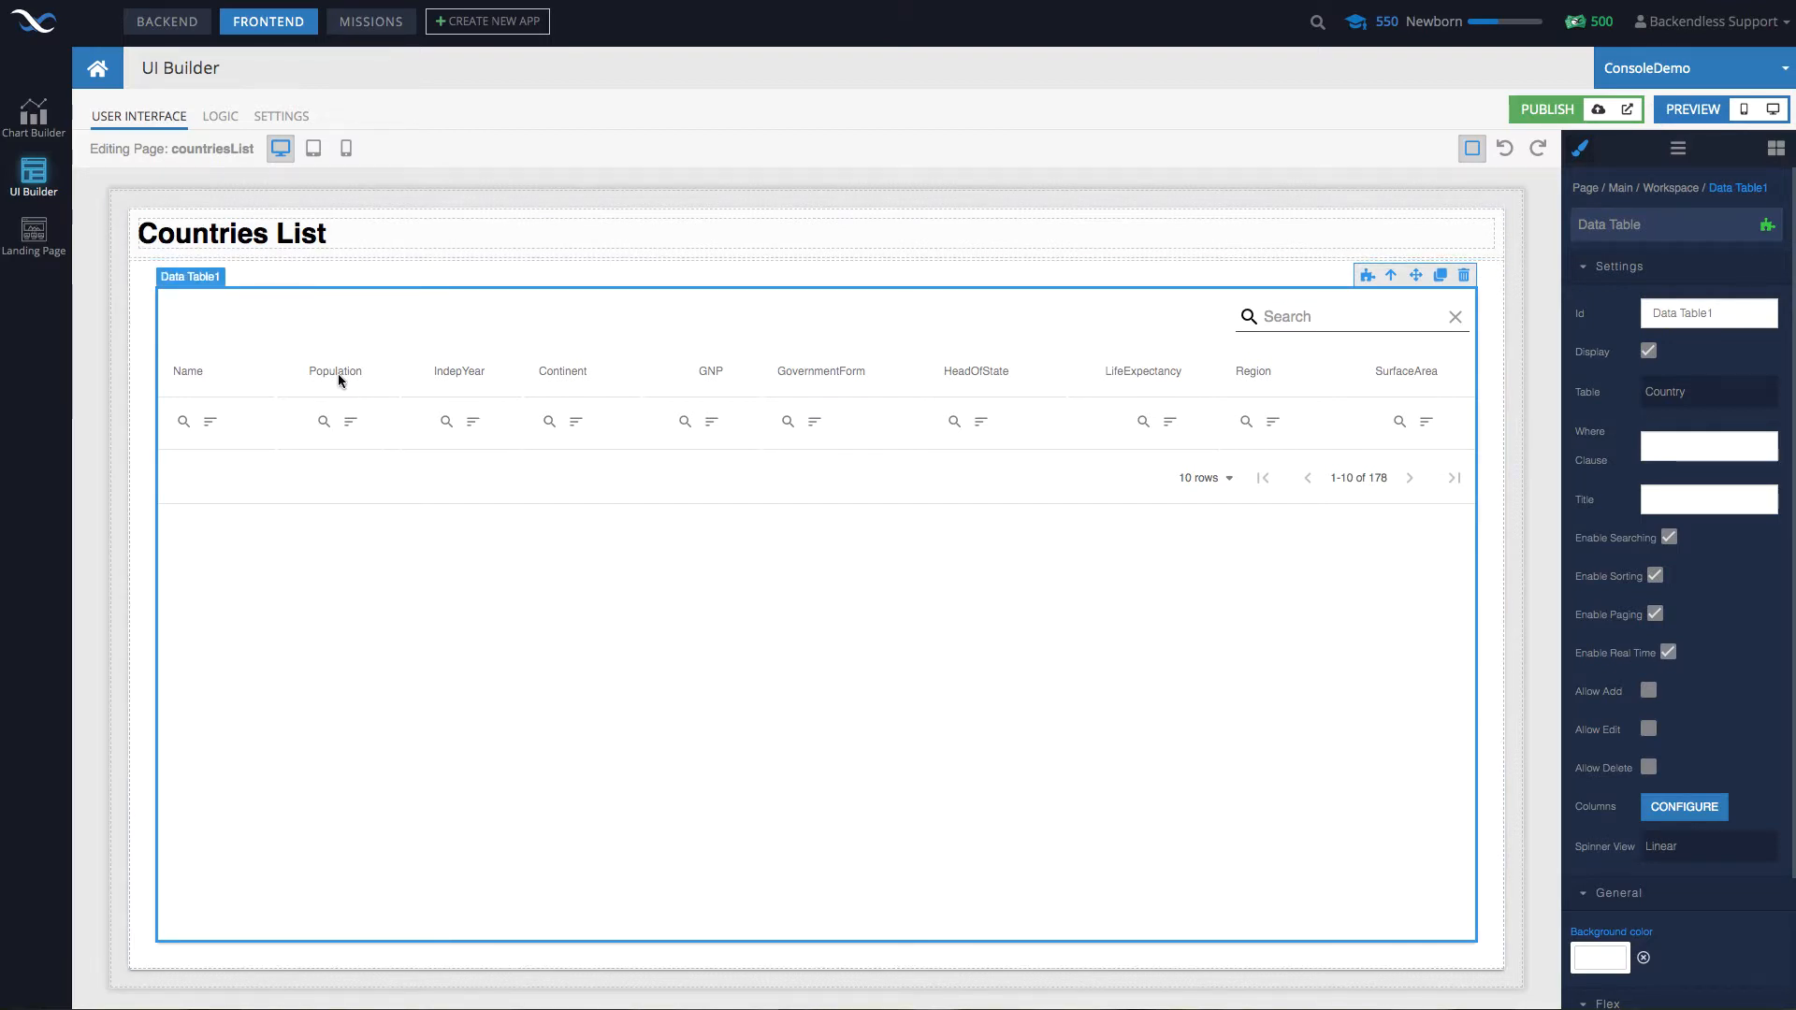
pyautogui.moveTo(1770, 108)
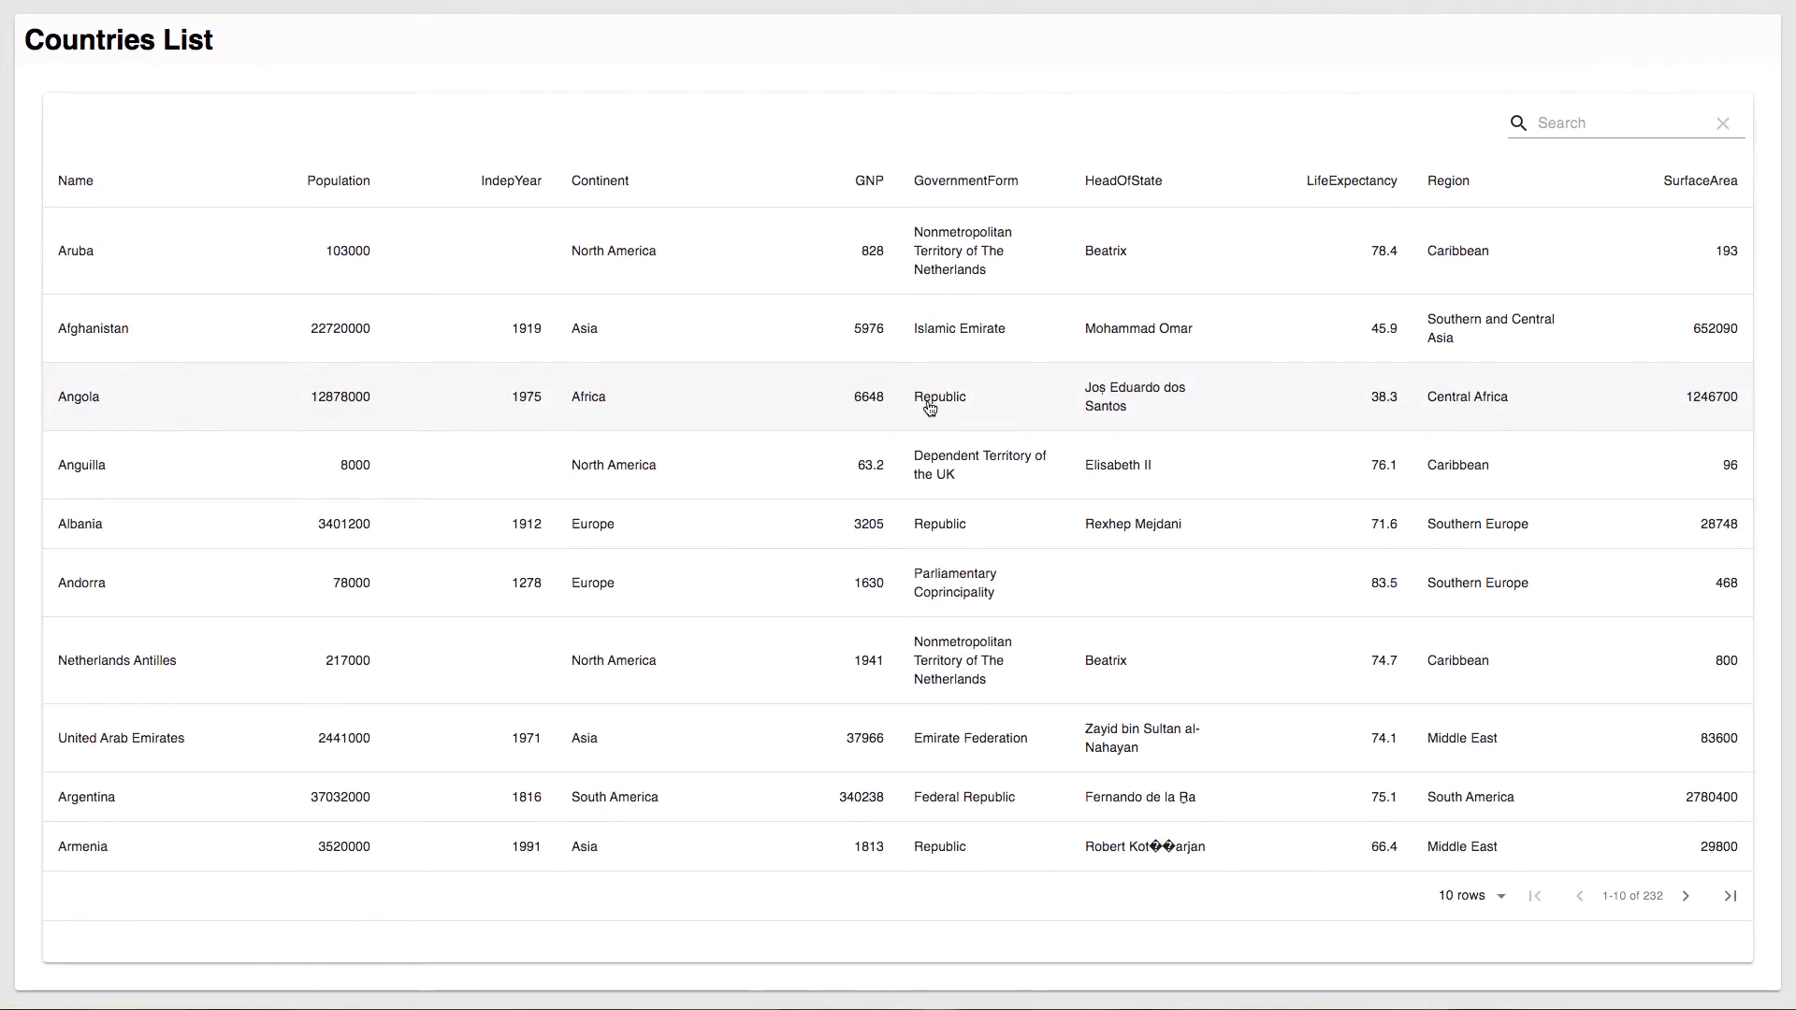
# Page through the countries data table: next, back to first, then pages two and three.
pyautogui.click(1684, 894)
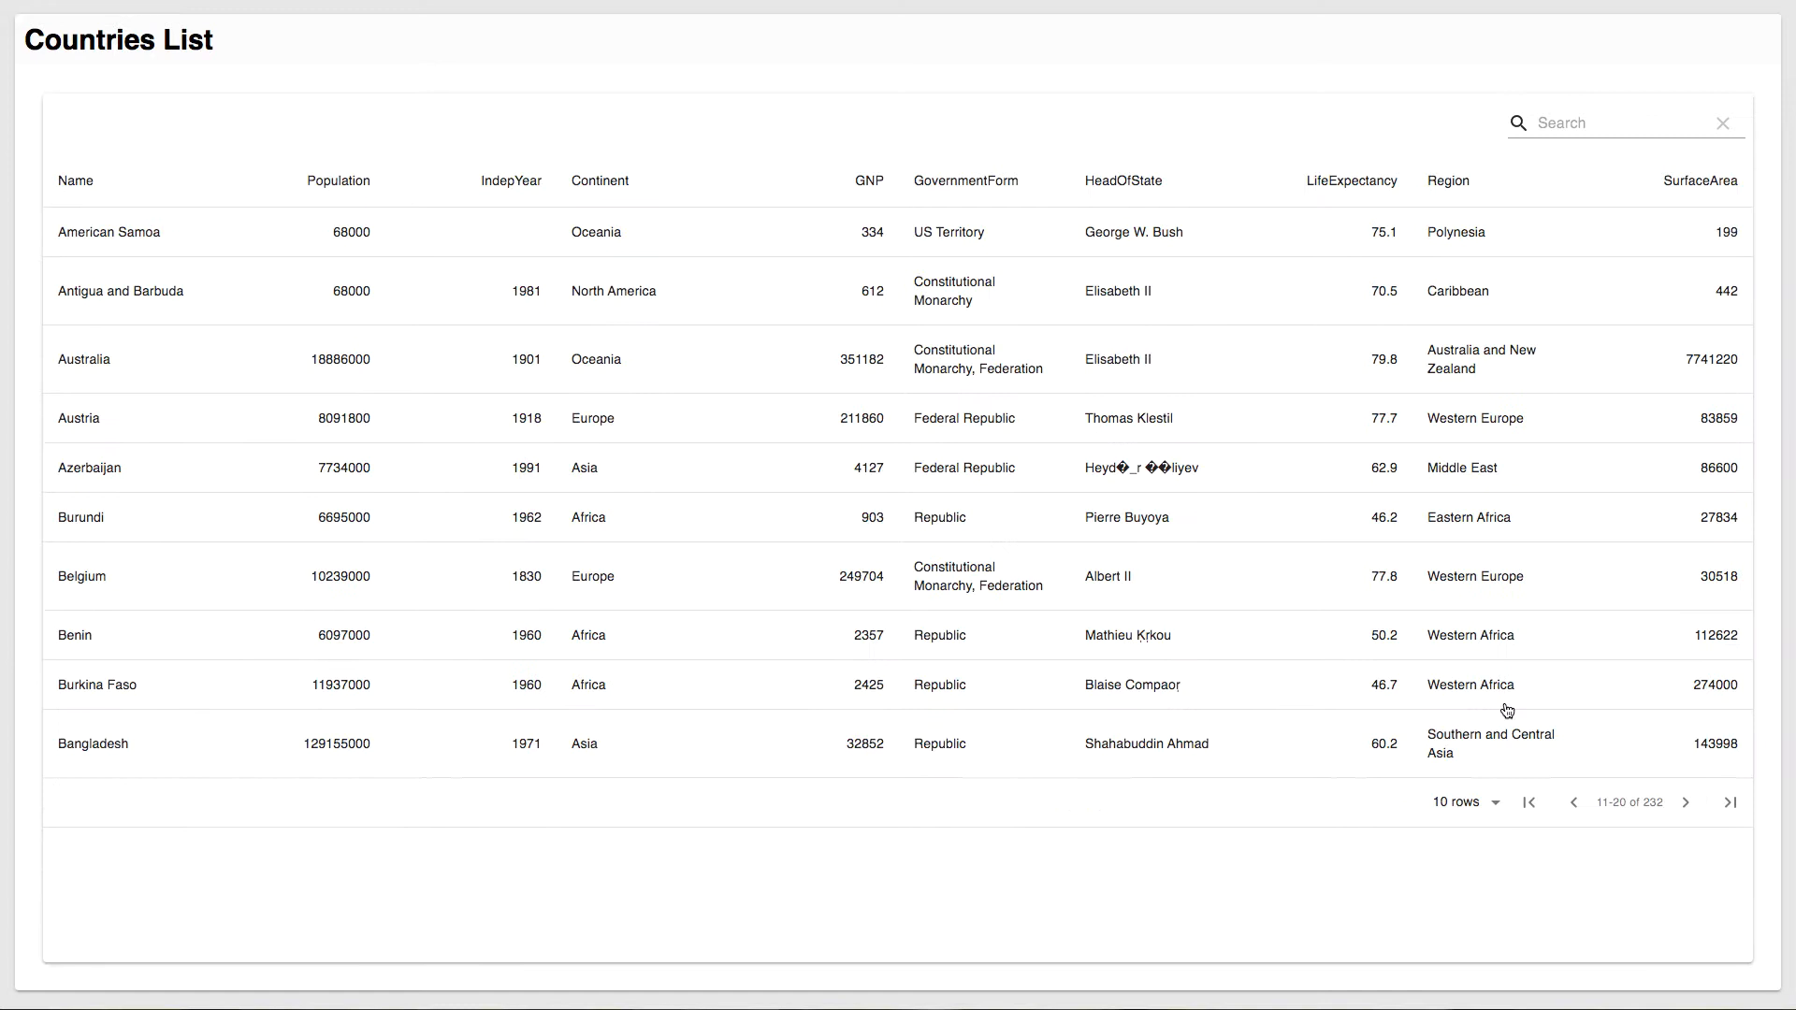
pyautogui.moveTo(1316, 830)
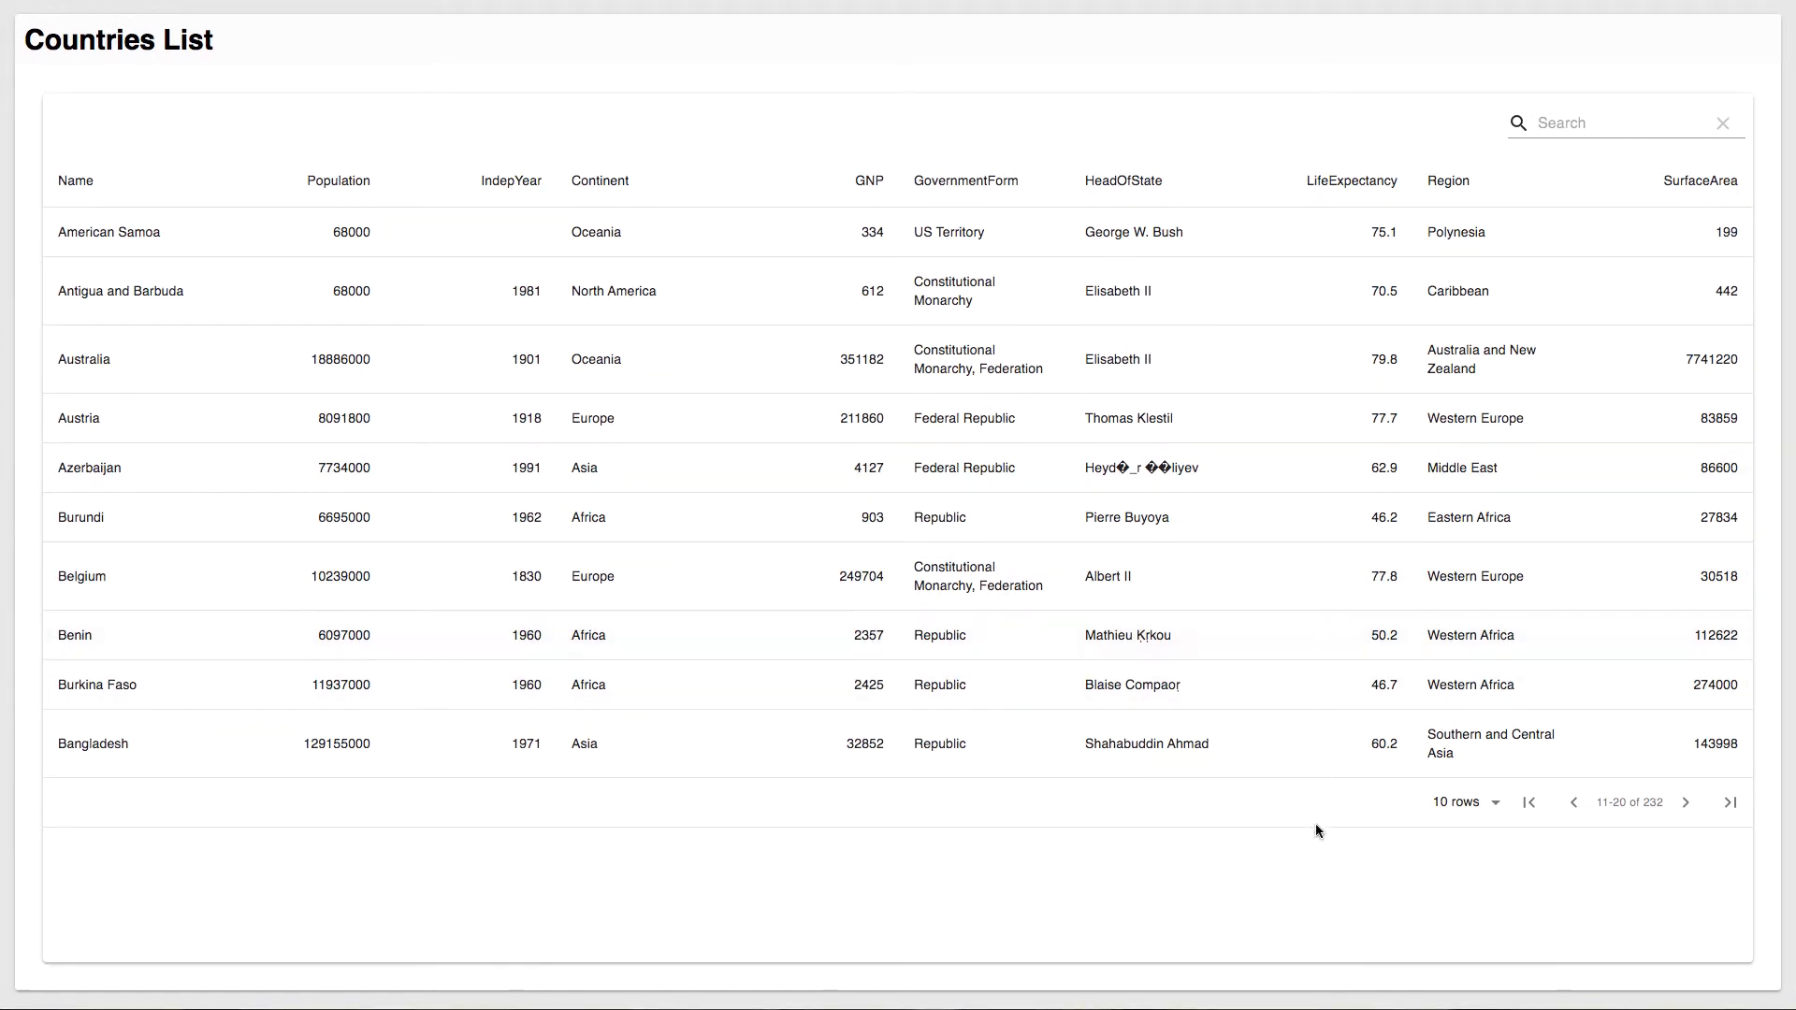
pyautogui.click(1573, 802)
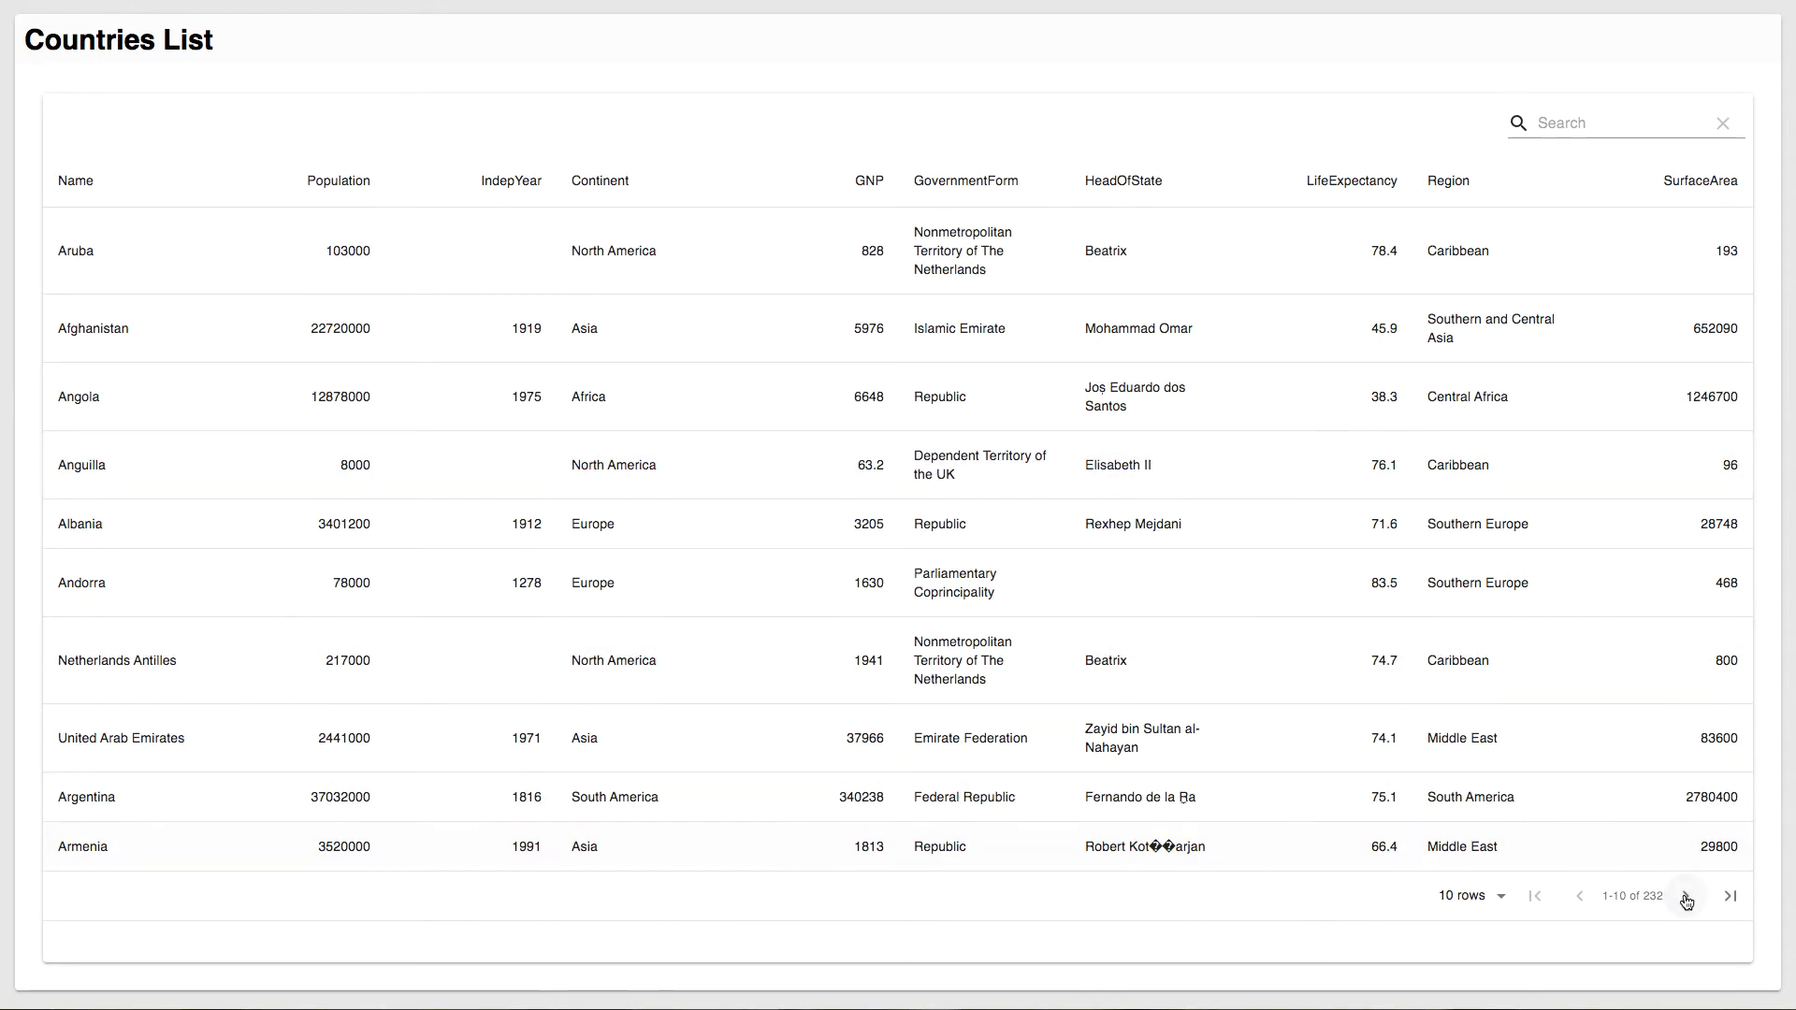
pyautogui.click(1685, 894)
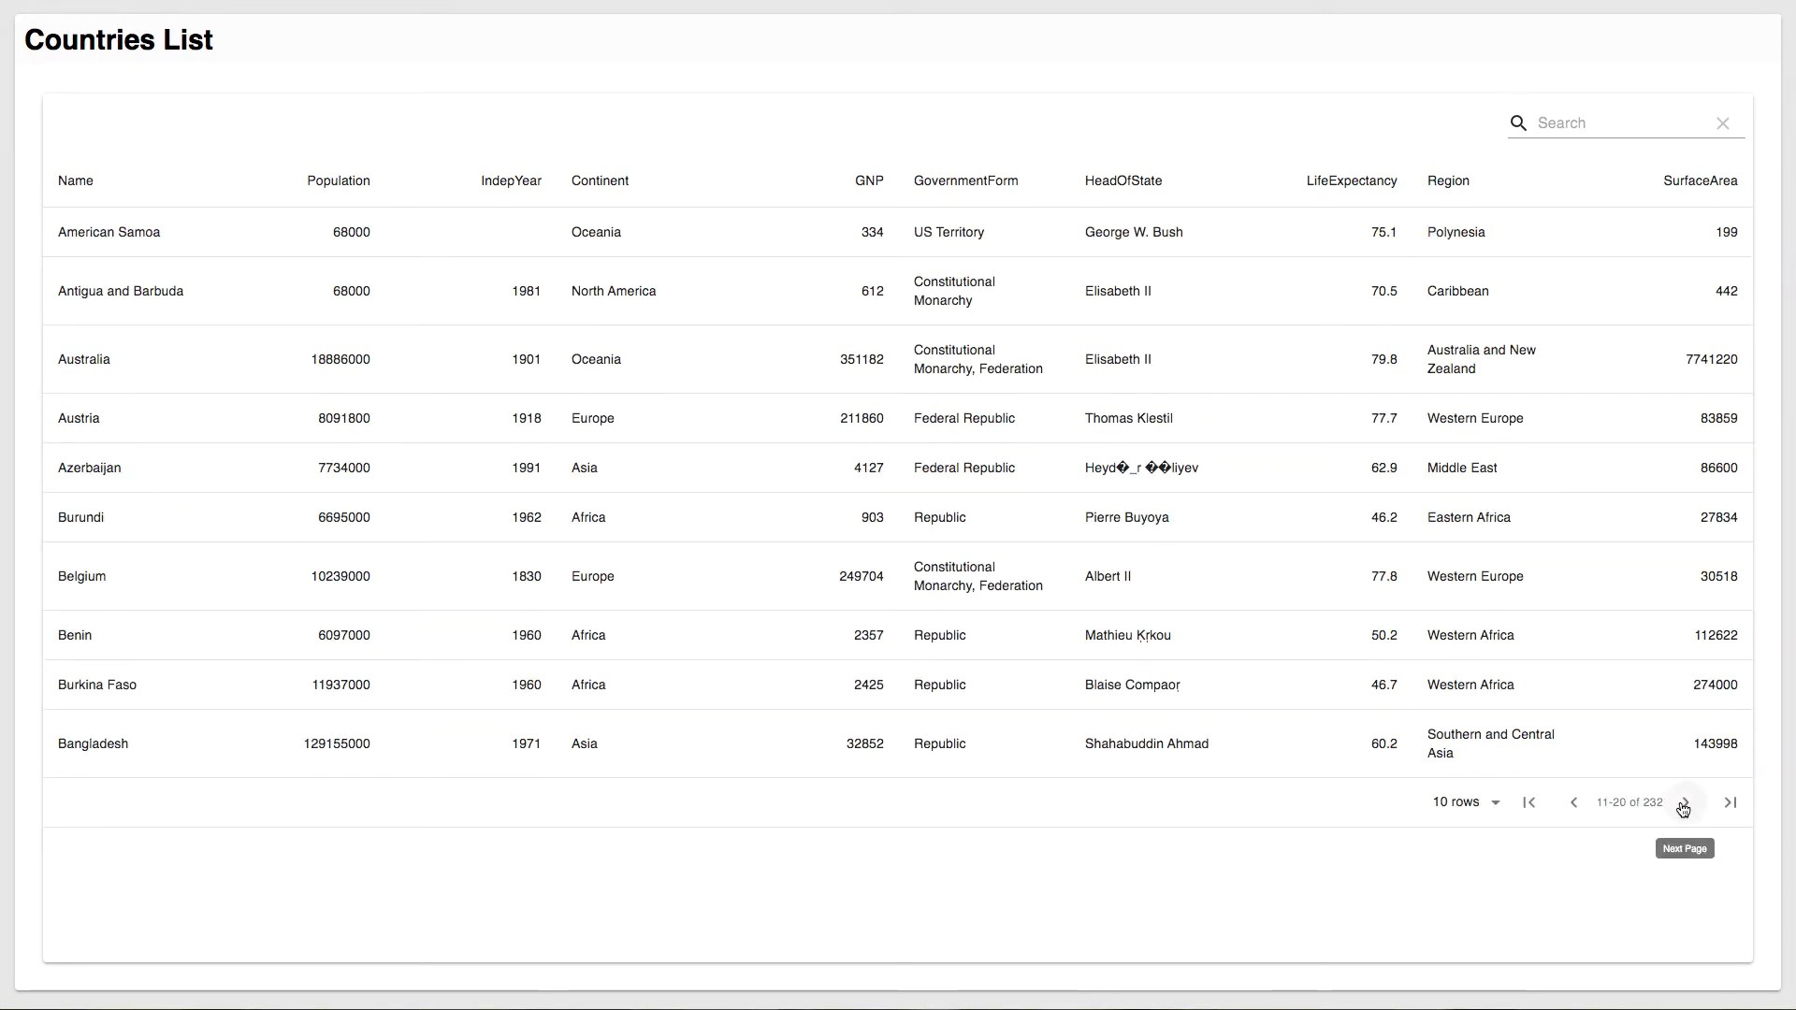
pyautogui.click(1681, 802)
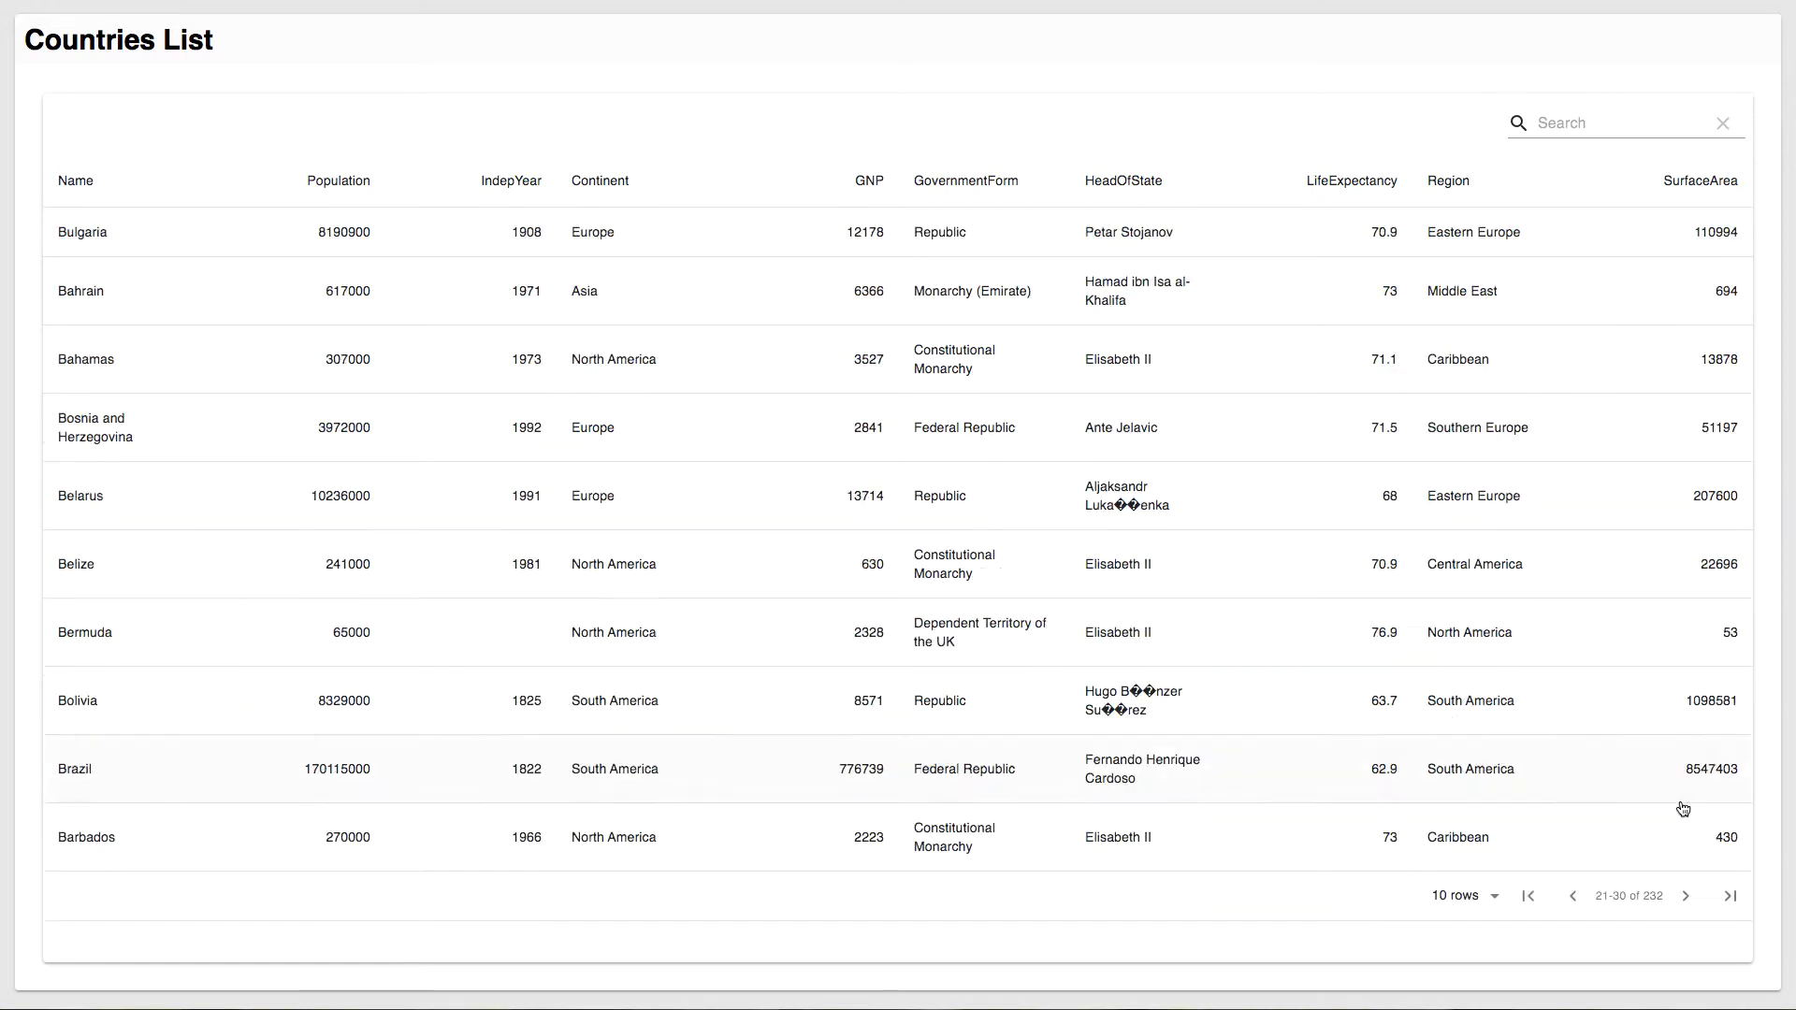
pyautogui.moveTo(831, 427)
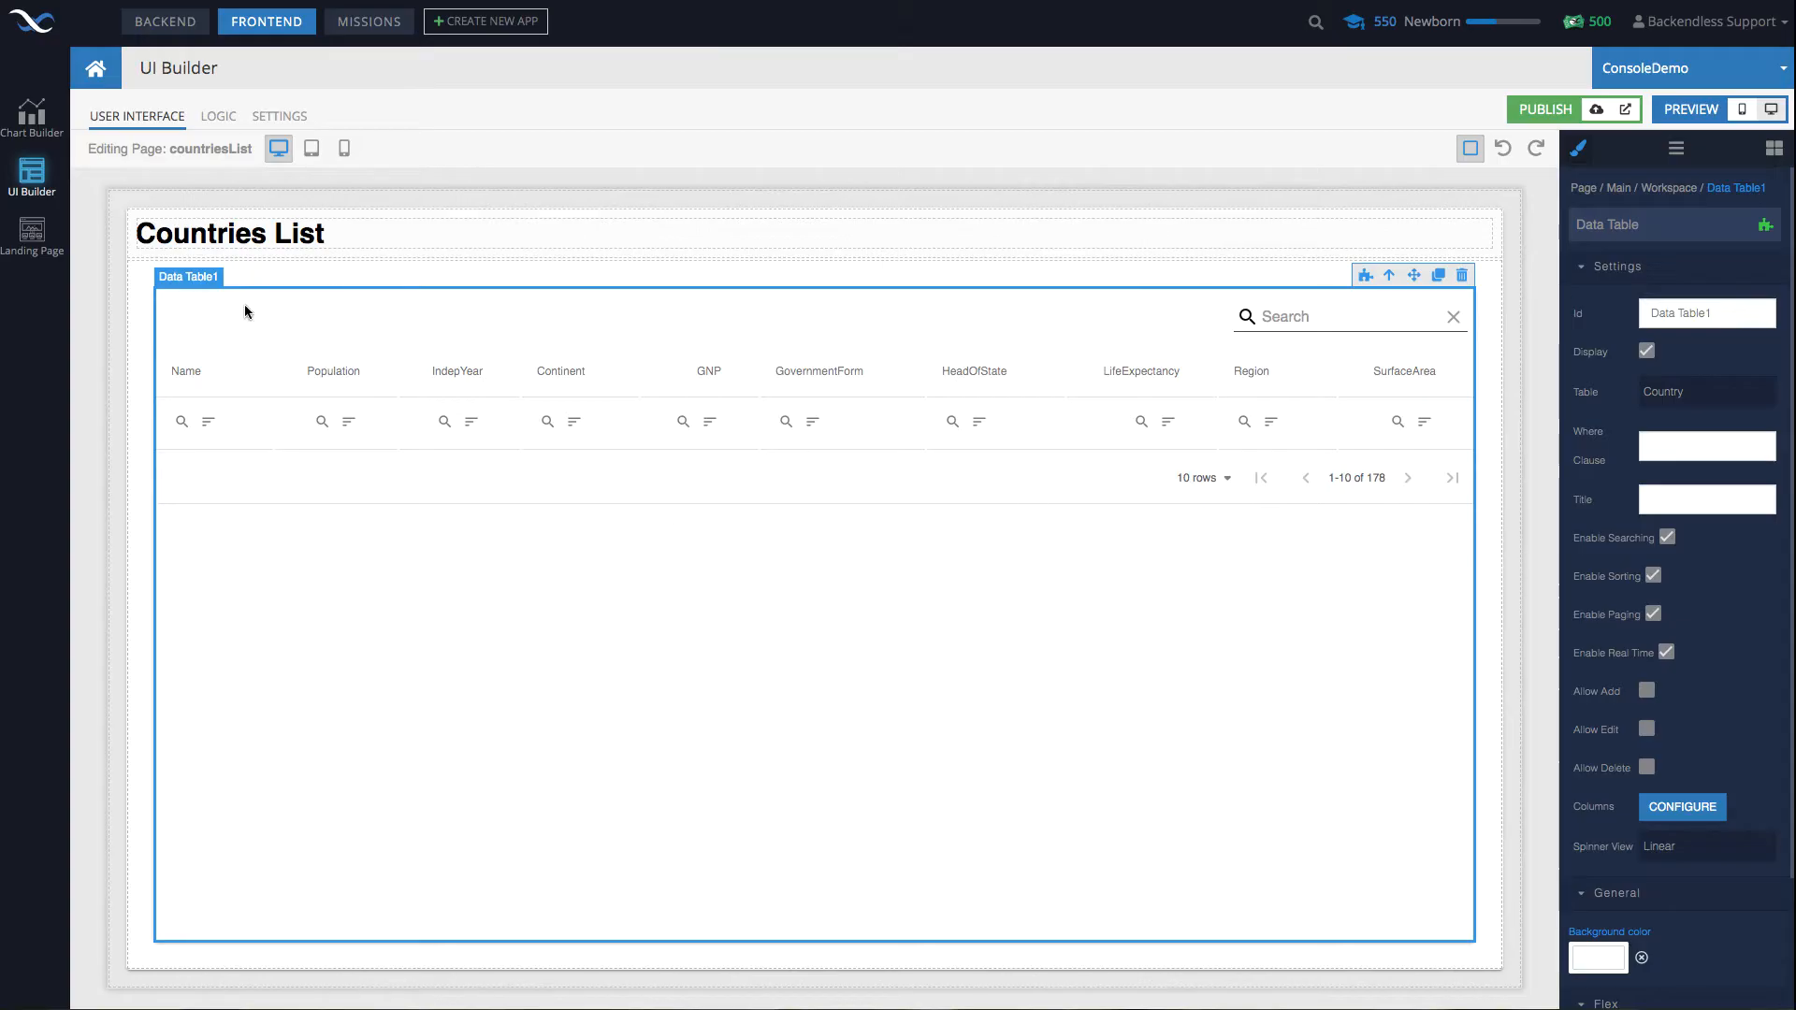
pyautogui.moveTo(601, 496)
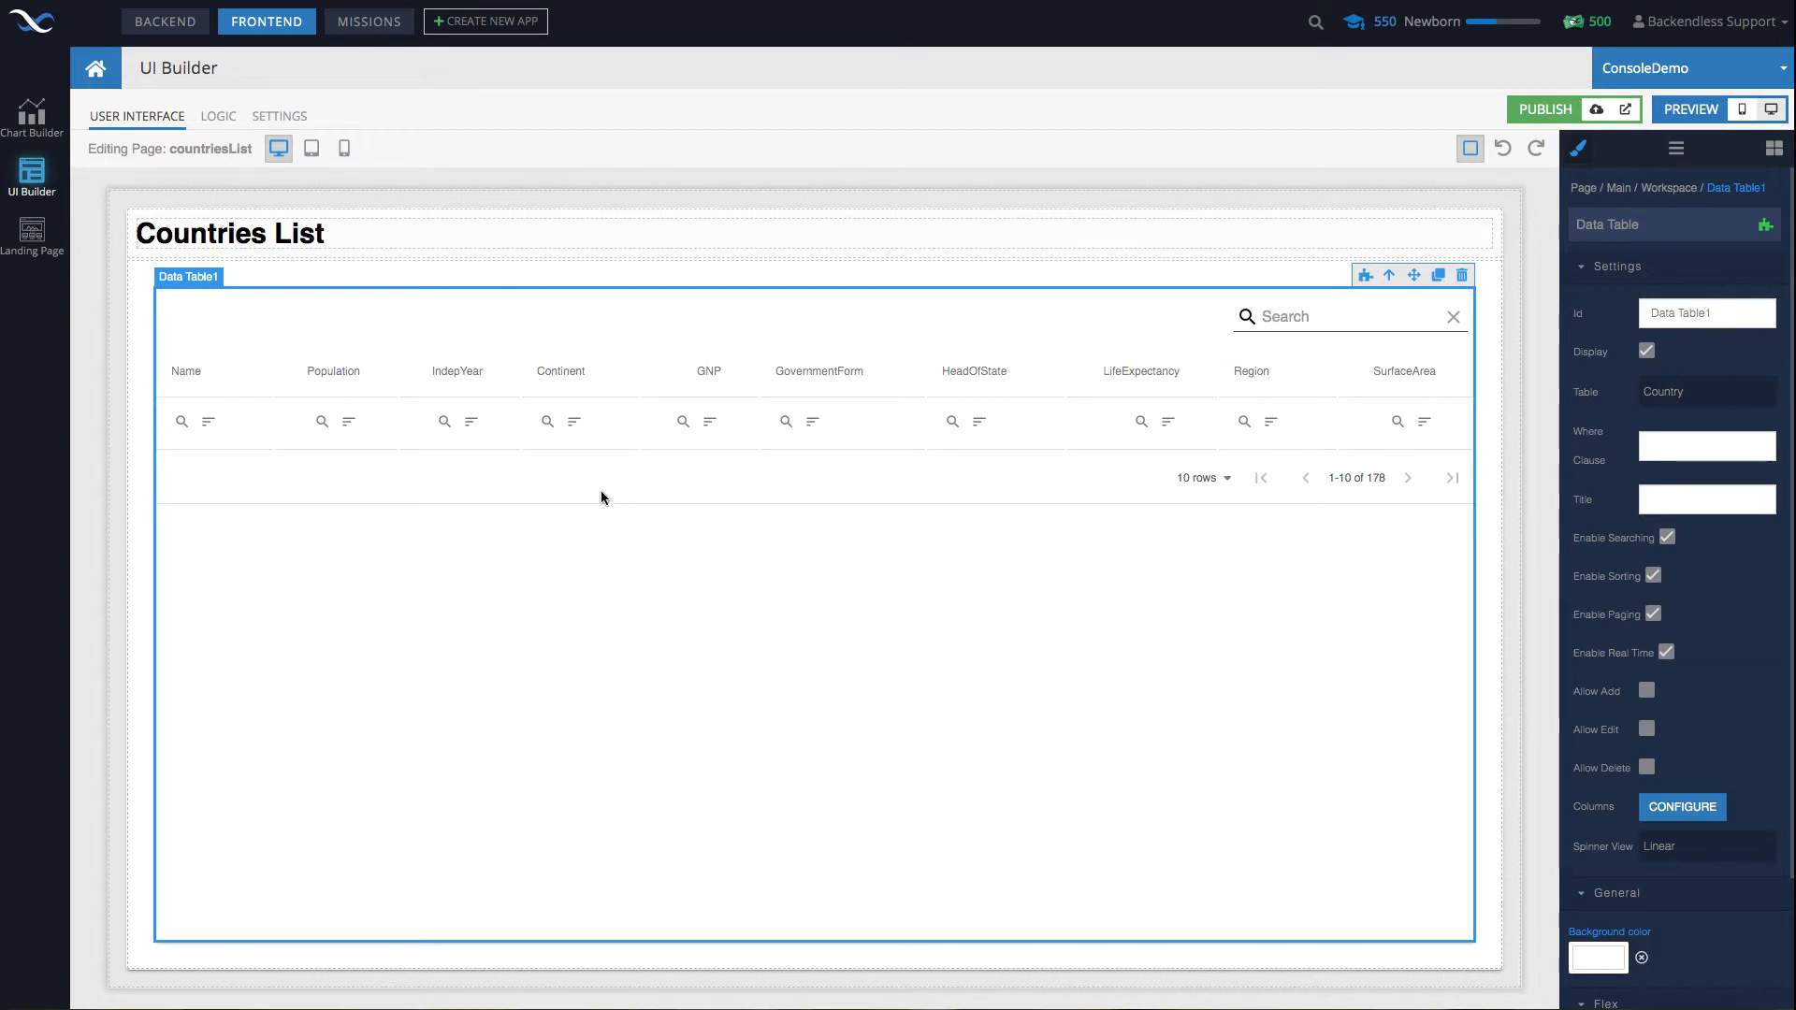
pyautogui.moveTo(1168, 484)
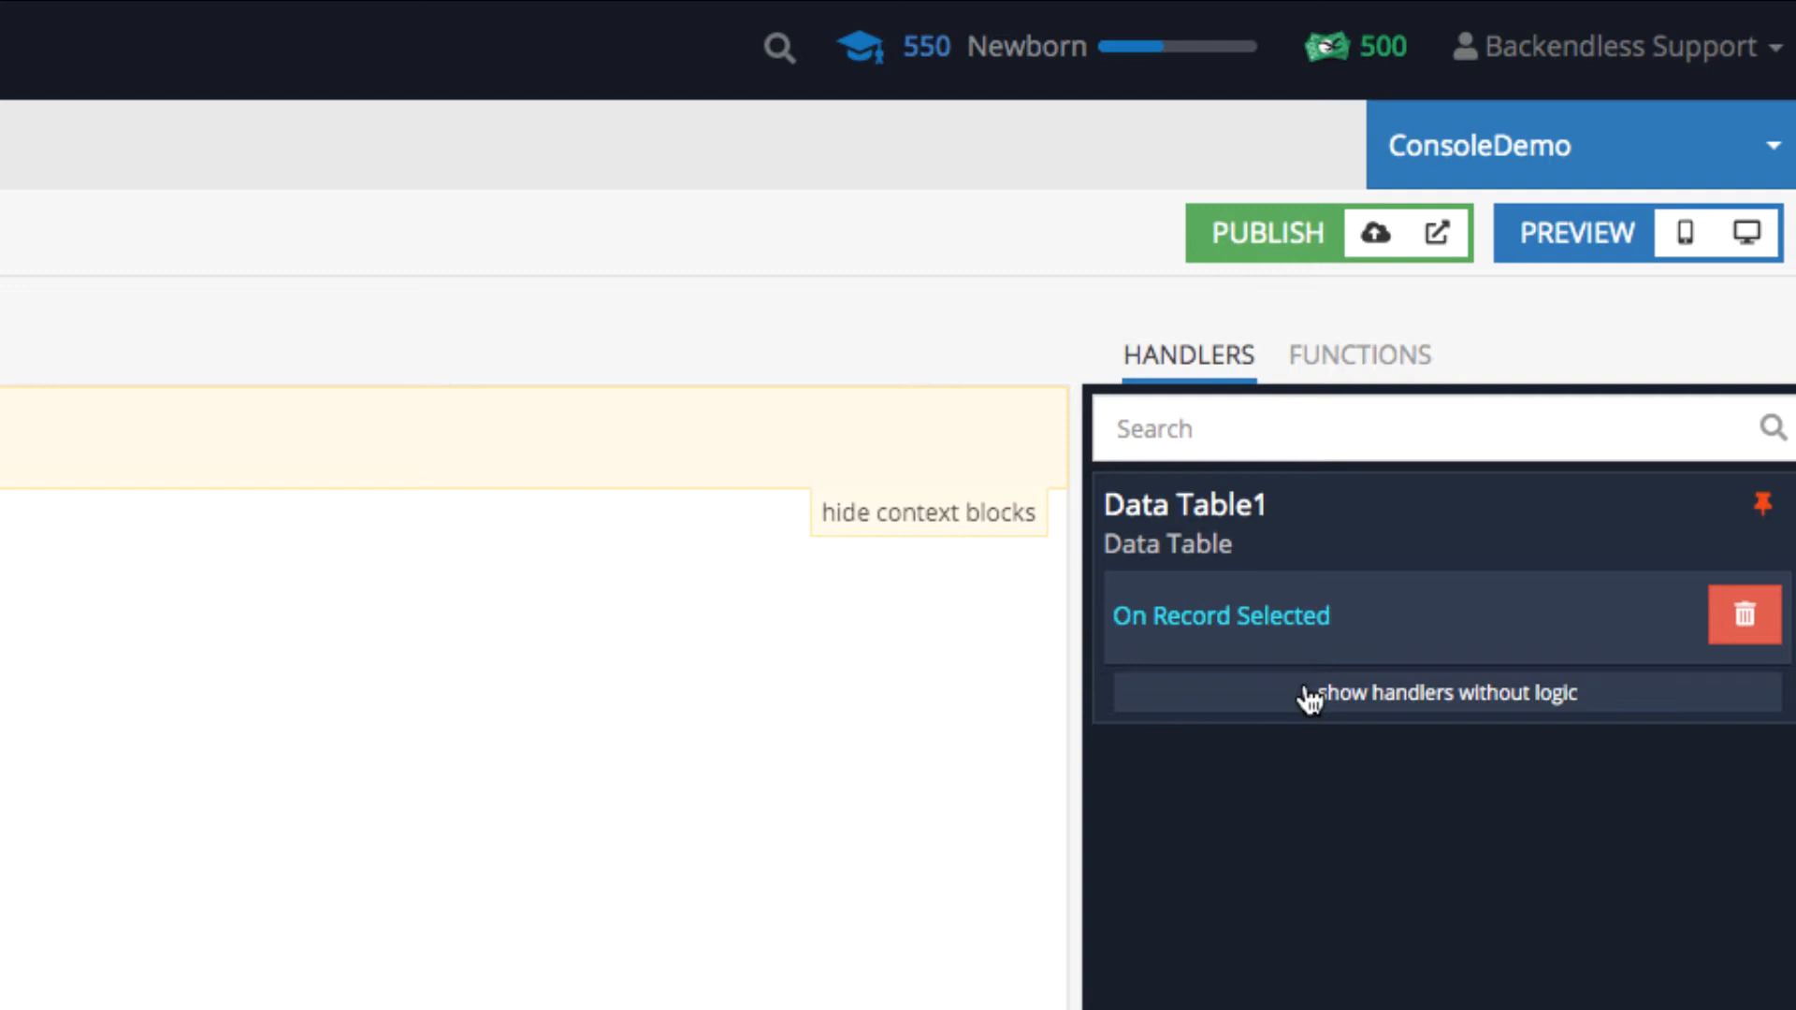
pyautogui.moveTo(1206, 654)
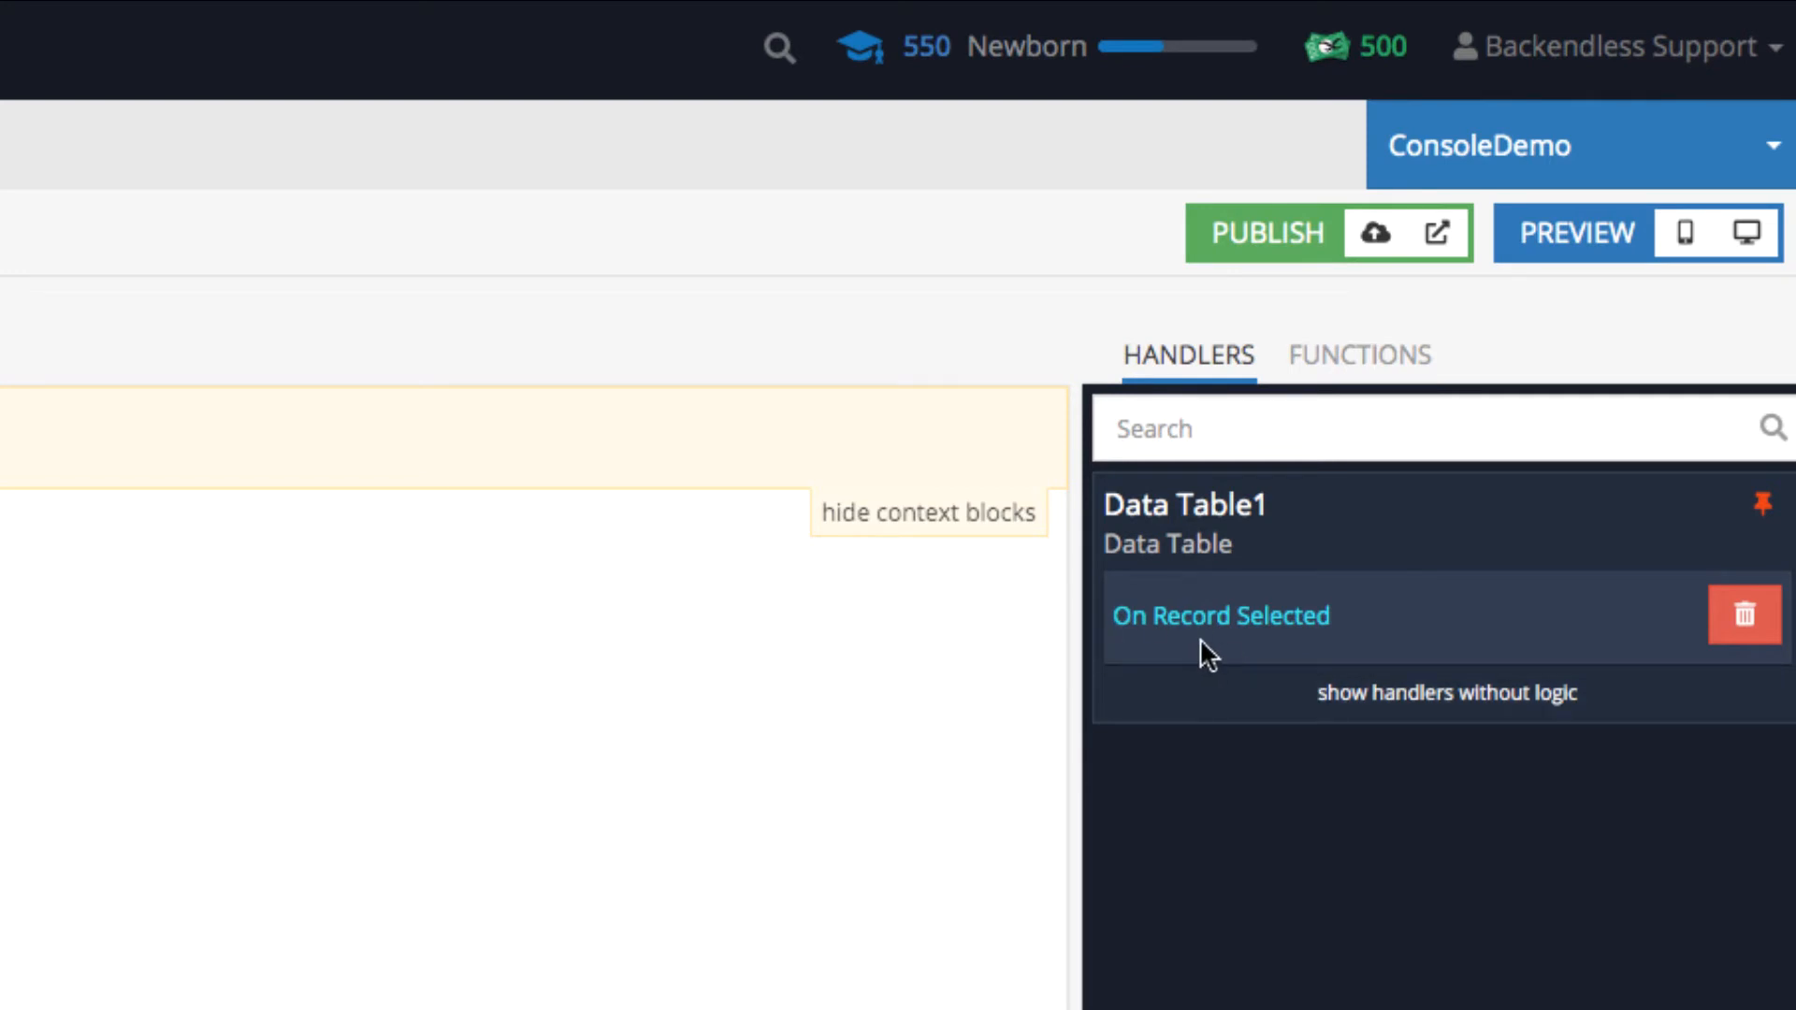
pyautogui.moveTo(1210, 653)
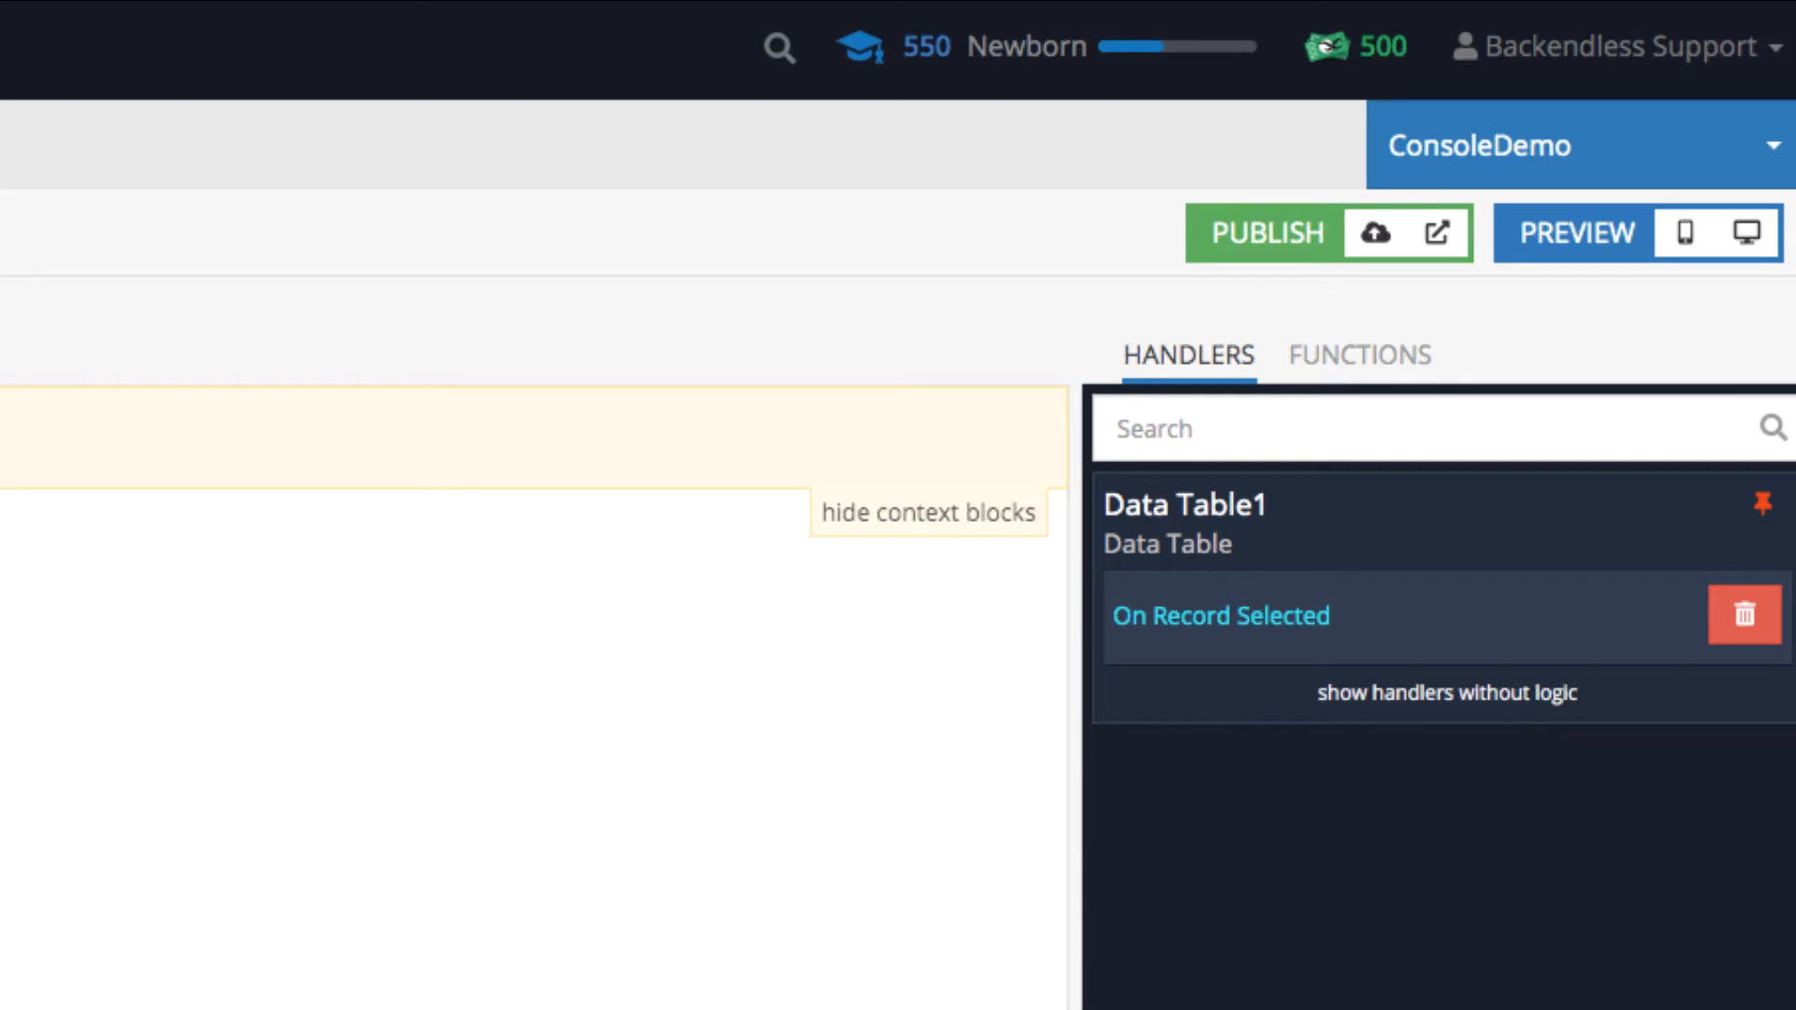
# Open On Record Selected to view its App Data selectedCountry and Go To Page citiesList blocks.
pyautogui.click(1220, 616)
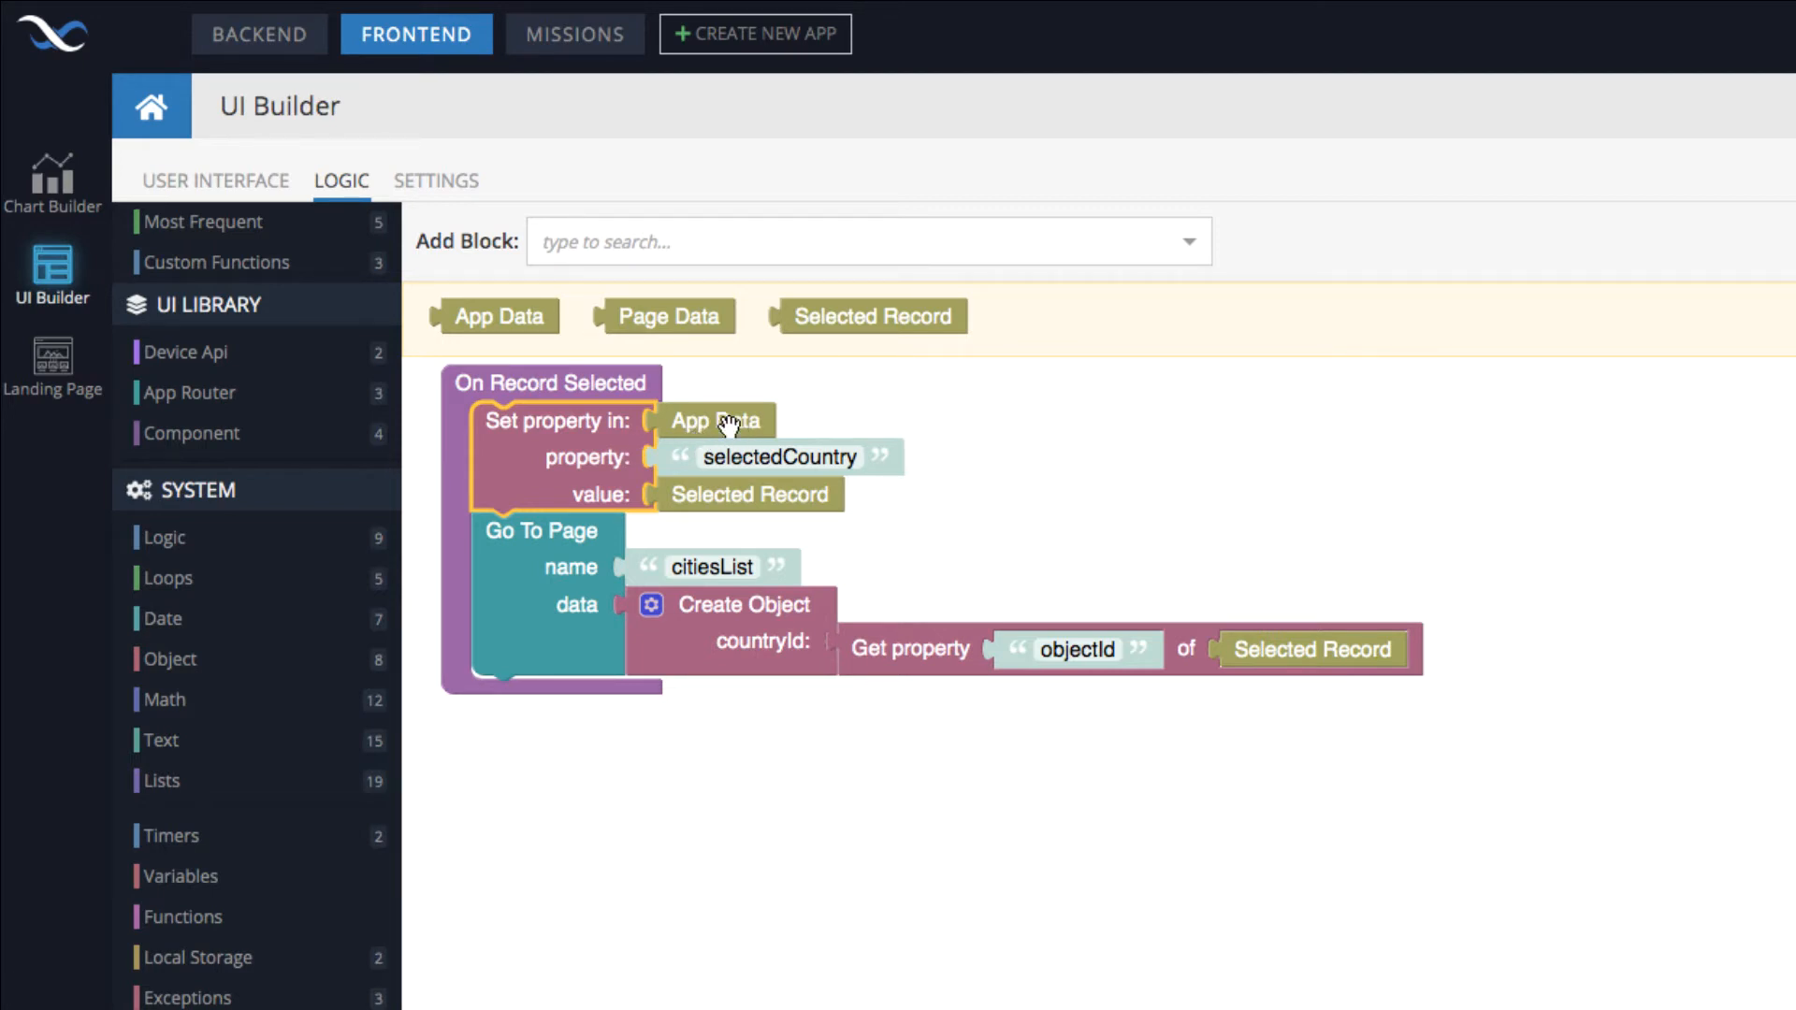
pyautogui.moveTo(767, 423)
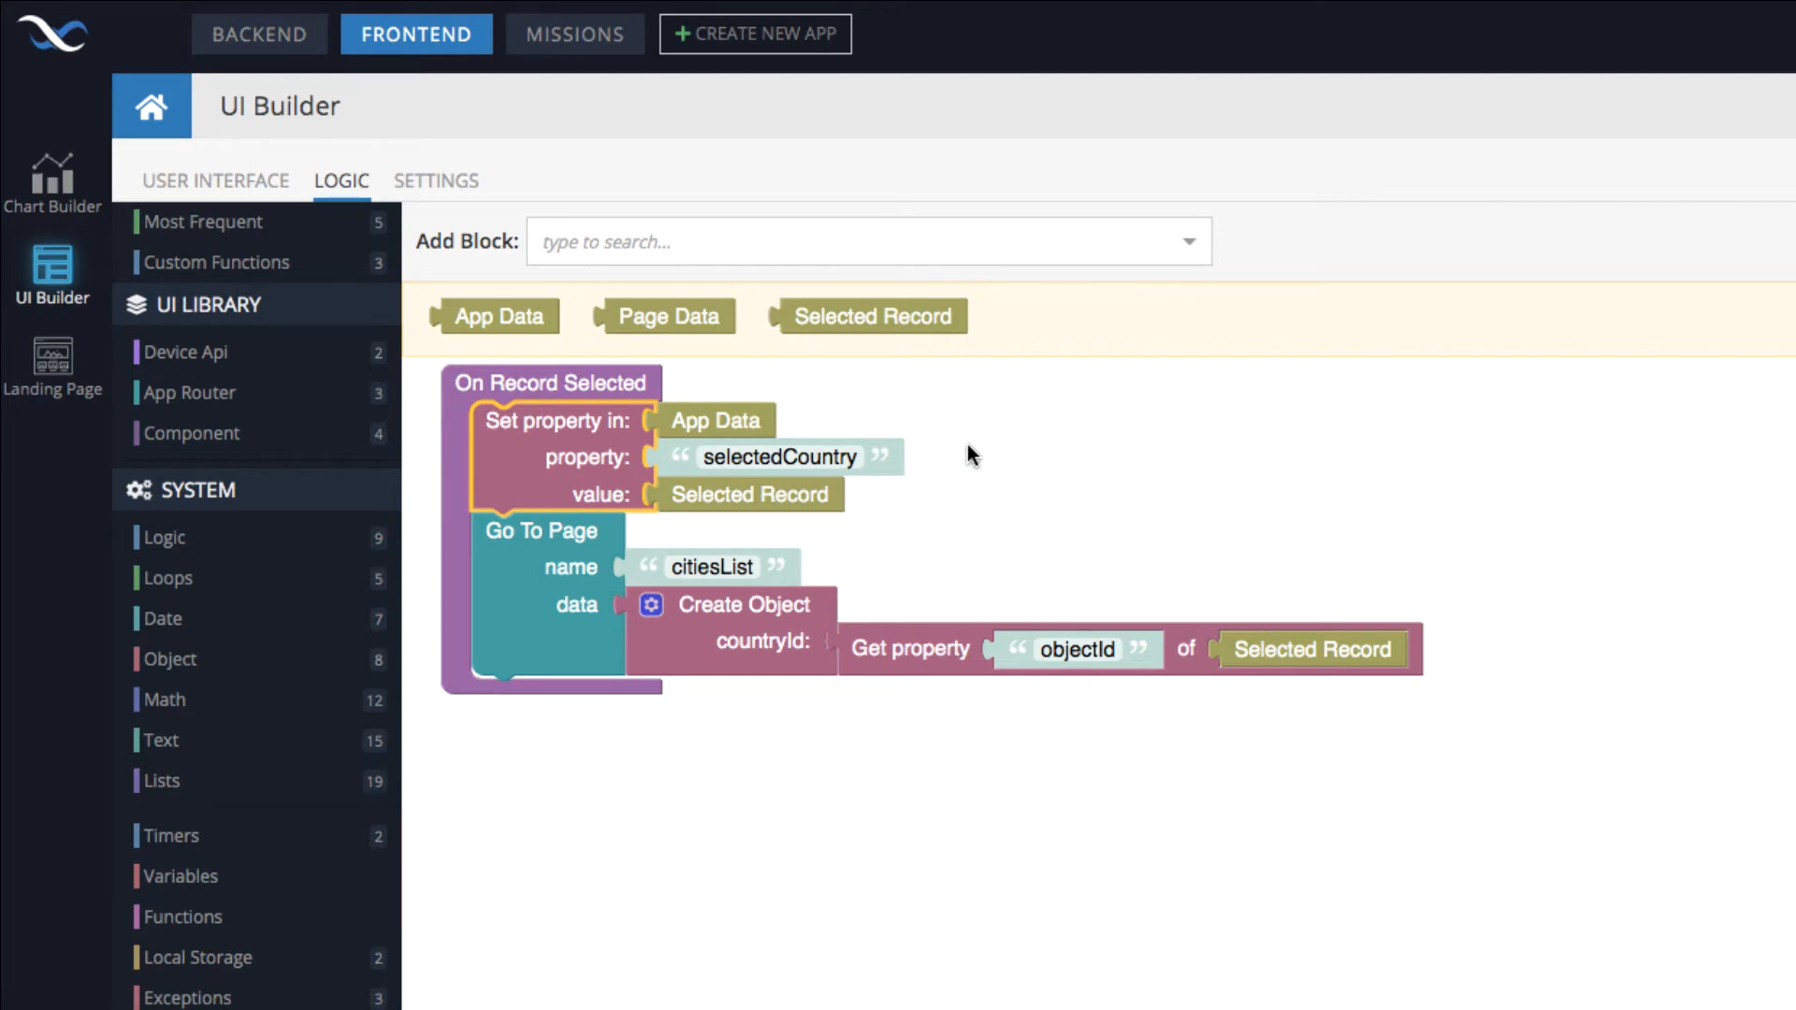
pyautogui.moveTo(988, 466)
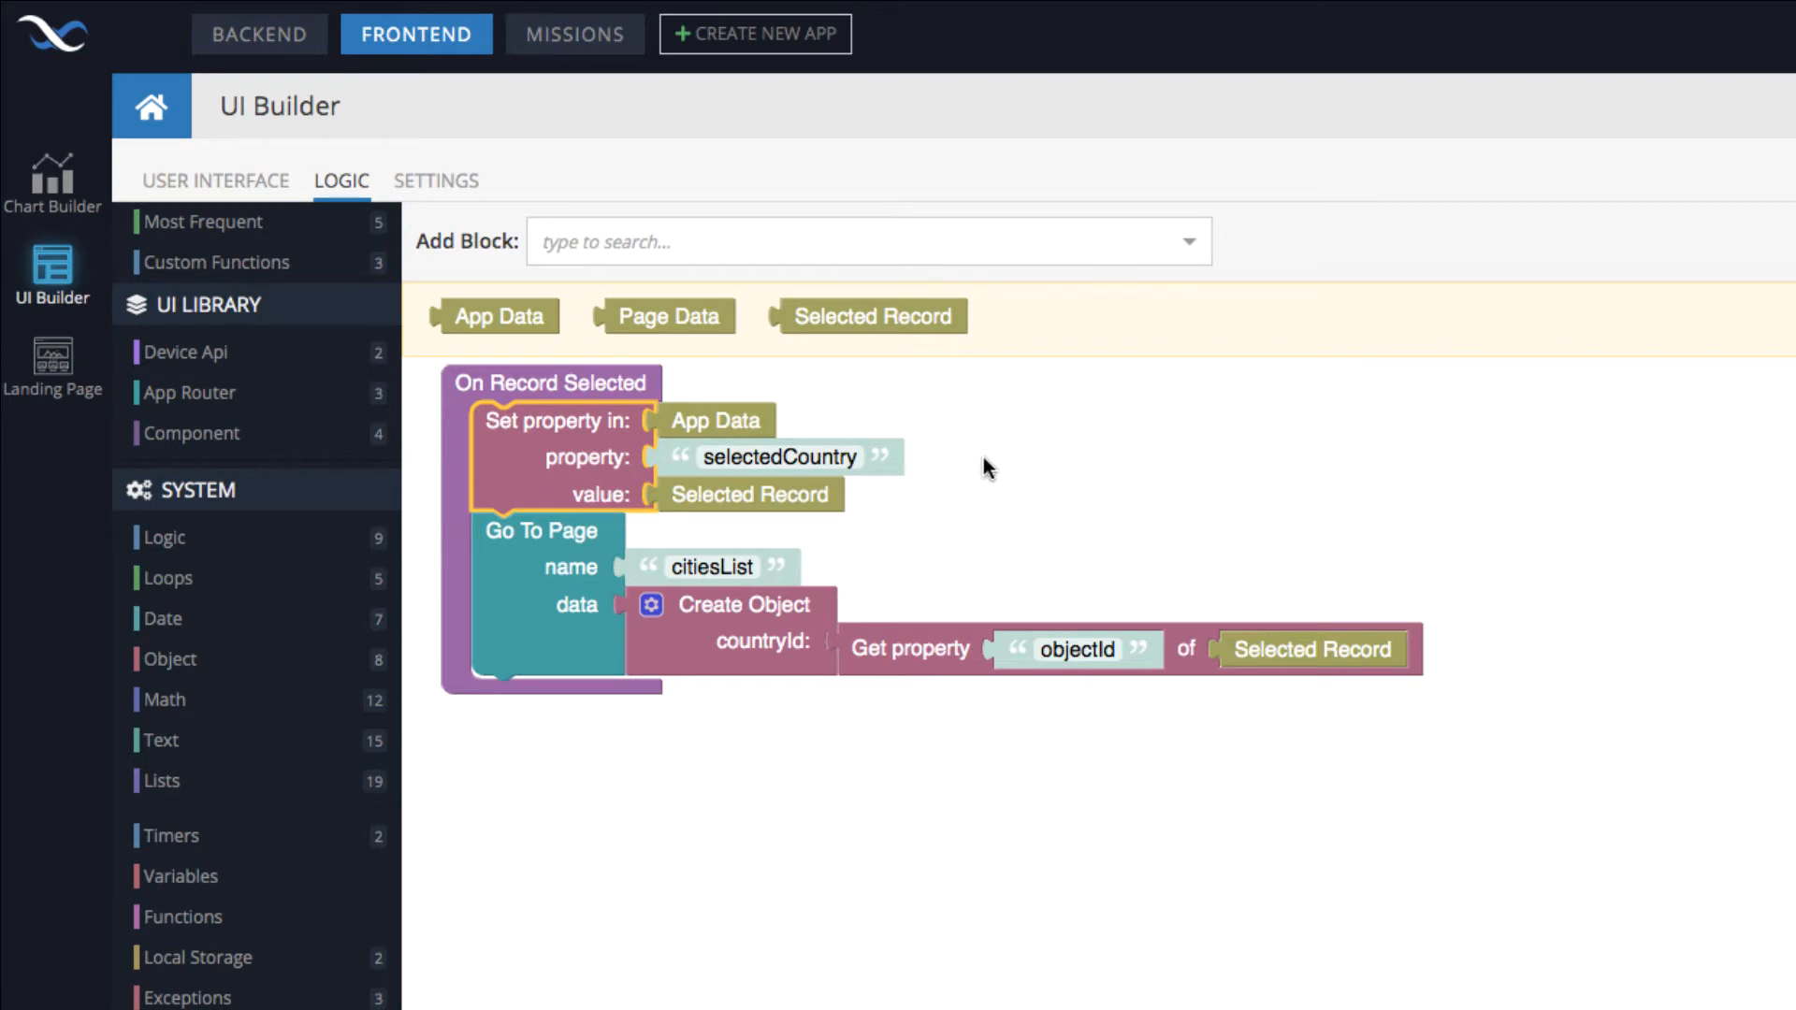
pyautogui.moveTo(1313, 566)
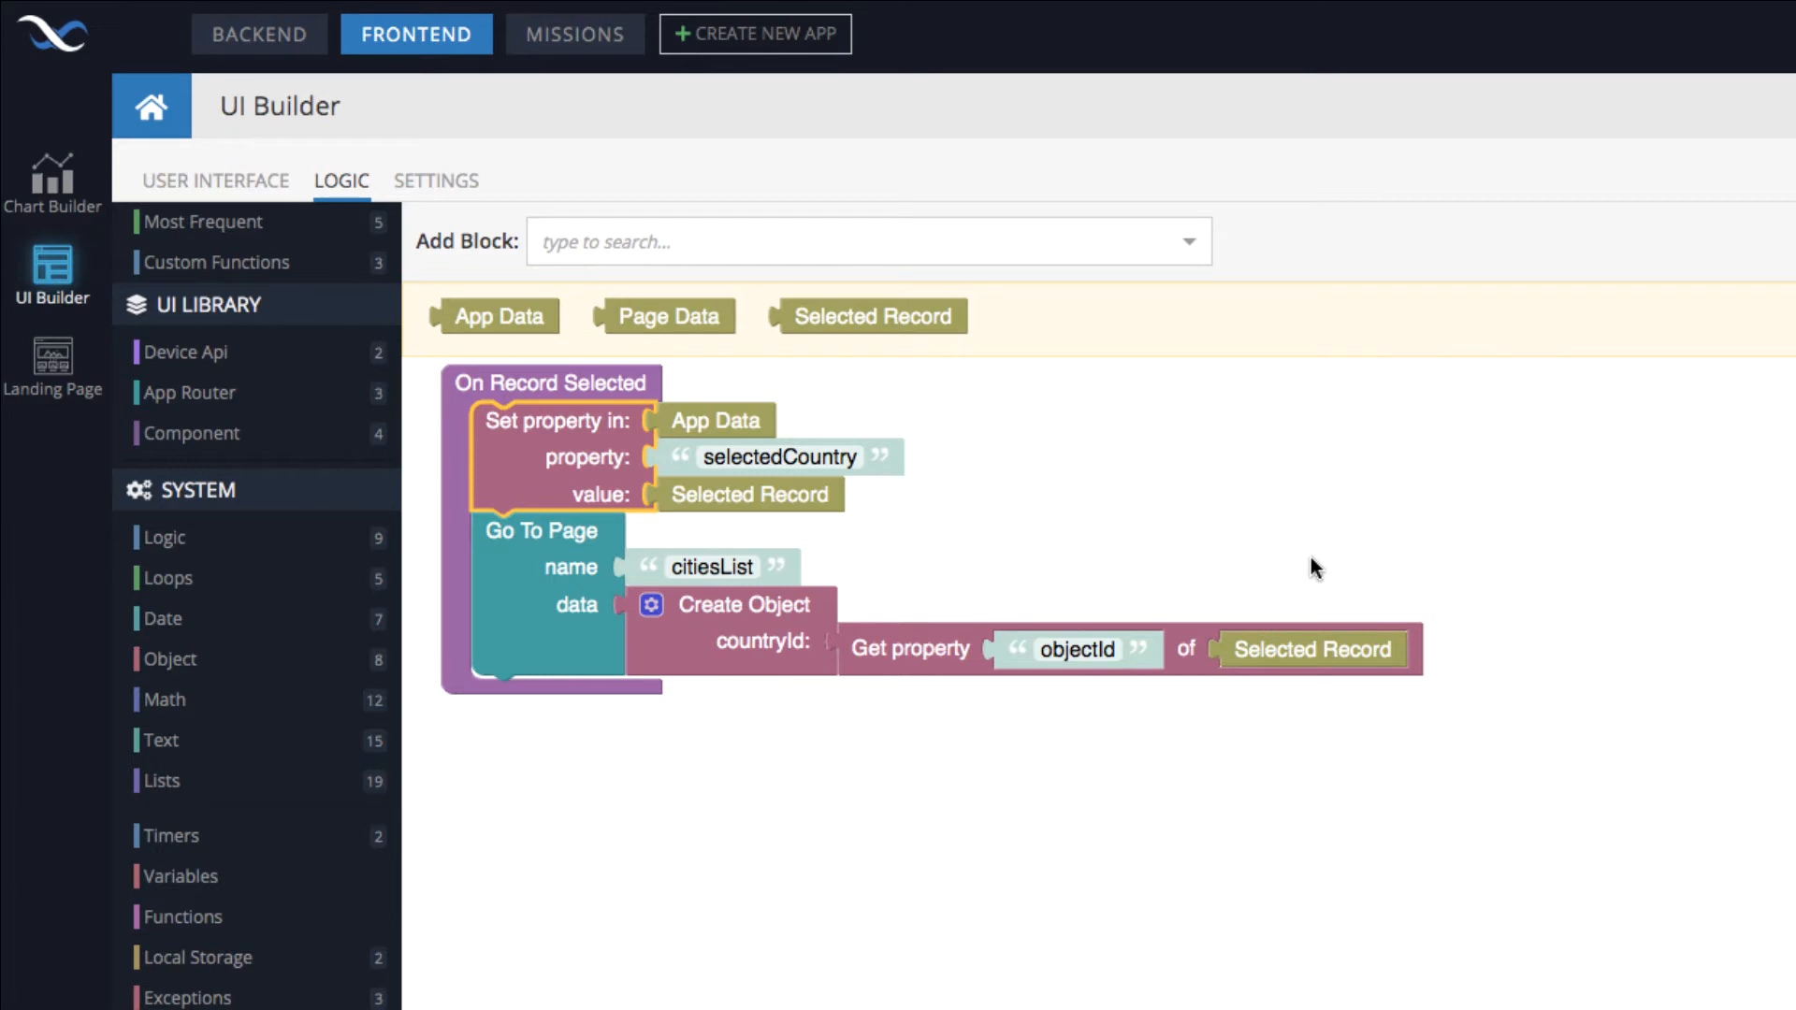
pyautogui.moveTo(777, 495)
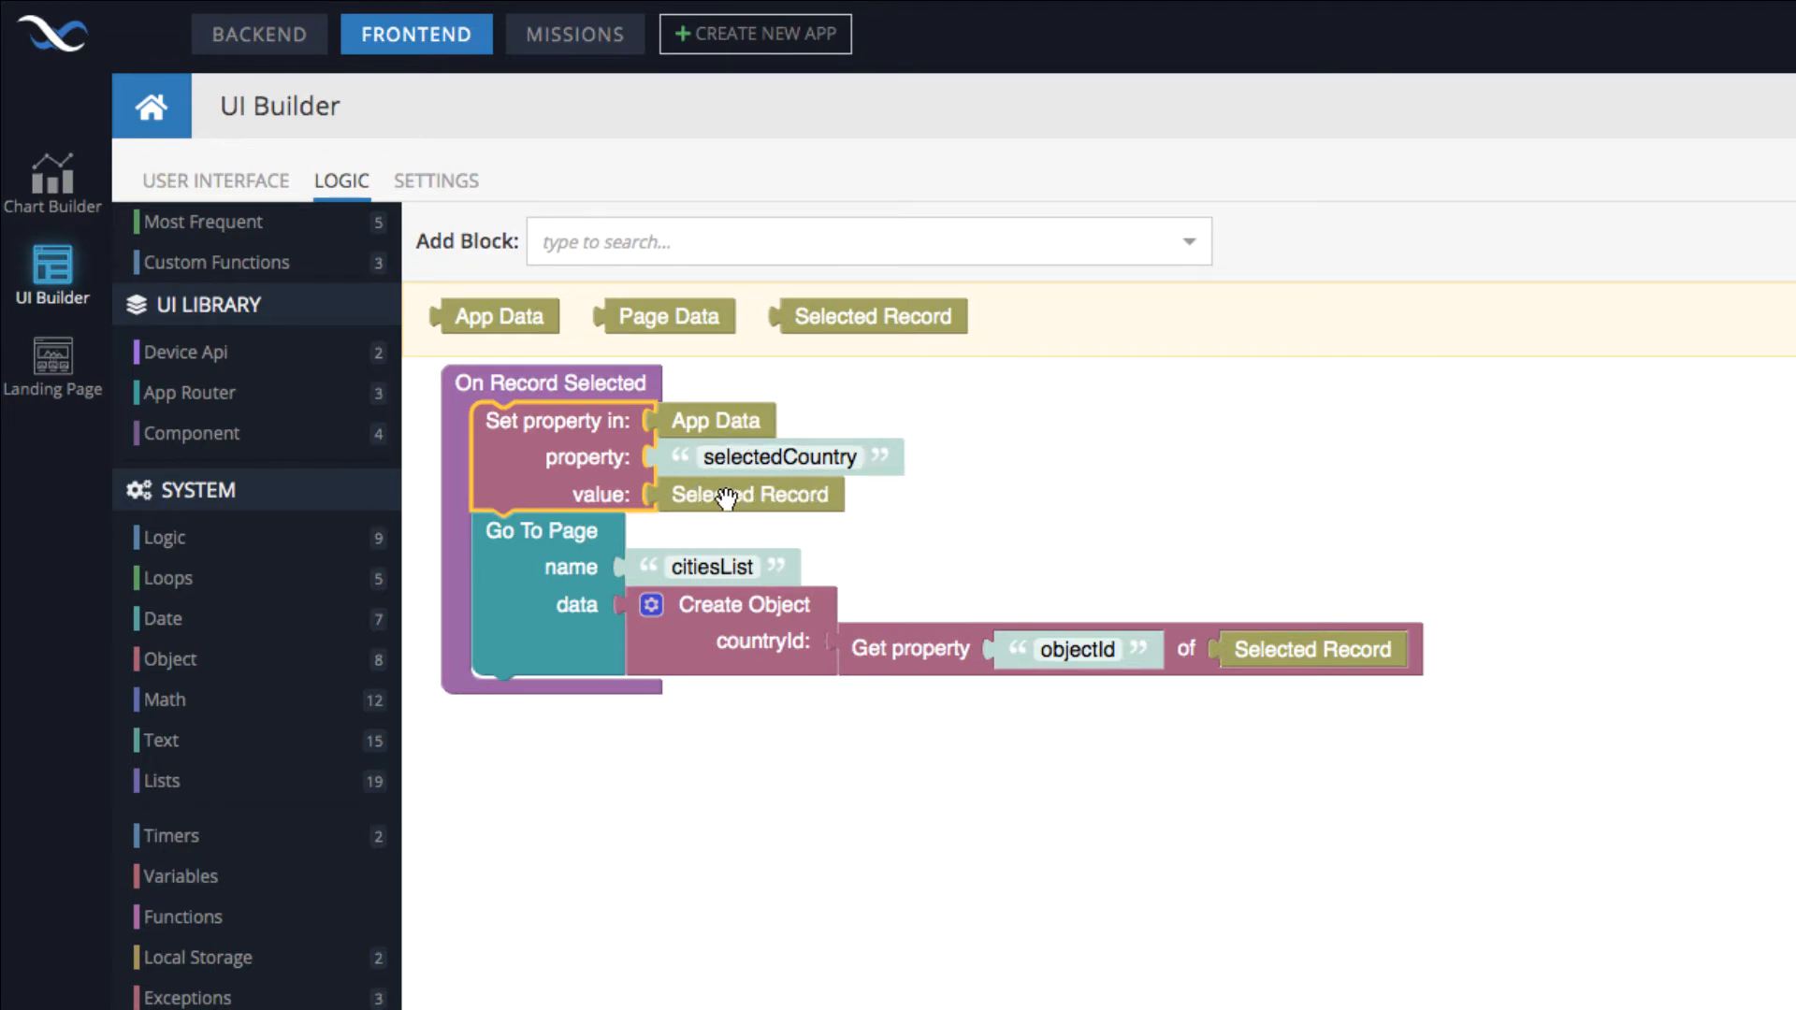
pyautogui.moveTo(1063, 514)
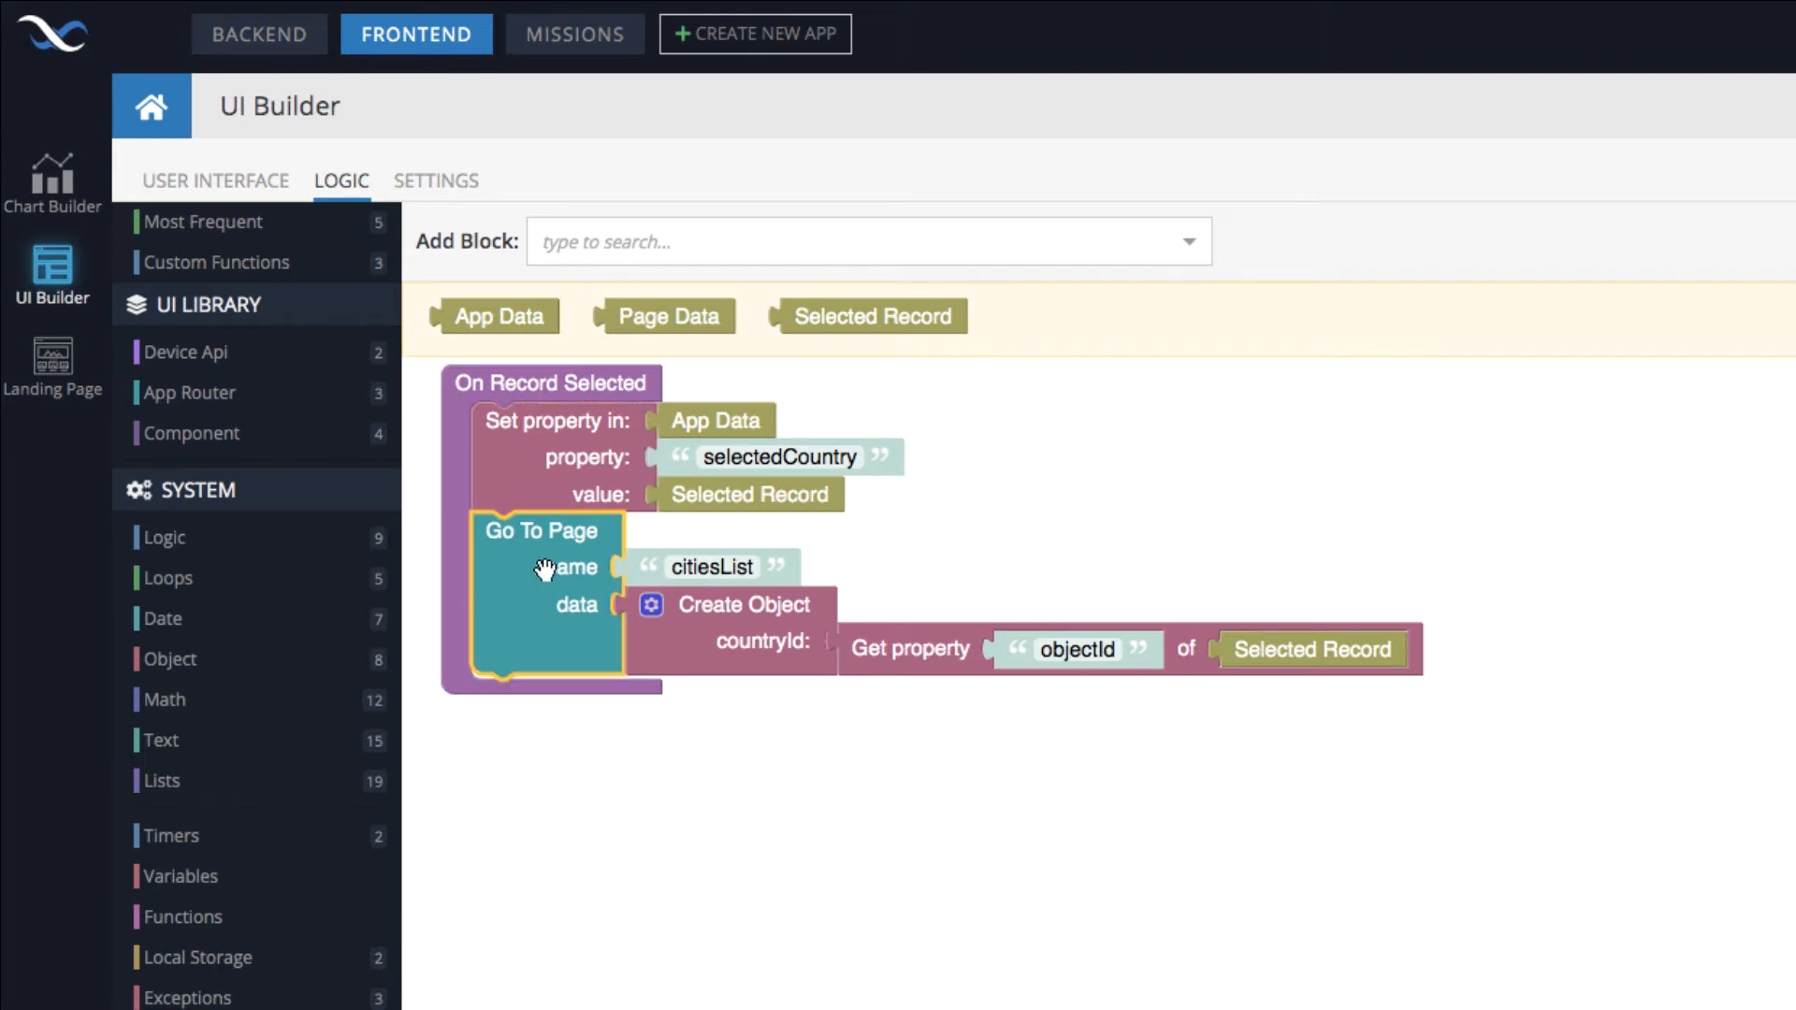
pyautogui.moveTo(577, 658)
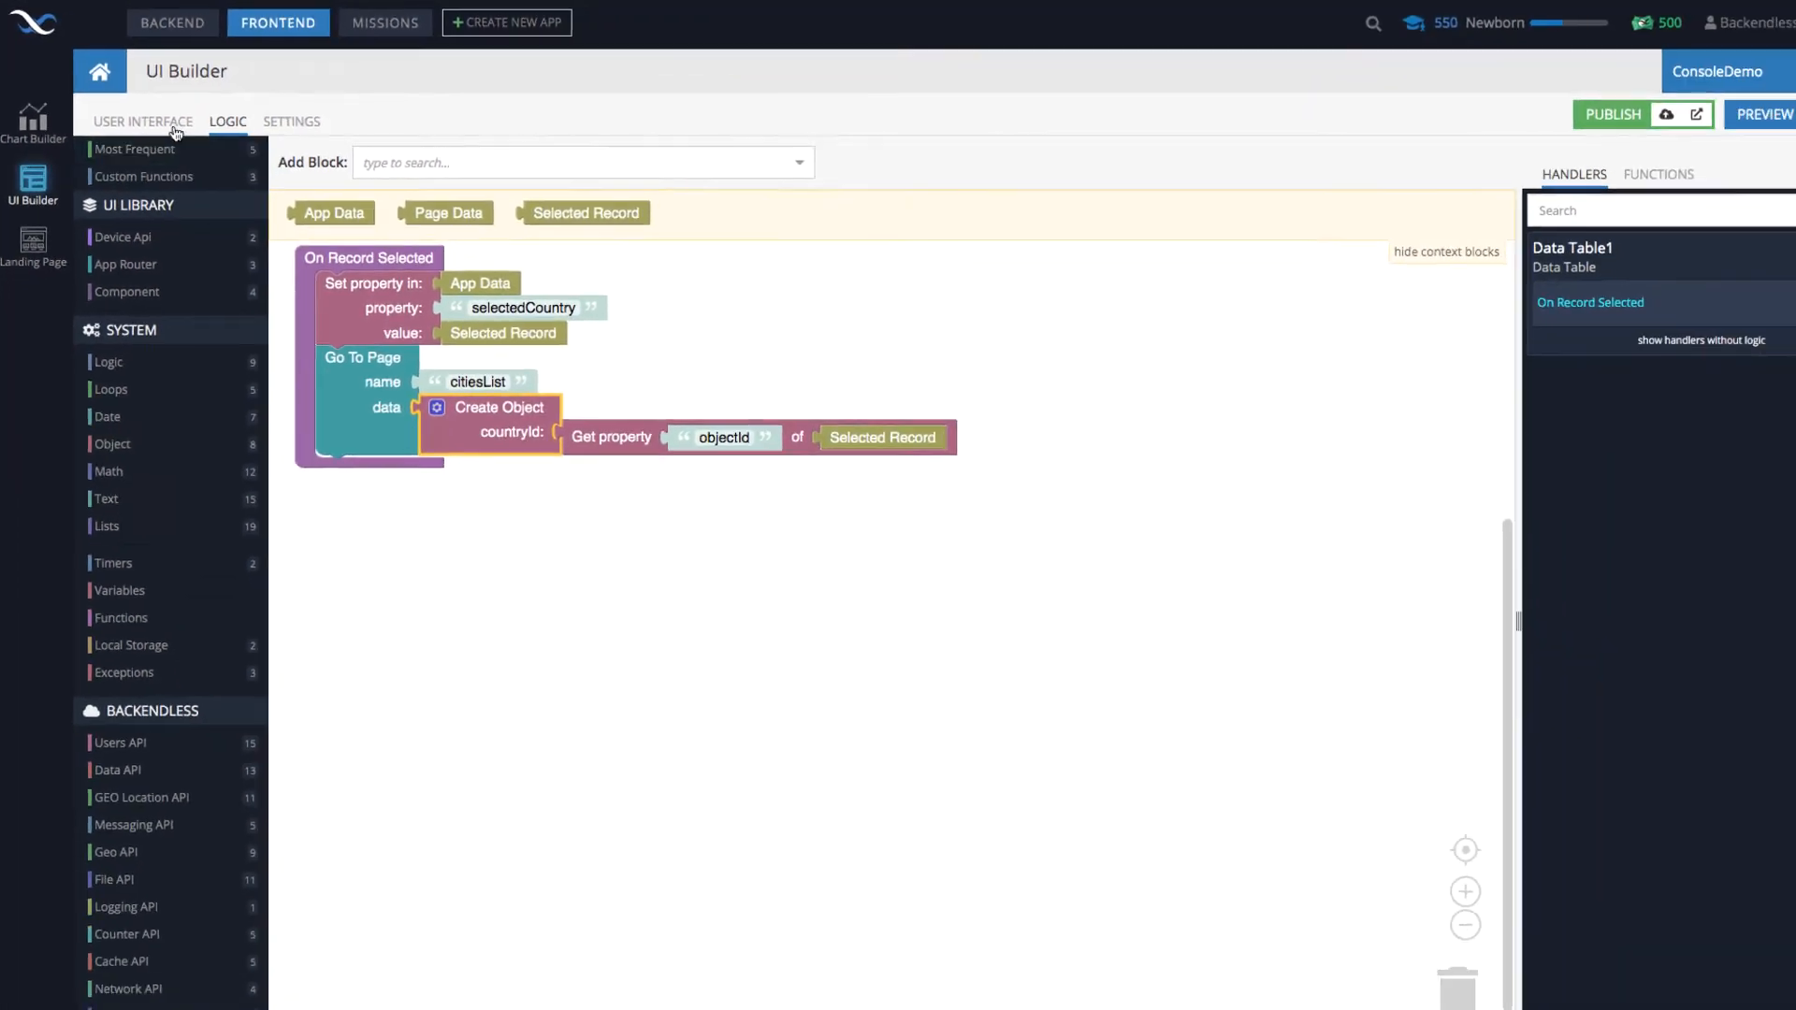
# Switch to the citiesList page and show the cities table's Where Clause Logic handler.
pyautogui.click(142, 121)
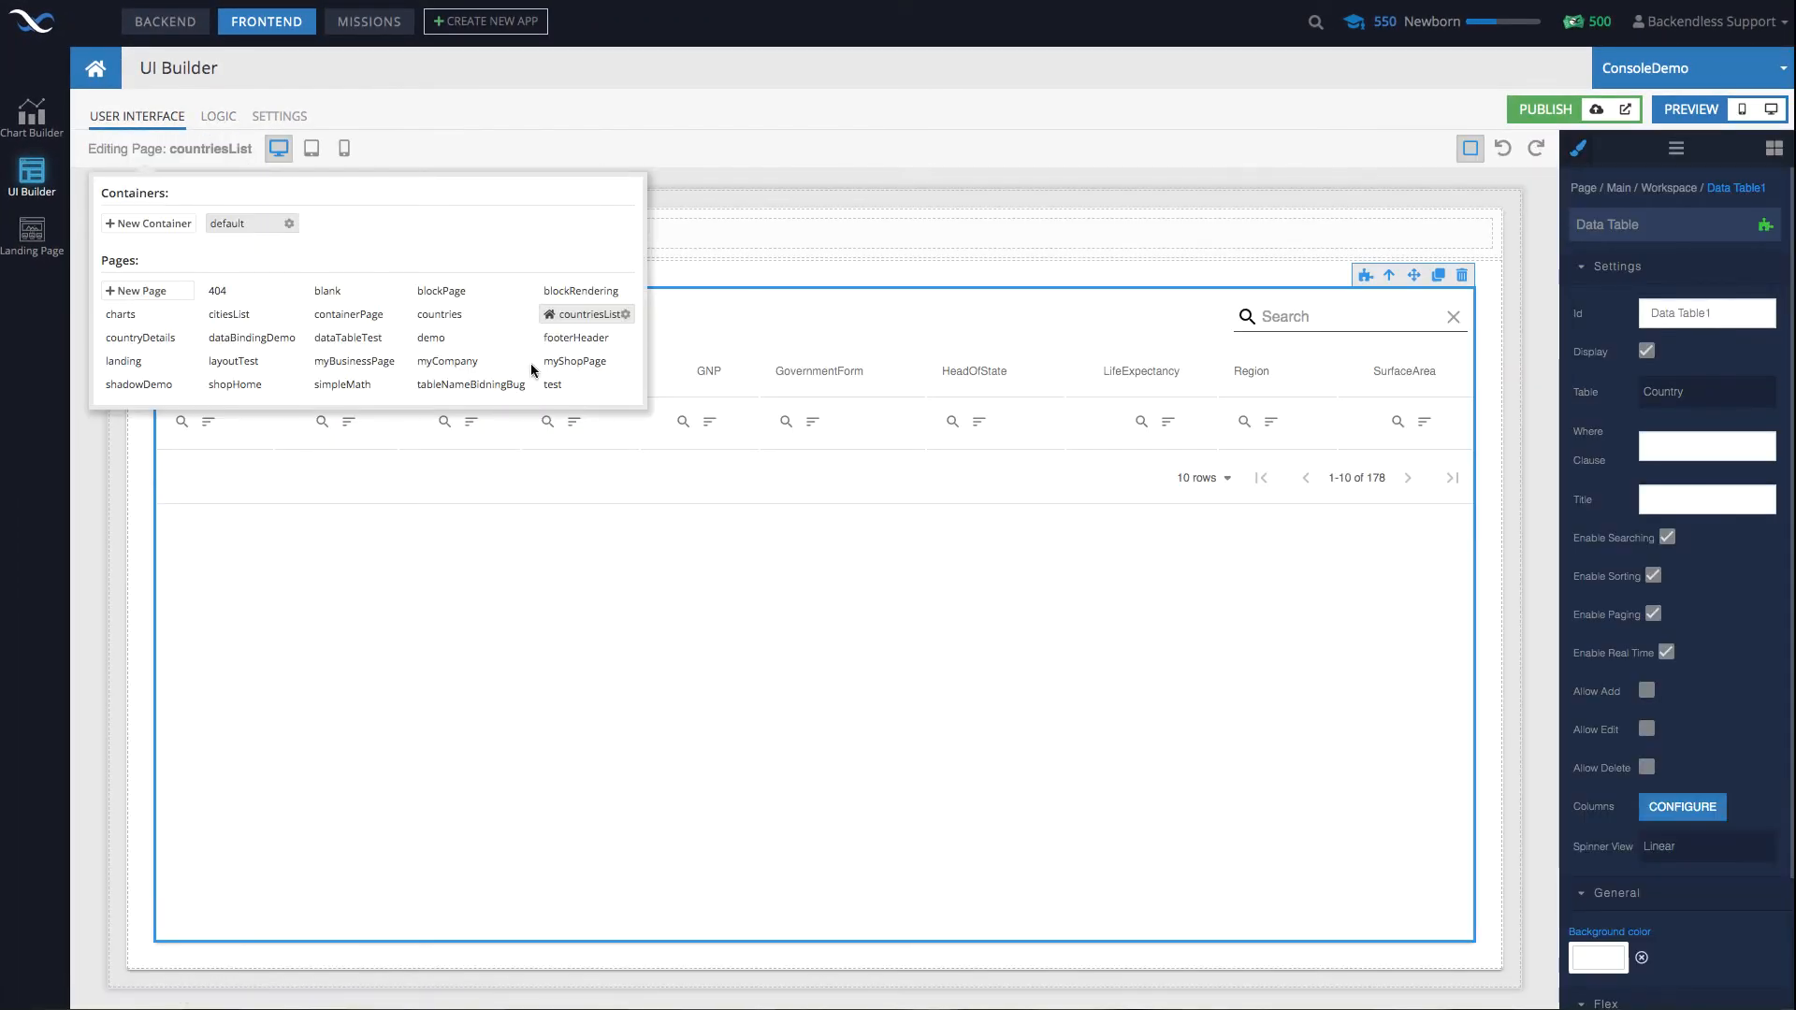
pyautogui.moveTo(228, 314)
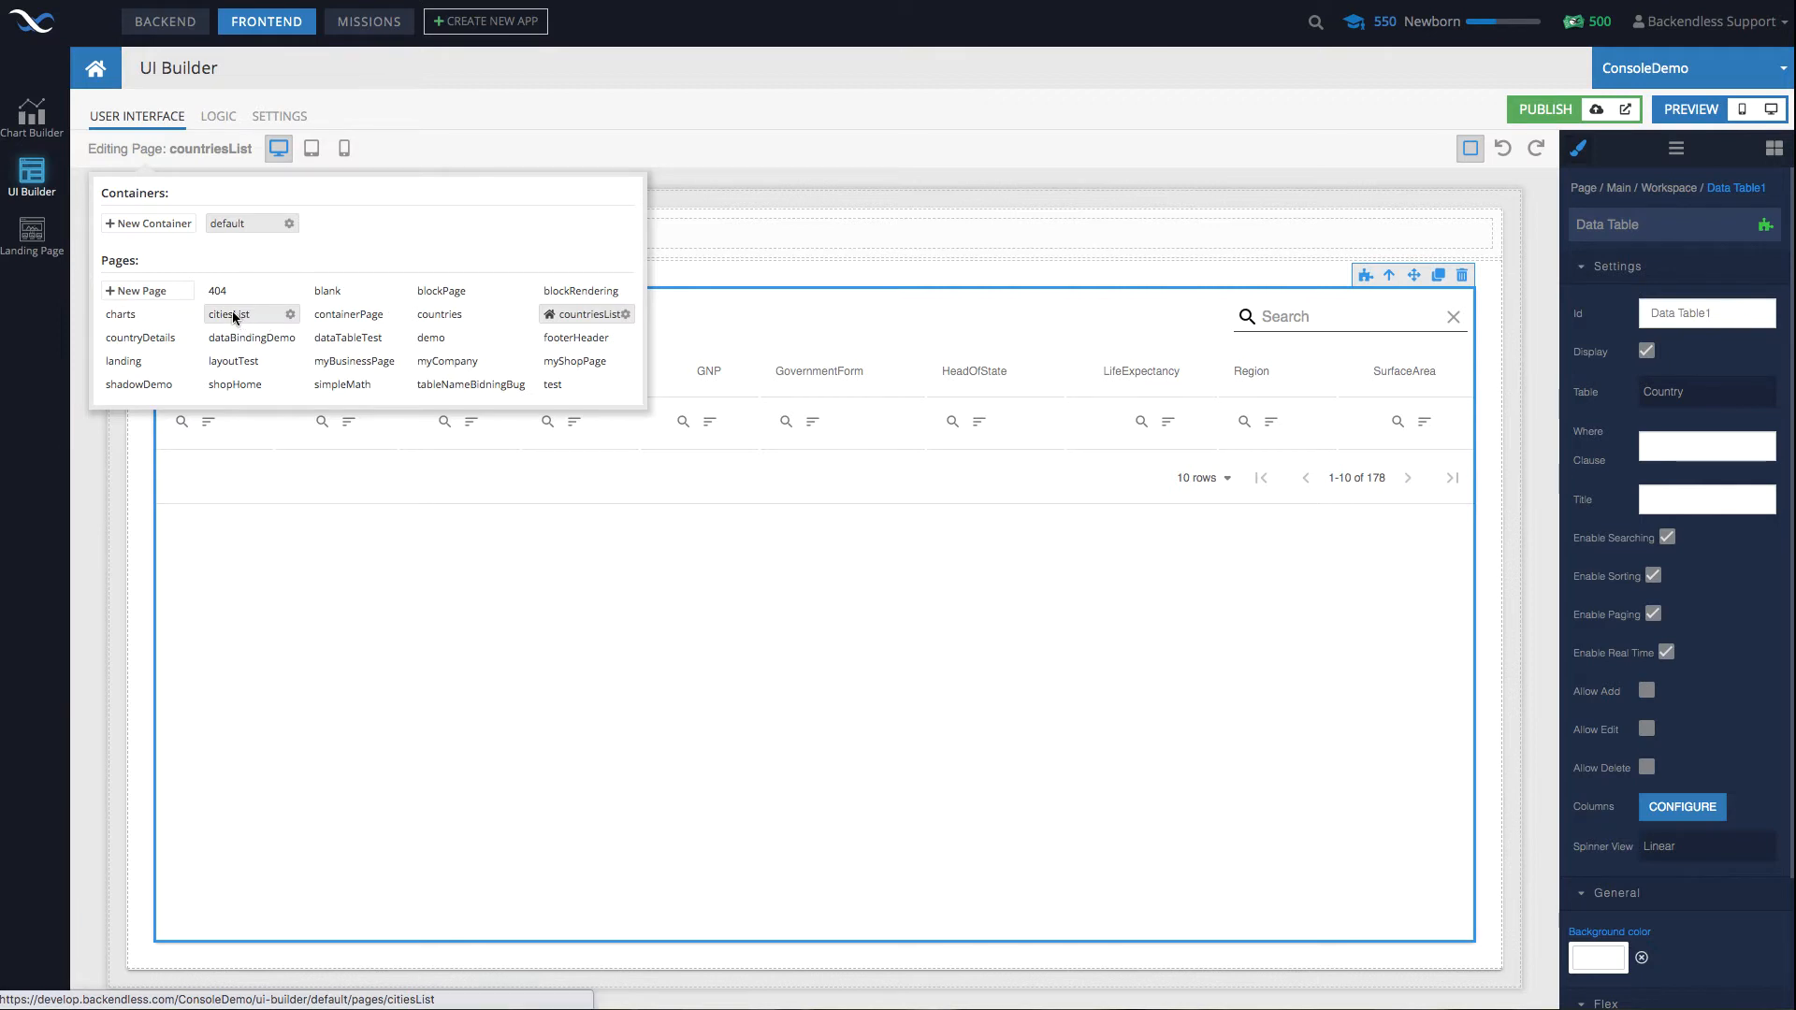
pyautogui.click(225, 314)
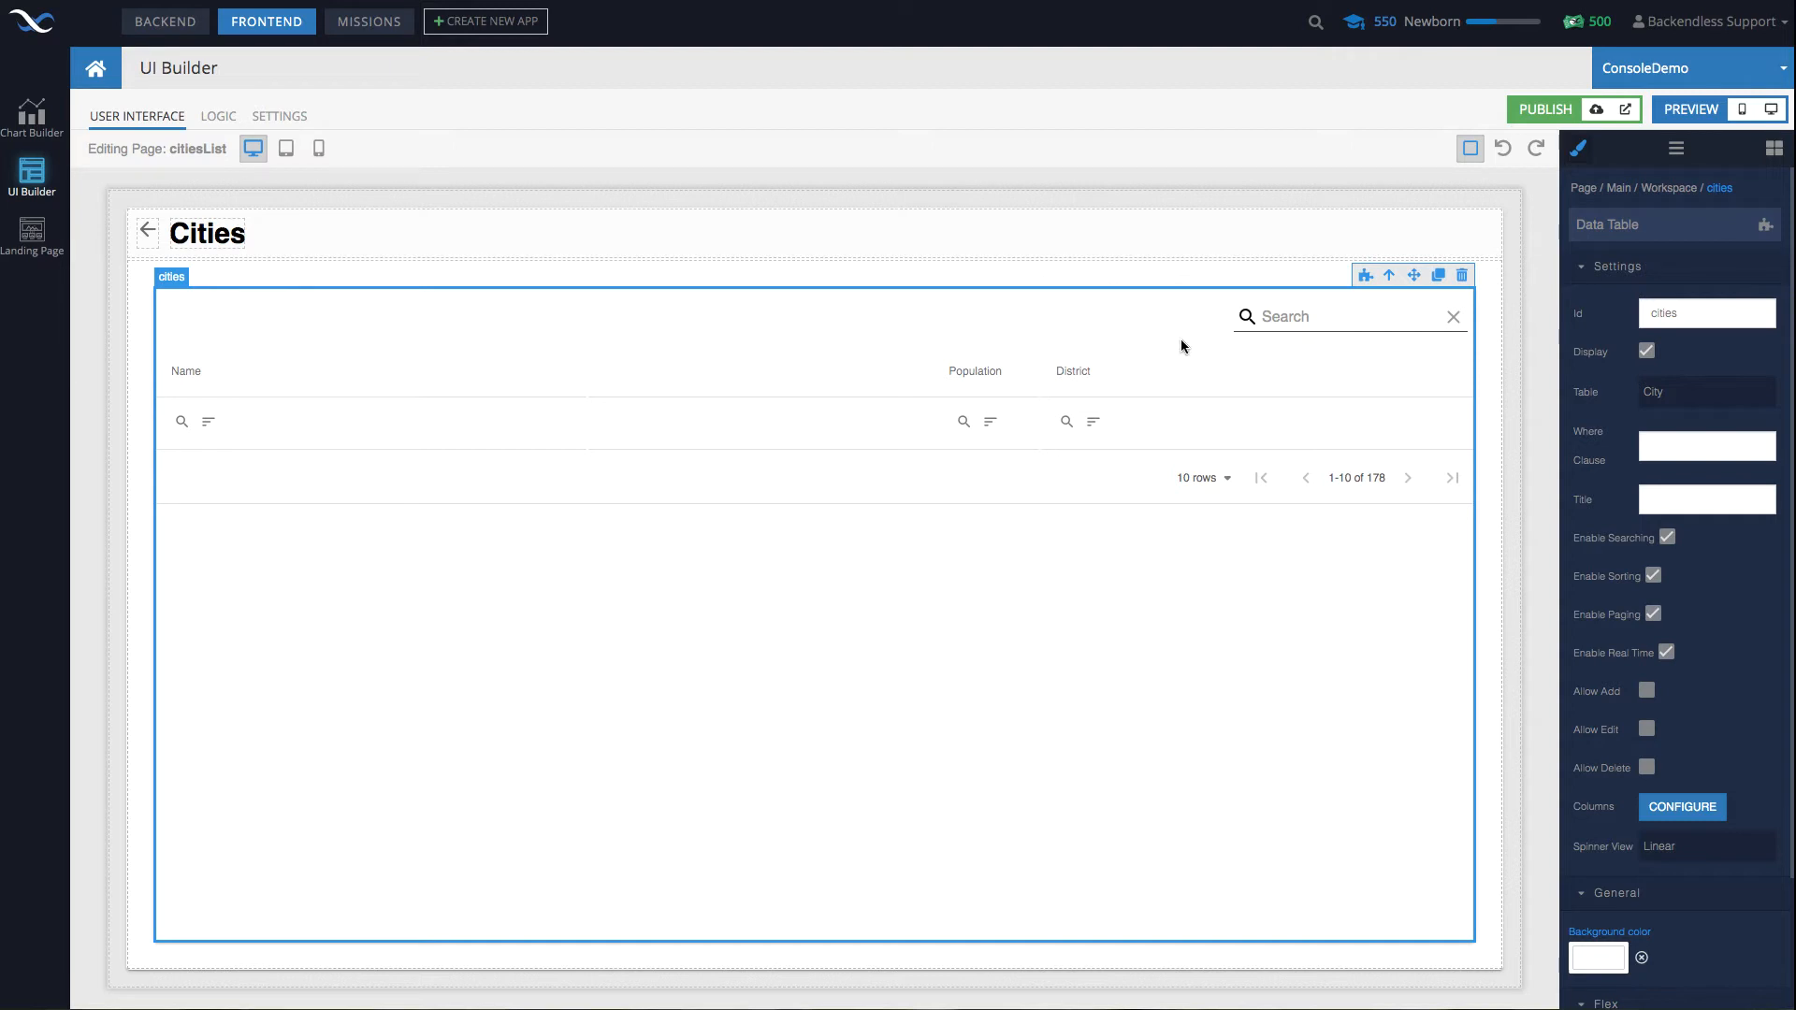
pyautogui.click(218, 116)
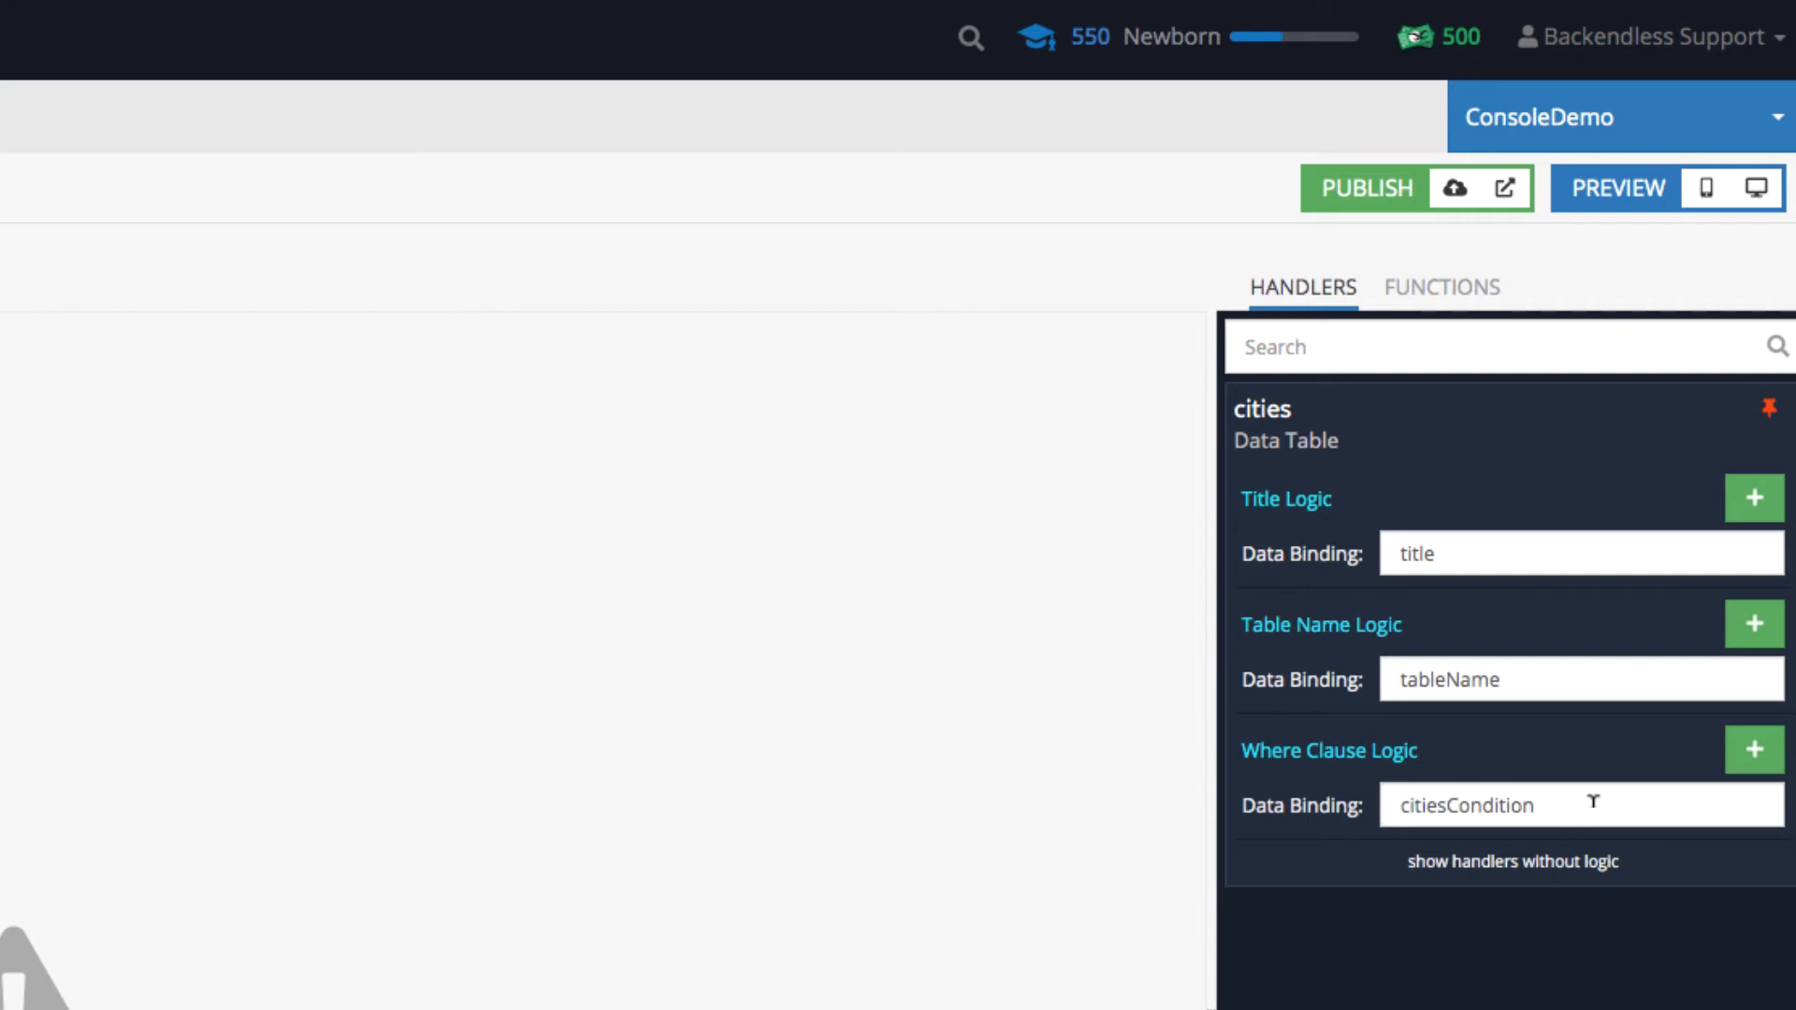
# Highlight the citiesCondition binding name, then select the citiesList Page component's settings.
pyautogui.doubleClick(1465, 805)
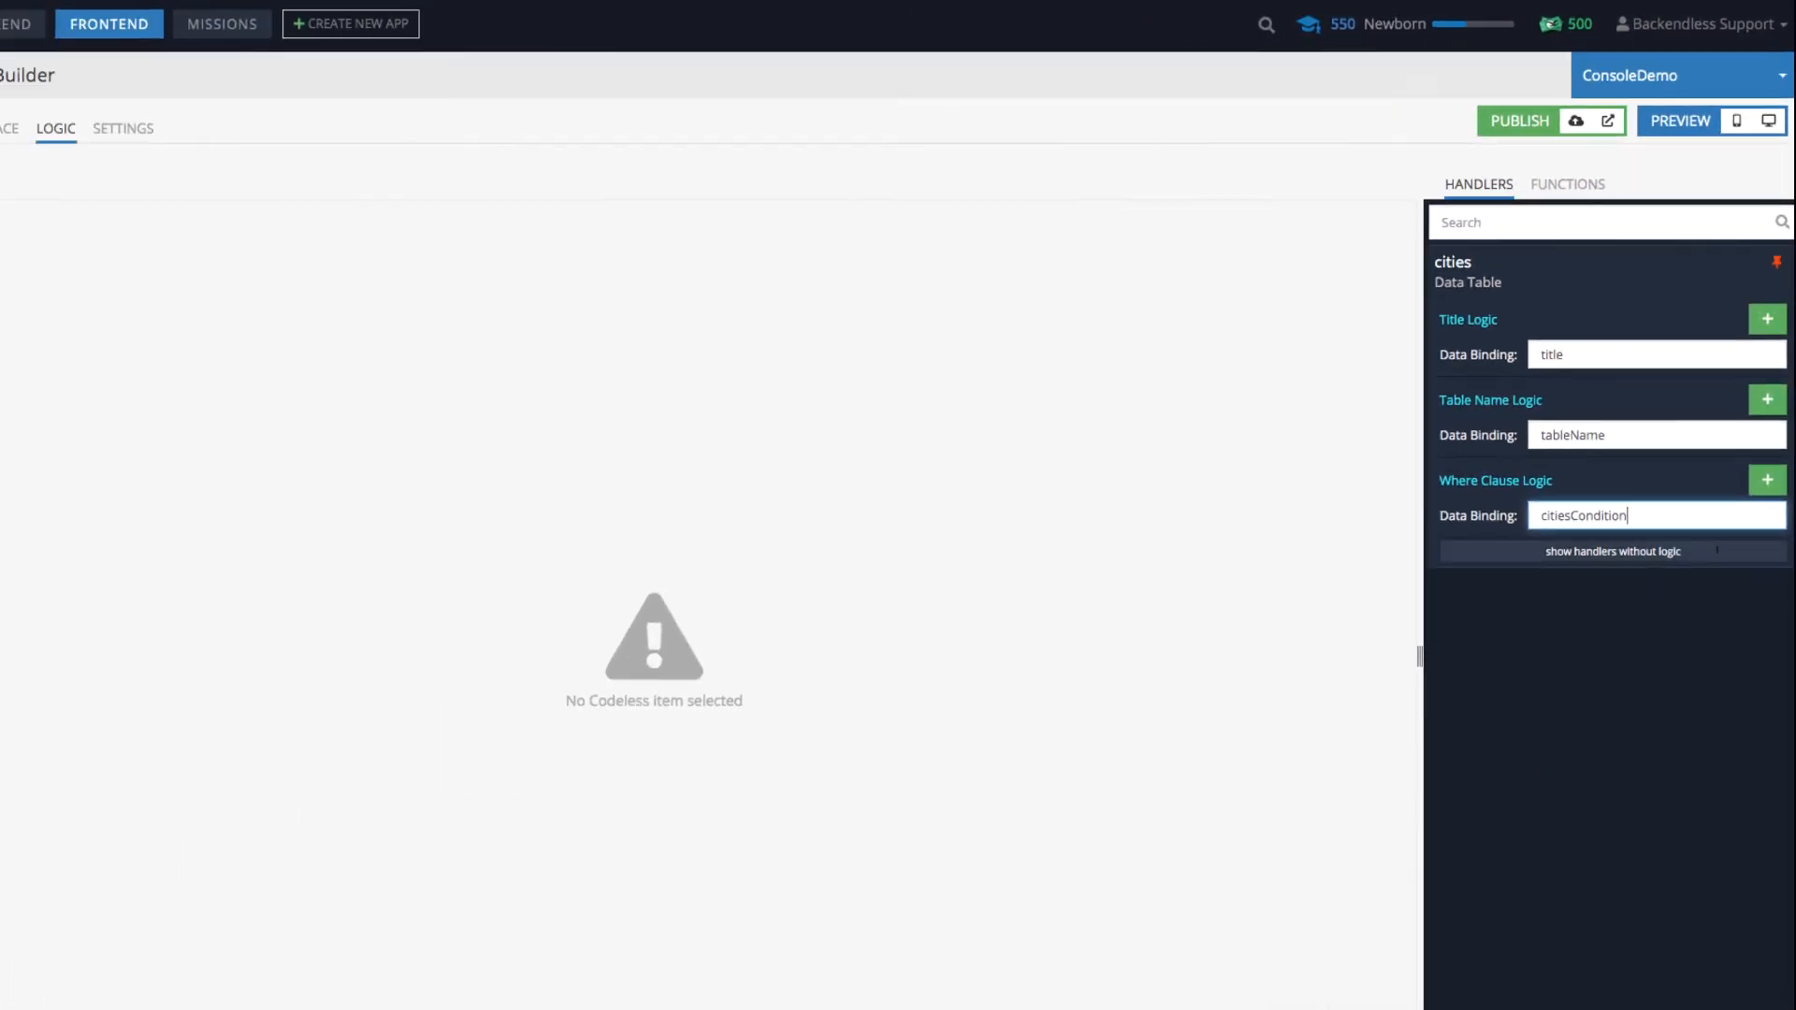
pyautogui.click(136, 116)
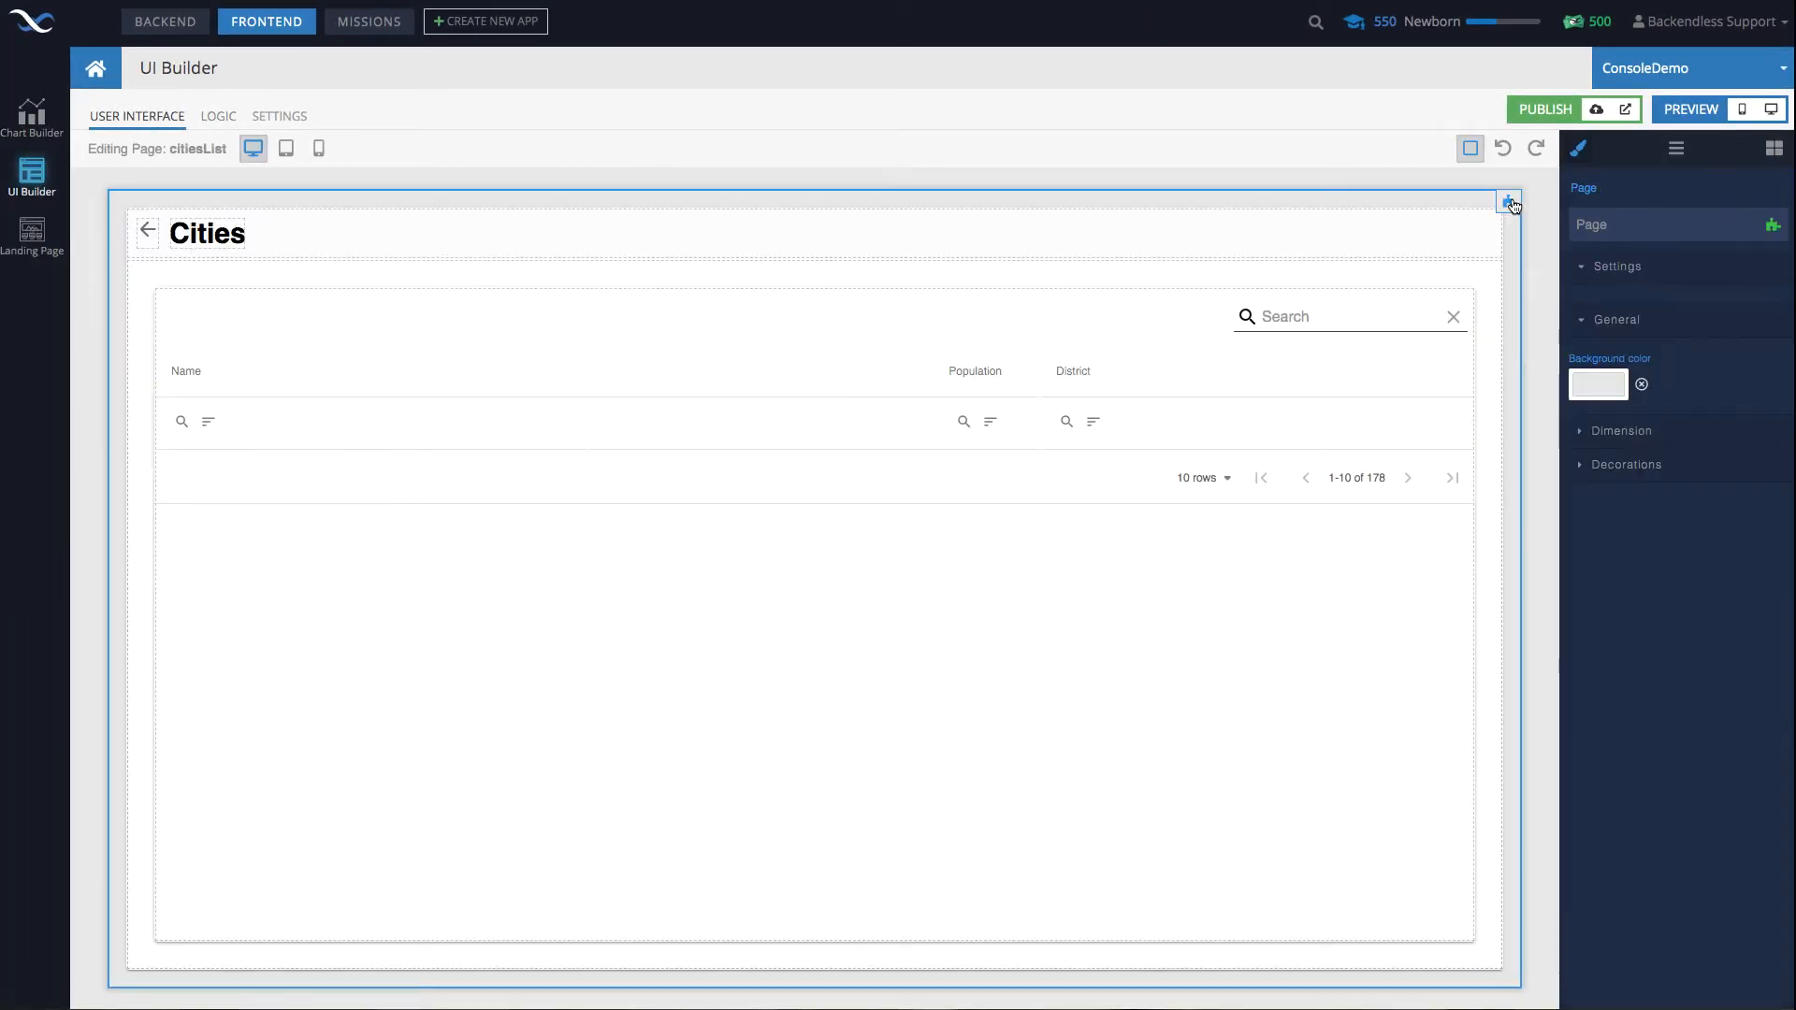
# Review On Page Enter blocks joining "Country.objectId = '" with selectedCountry's objectId into citiesCondition.
pyautogui.click(217, 116)
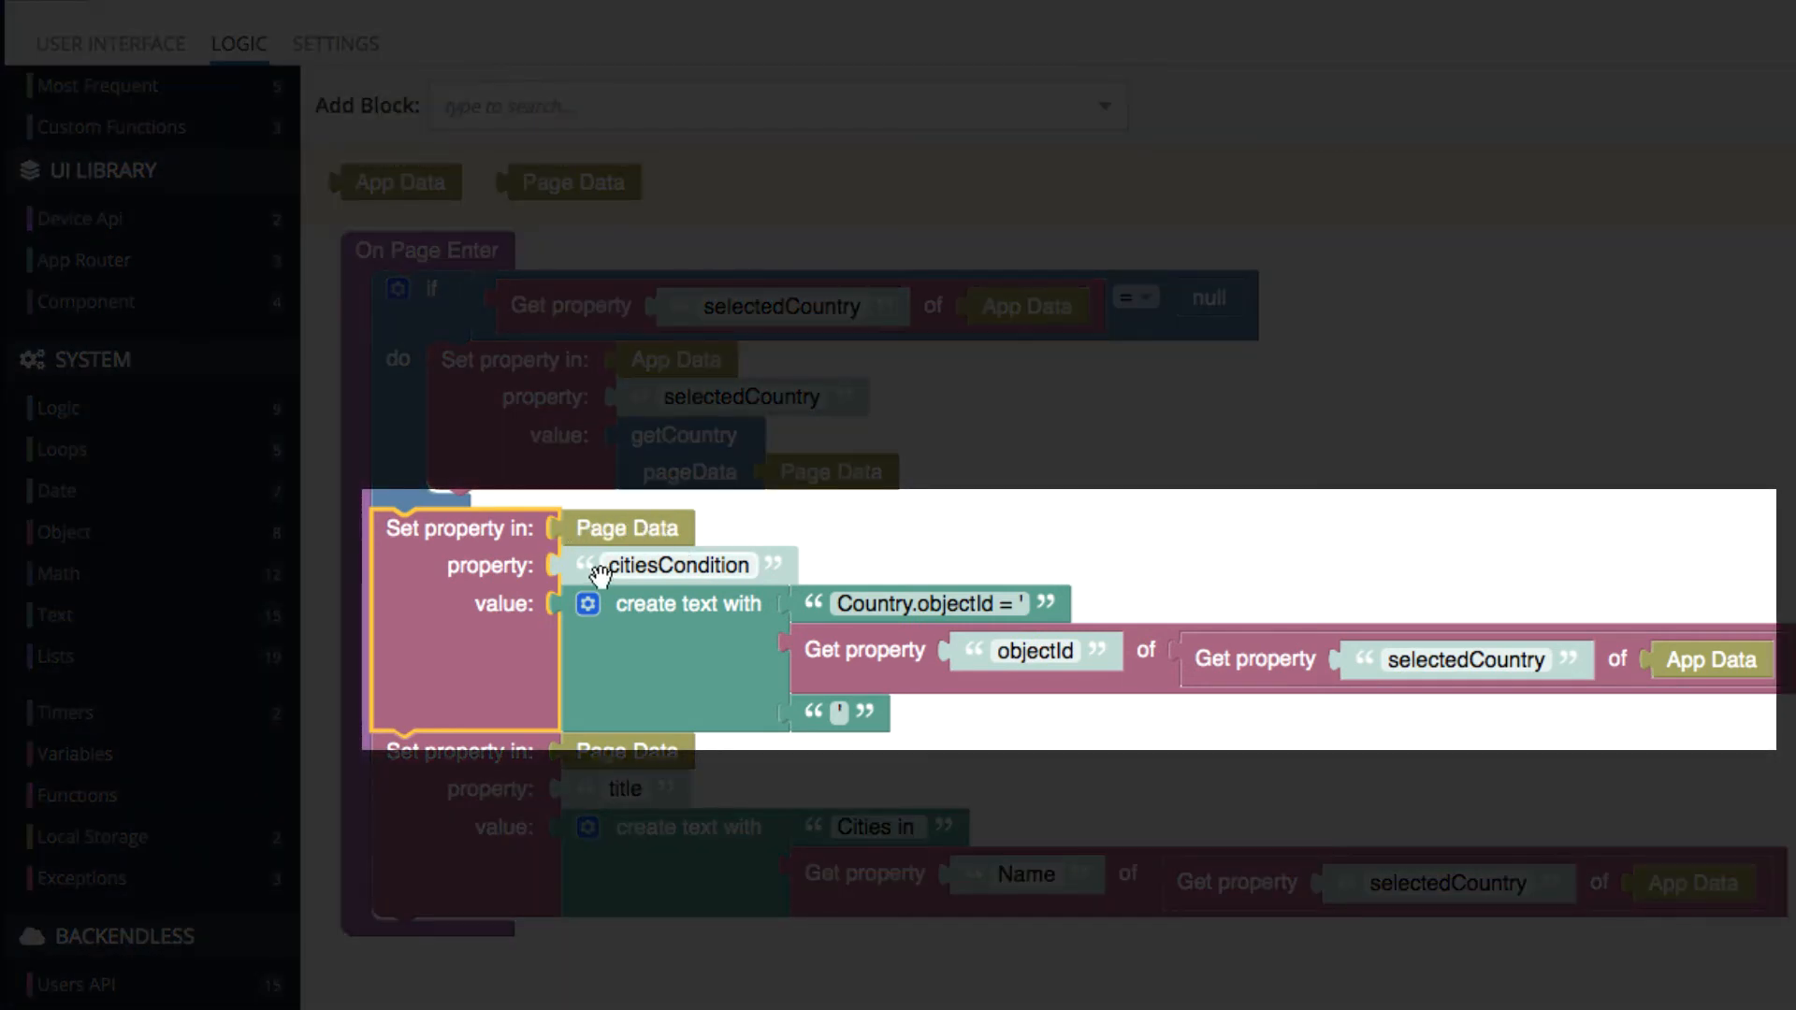
pyautogui.moveTo(702, 653)
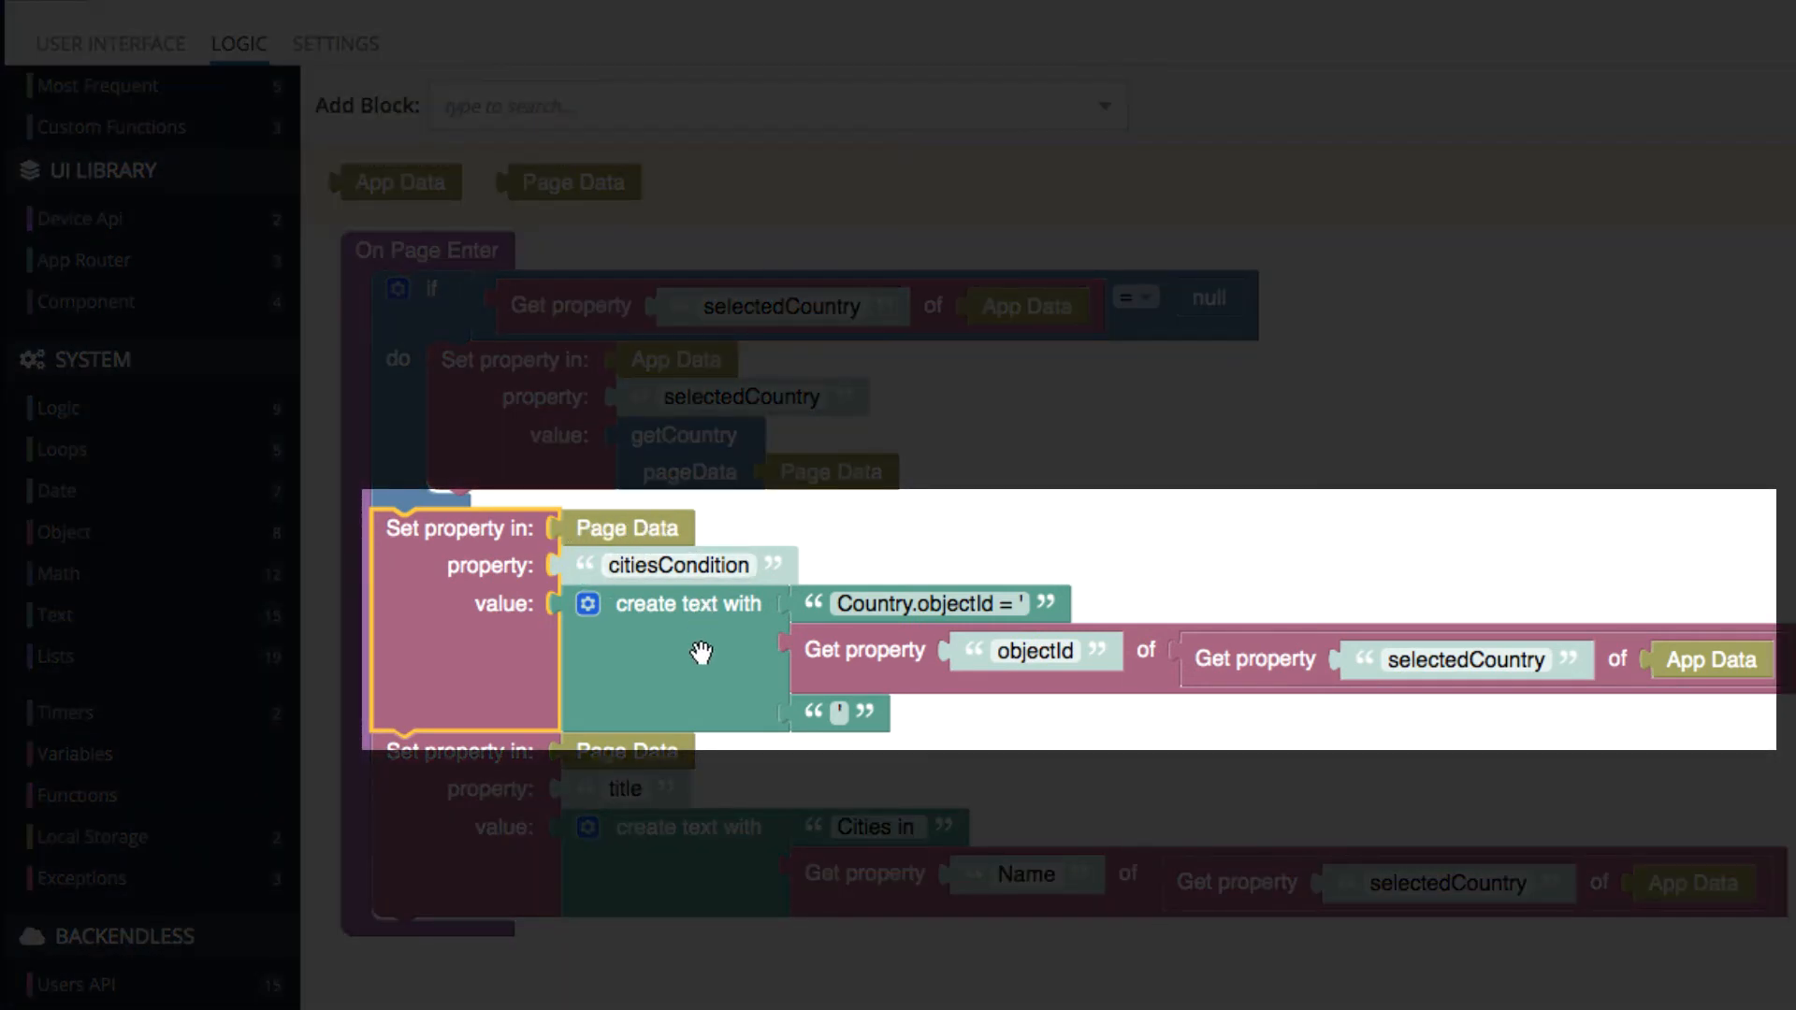
pyautogui.click(687, 603)
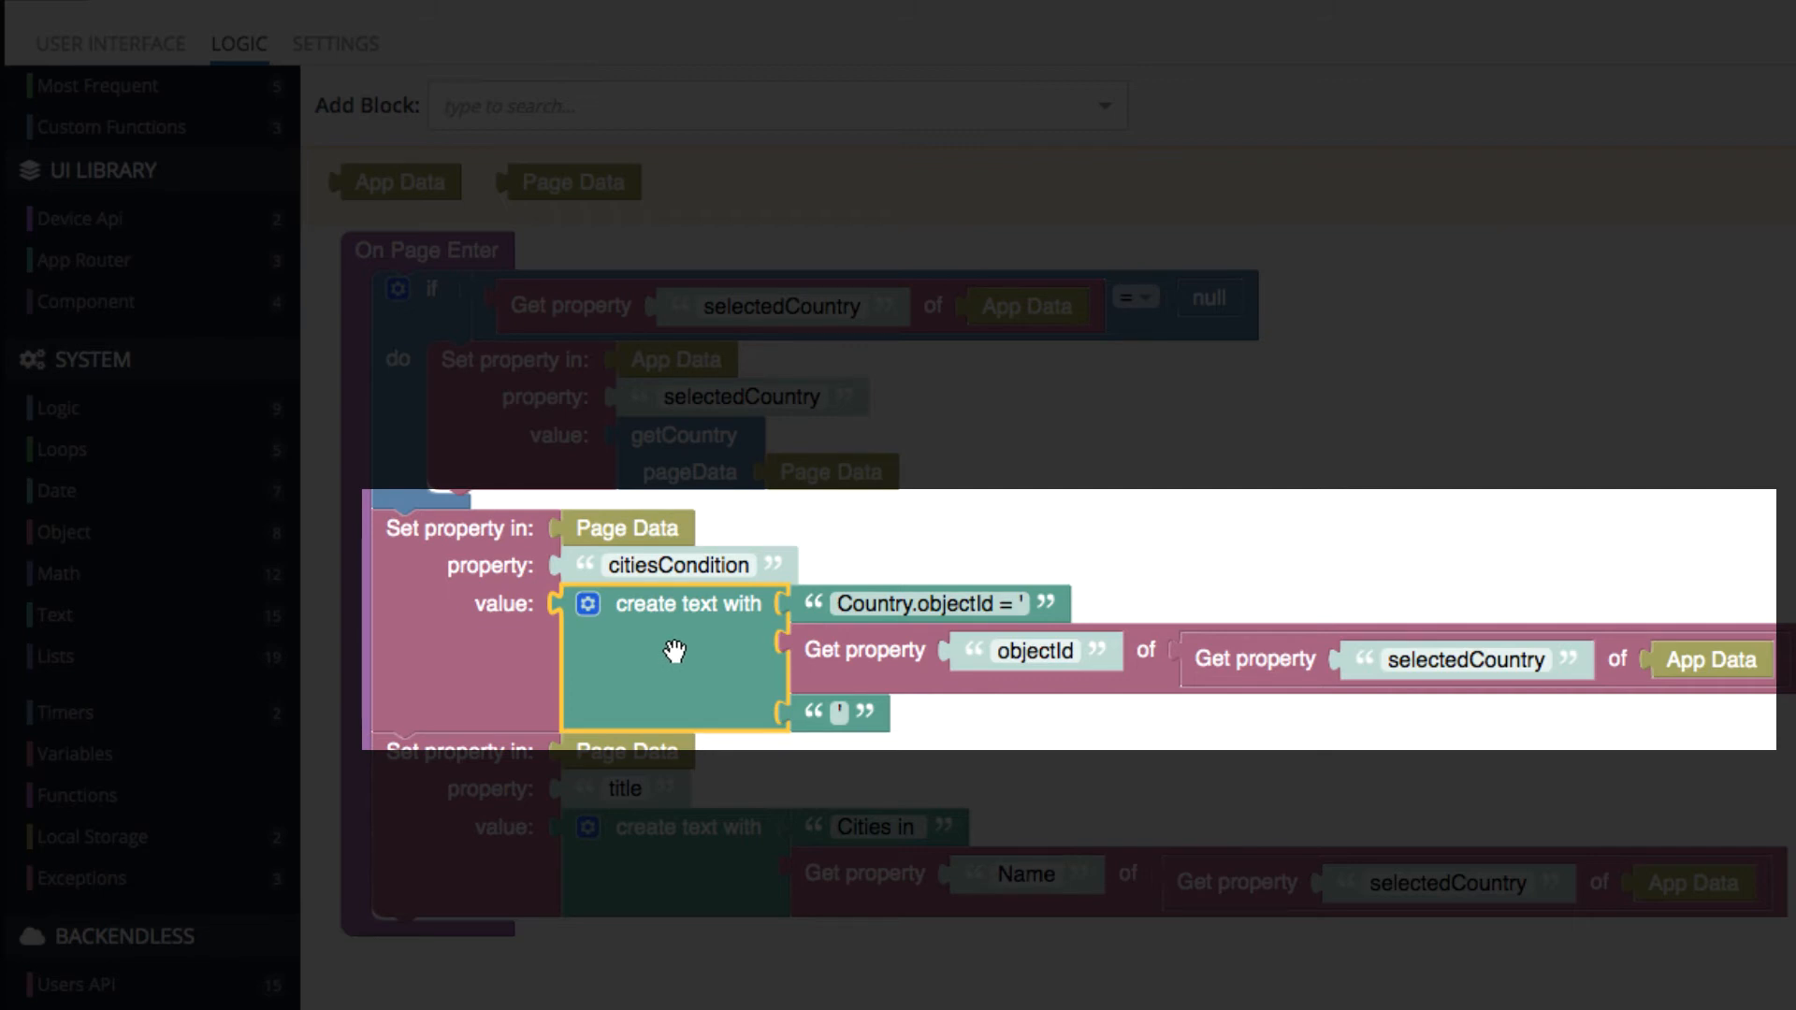
pyautogui.moveTo(675, 651)
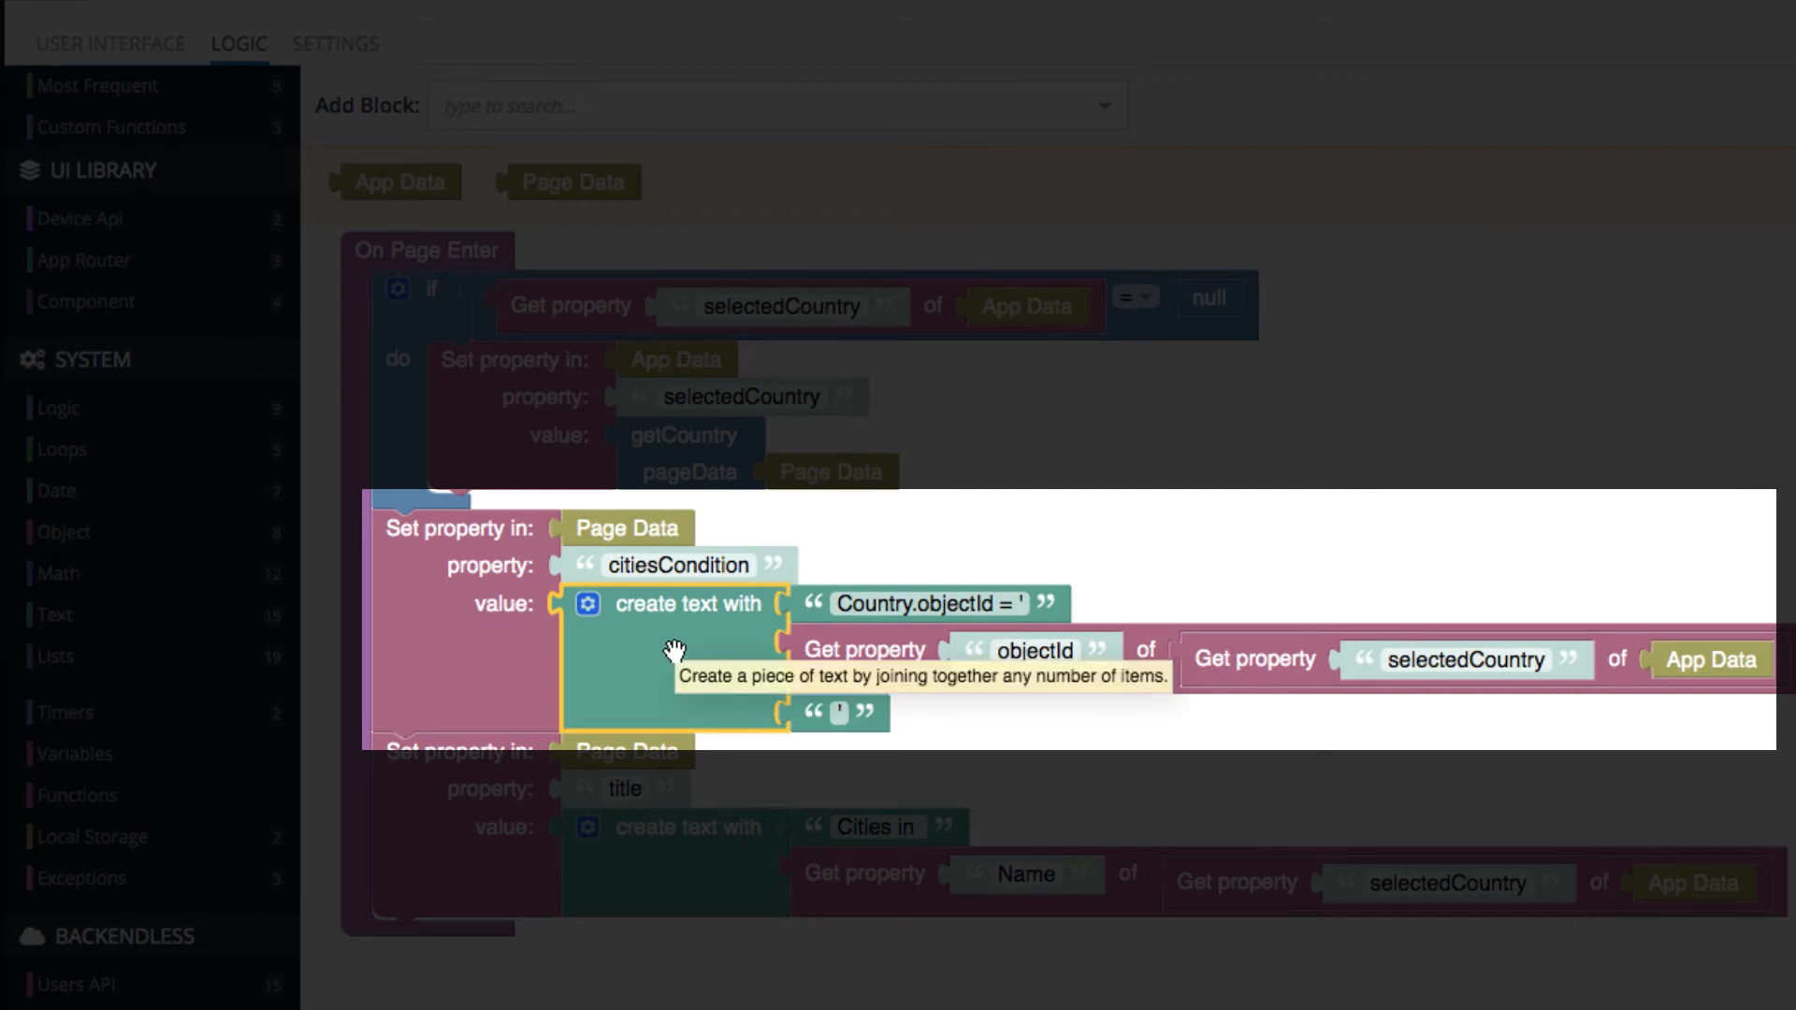
pyautogui.moveTo(1223, 618)
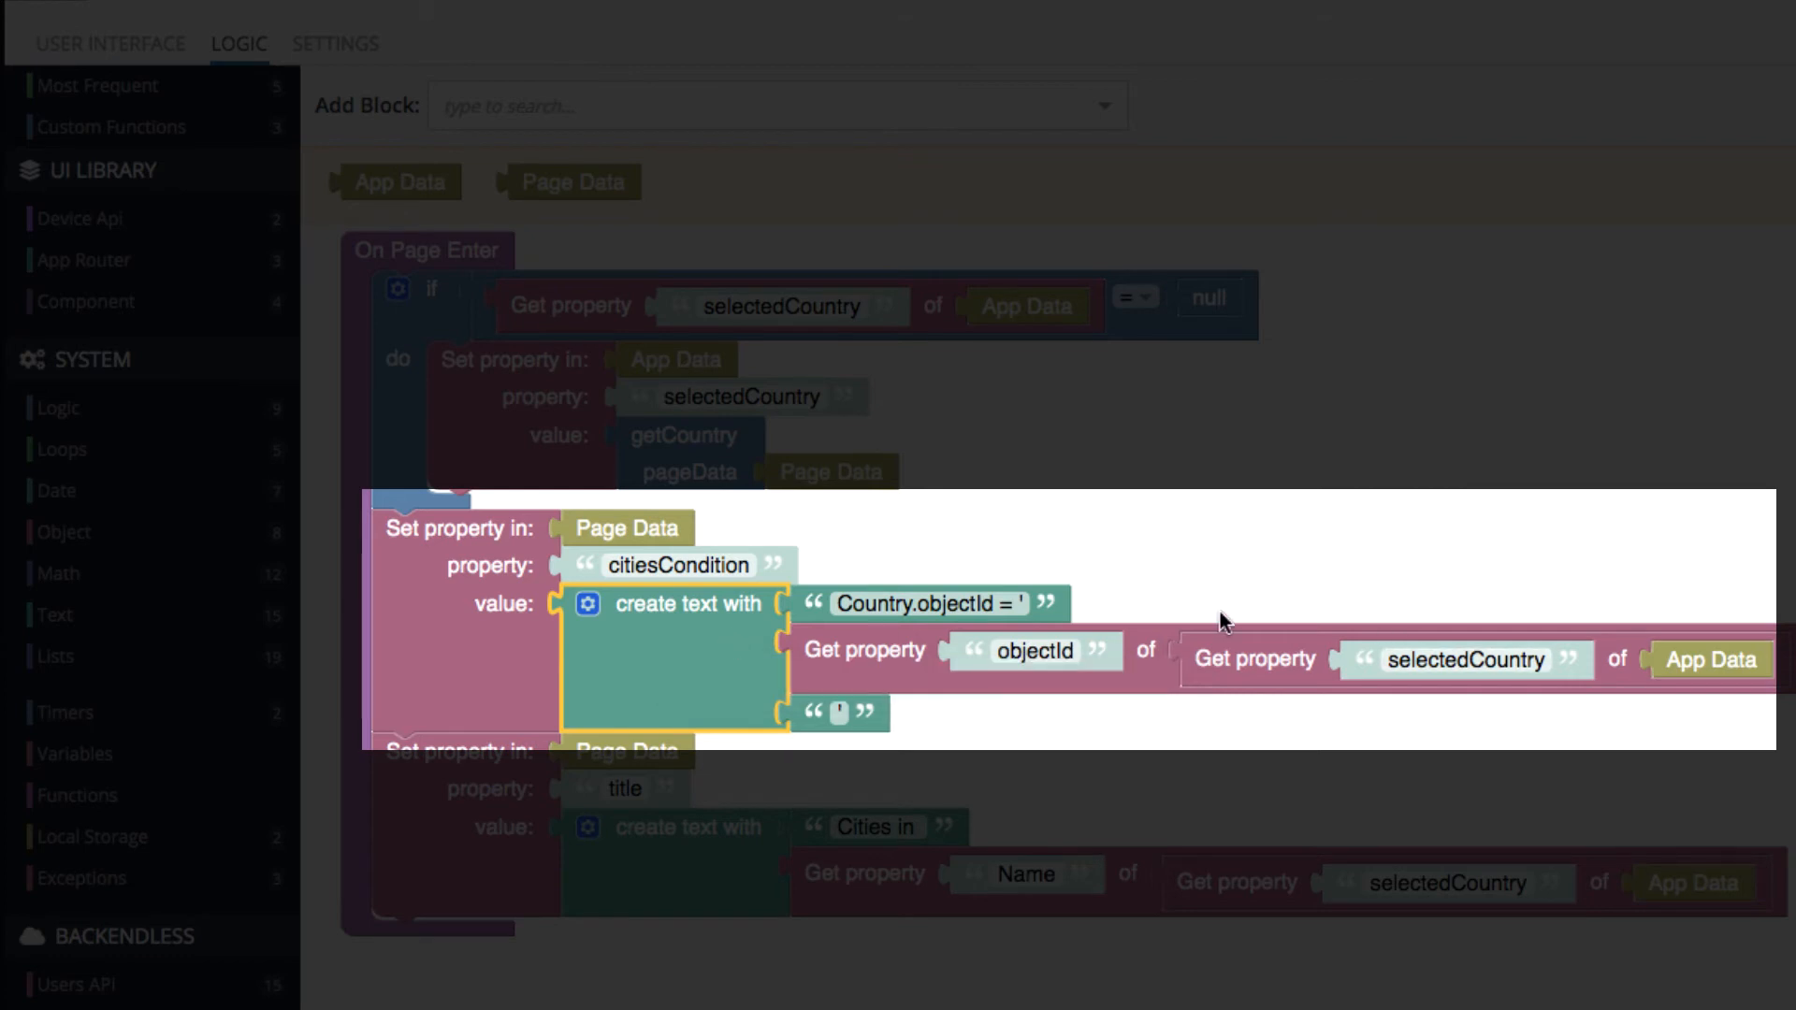
pyautogui.moveTo(1086, 763)
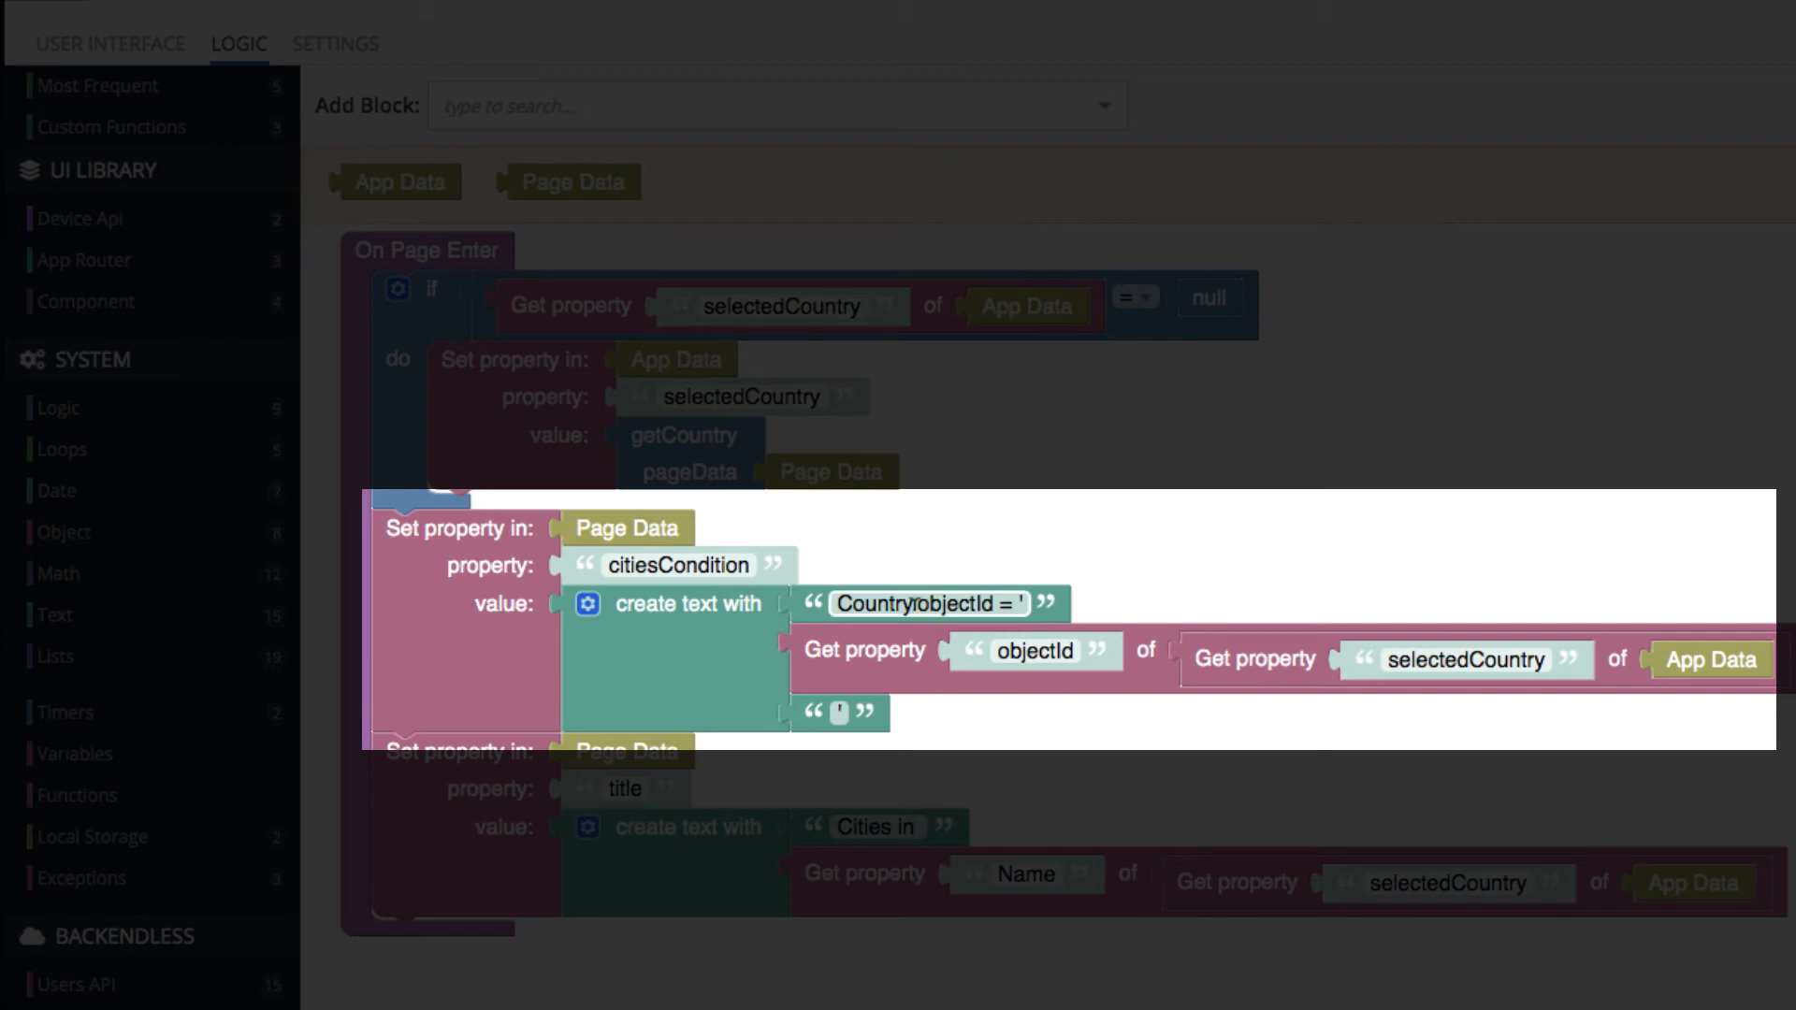
pyautogui.click(925, 603)
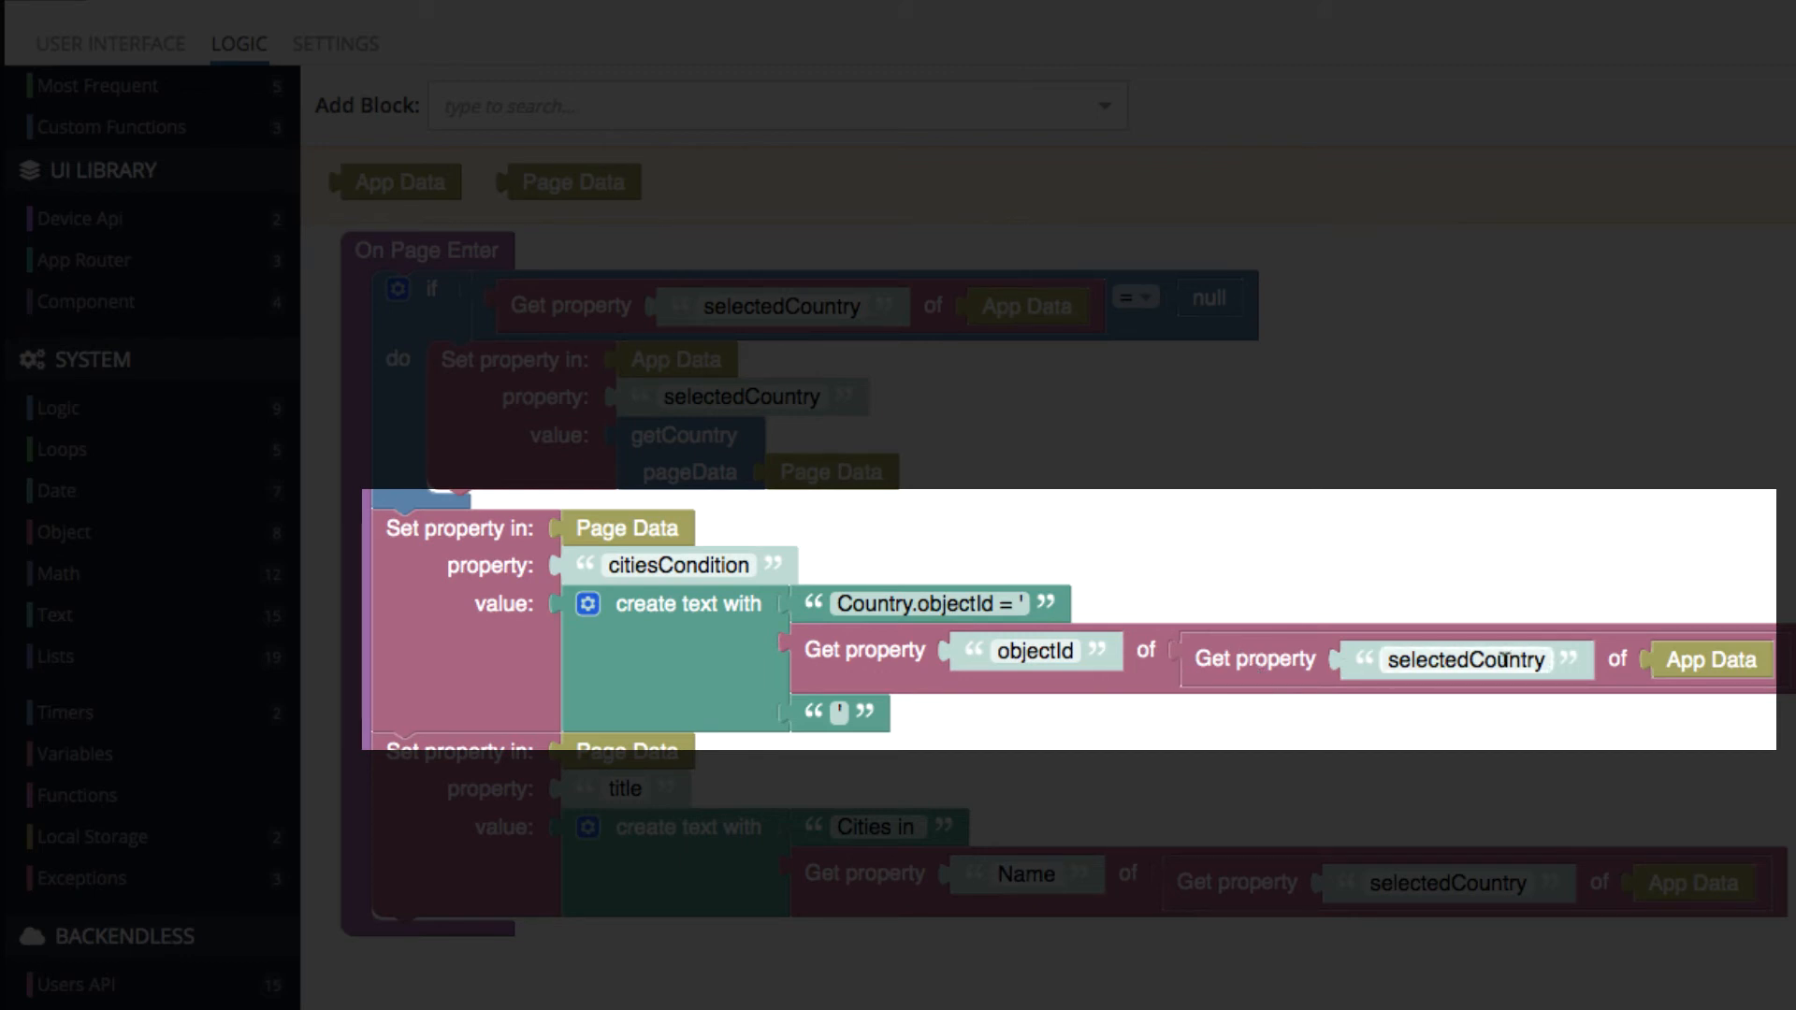
pyautogui.moveTo(1499, 642)
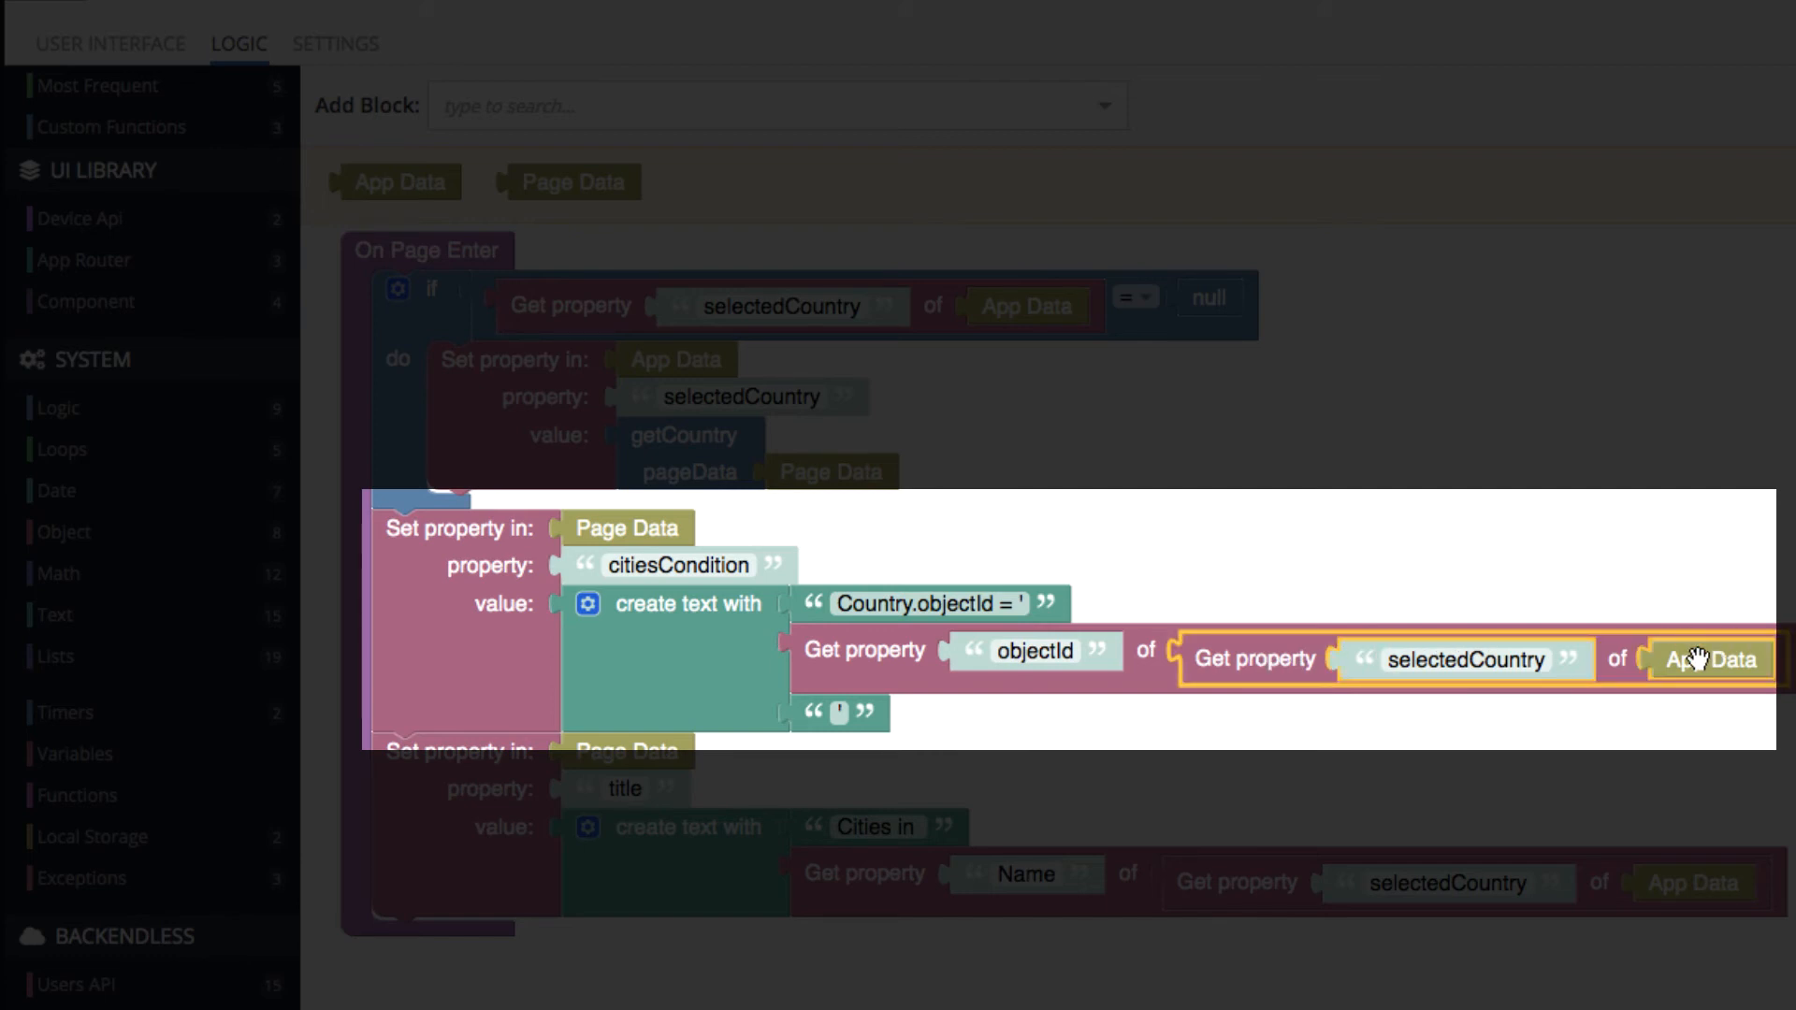
pyautogui.moveTo(1311, 695)
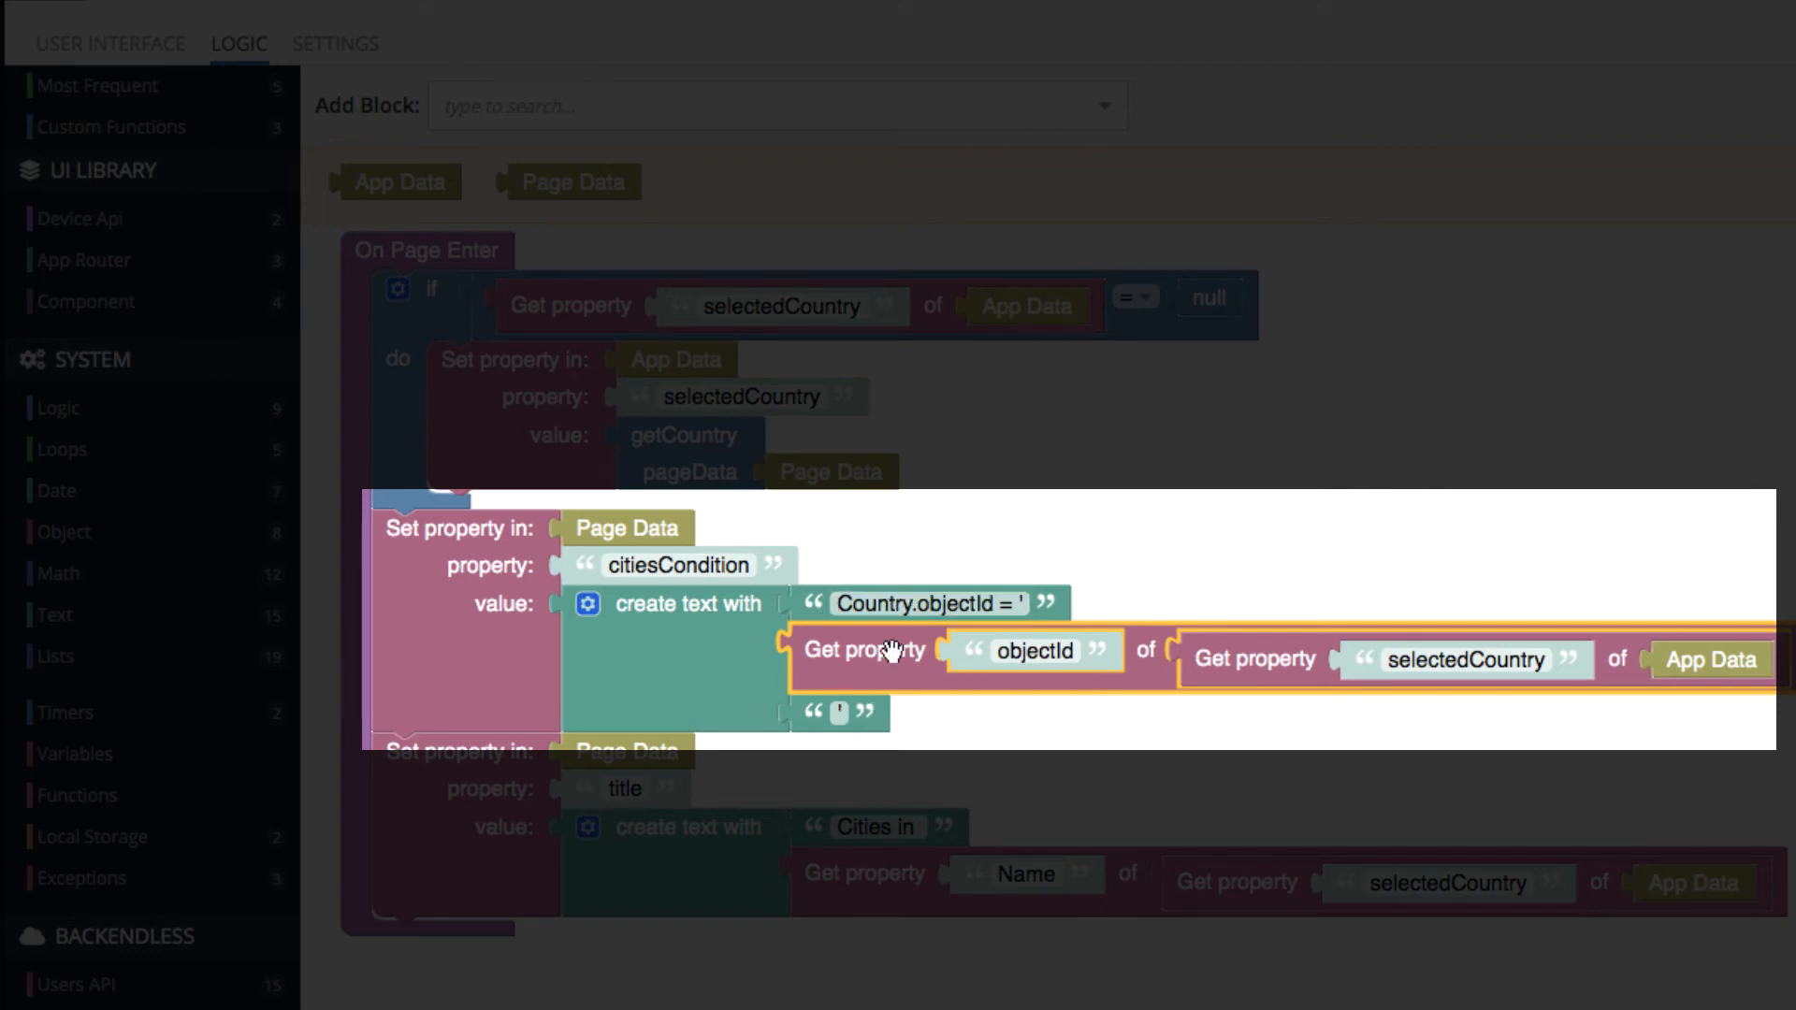
pyautogui.moveTo(730, 665)
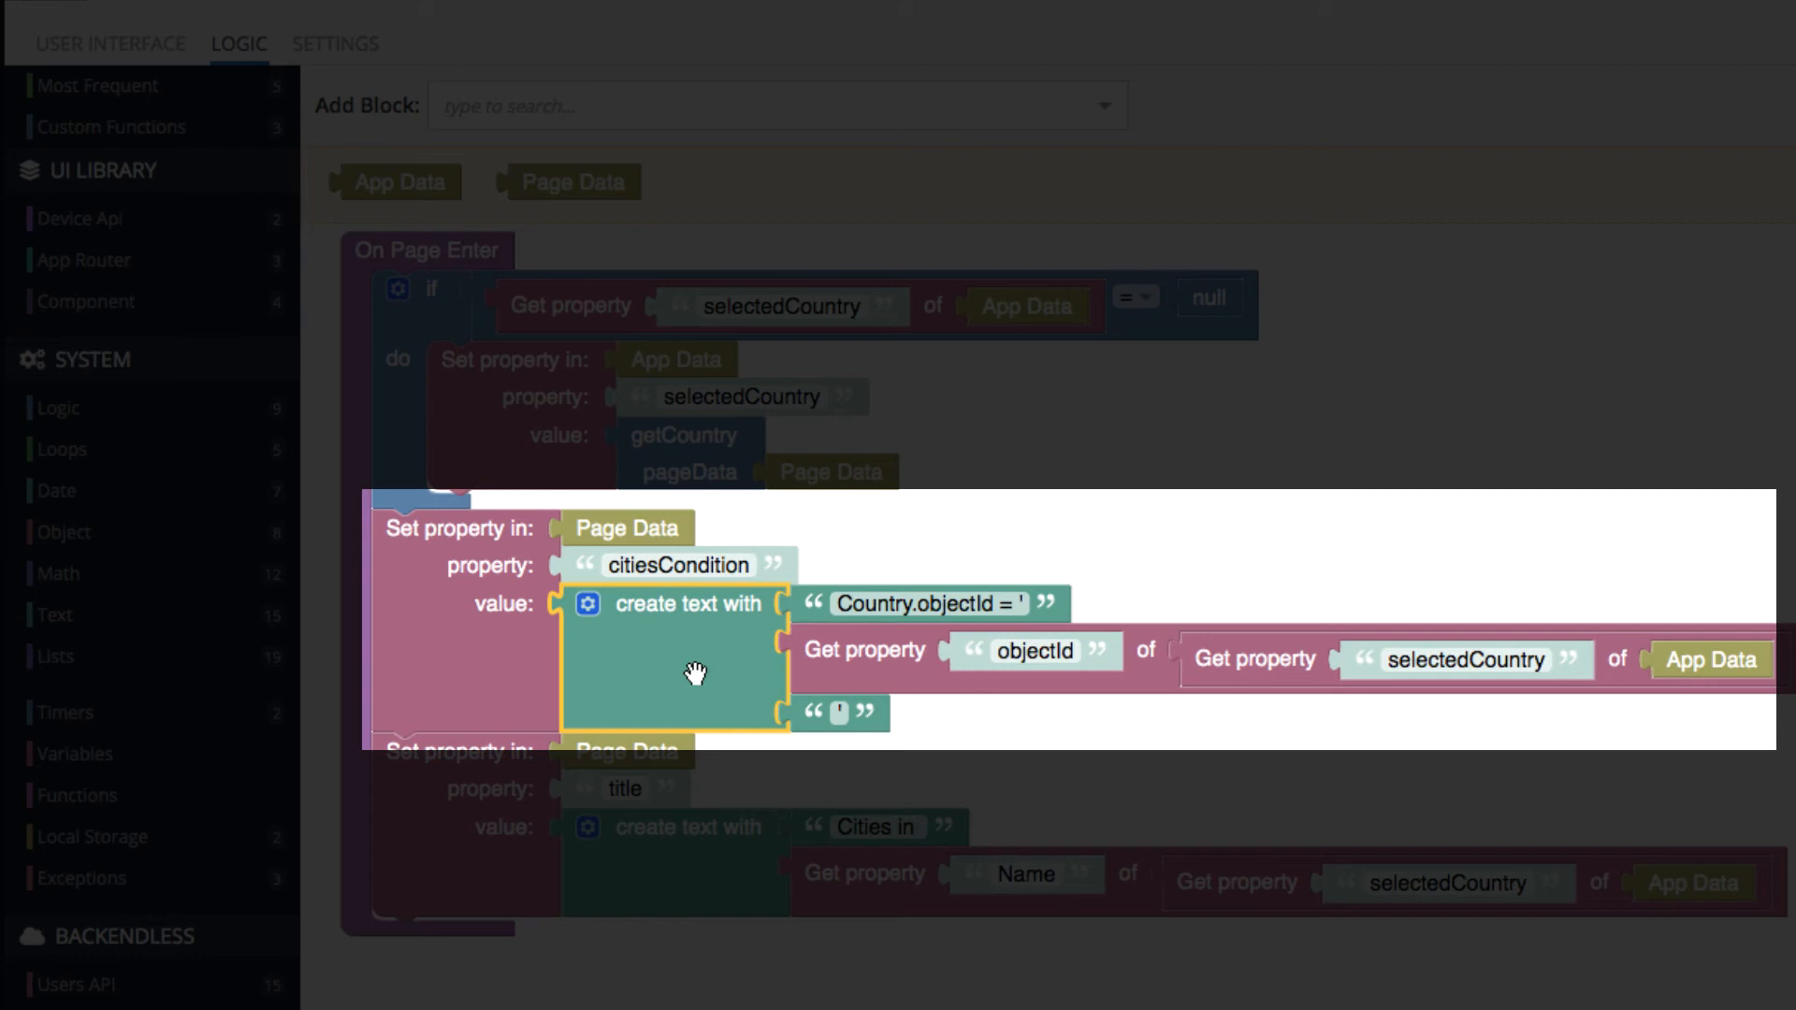
pyautogui.moveTo(641, 530)
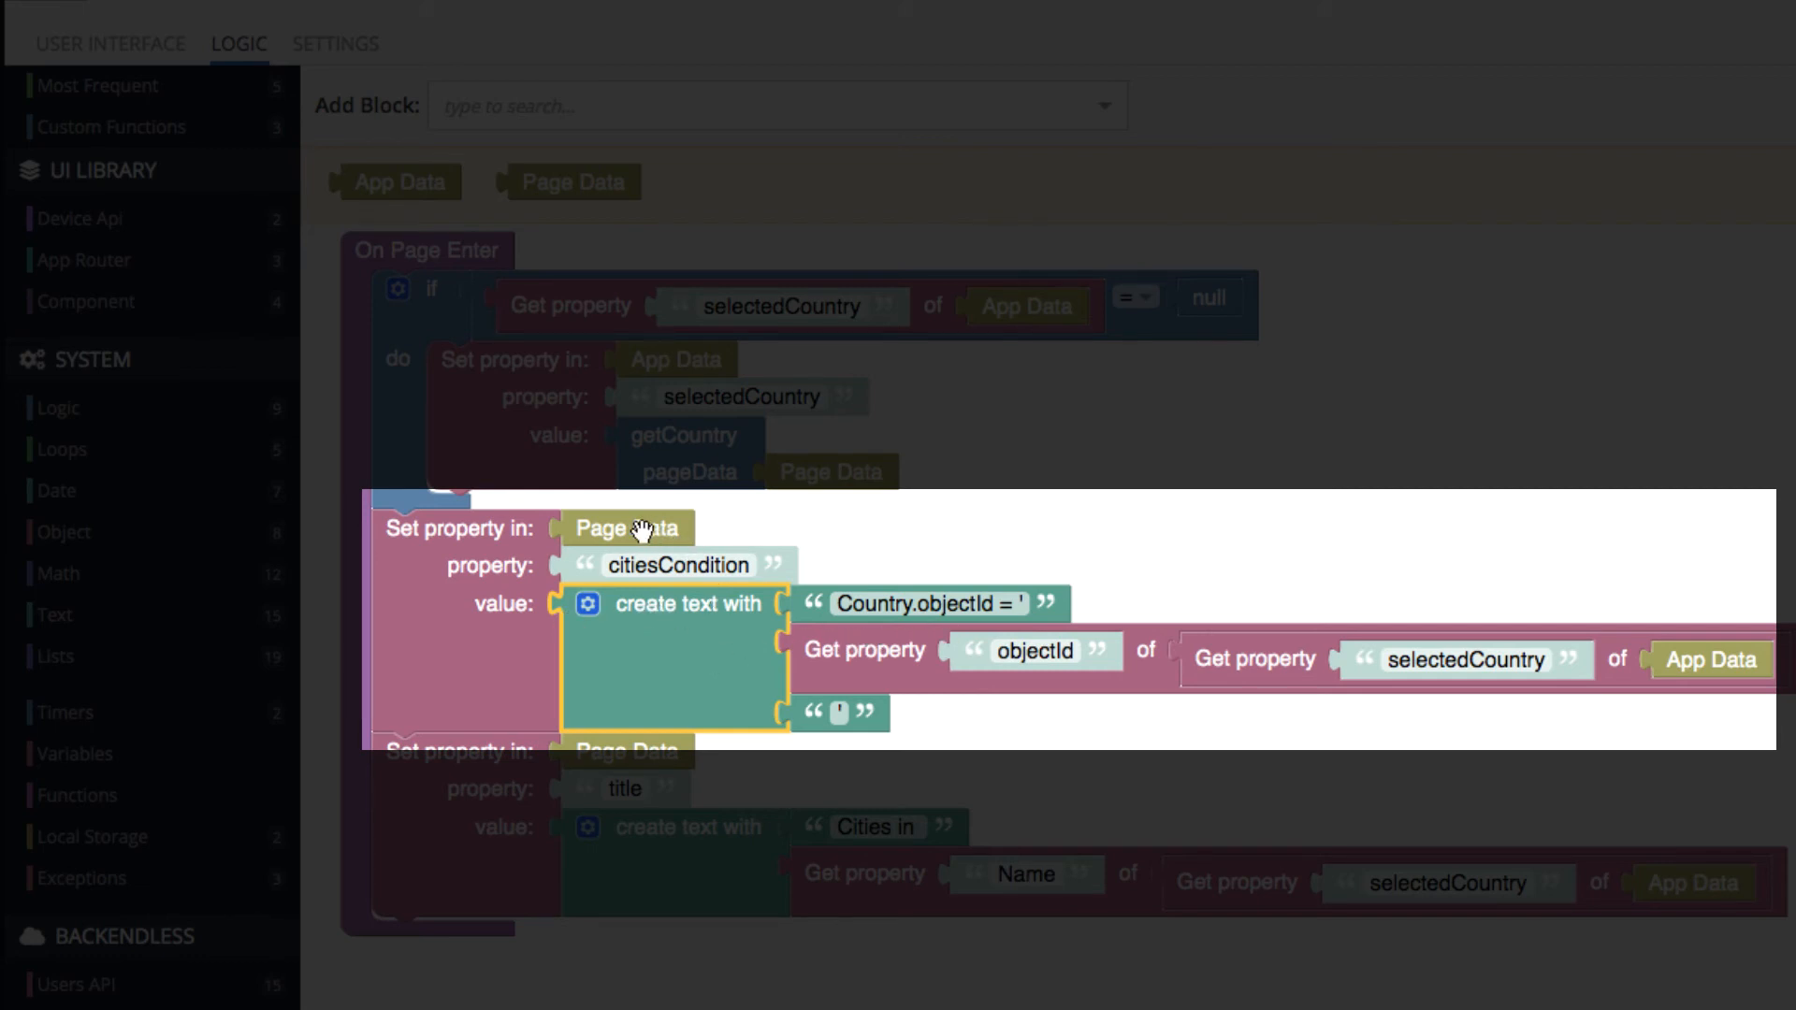
pyautogui.moveTo(673, 651)
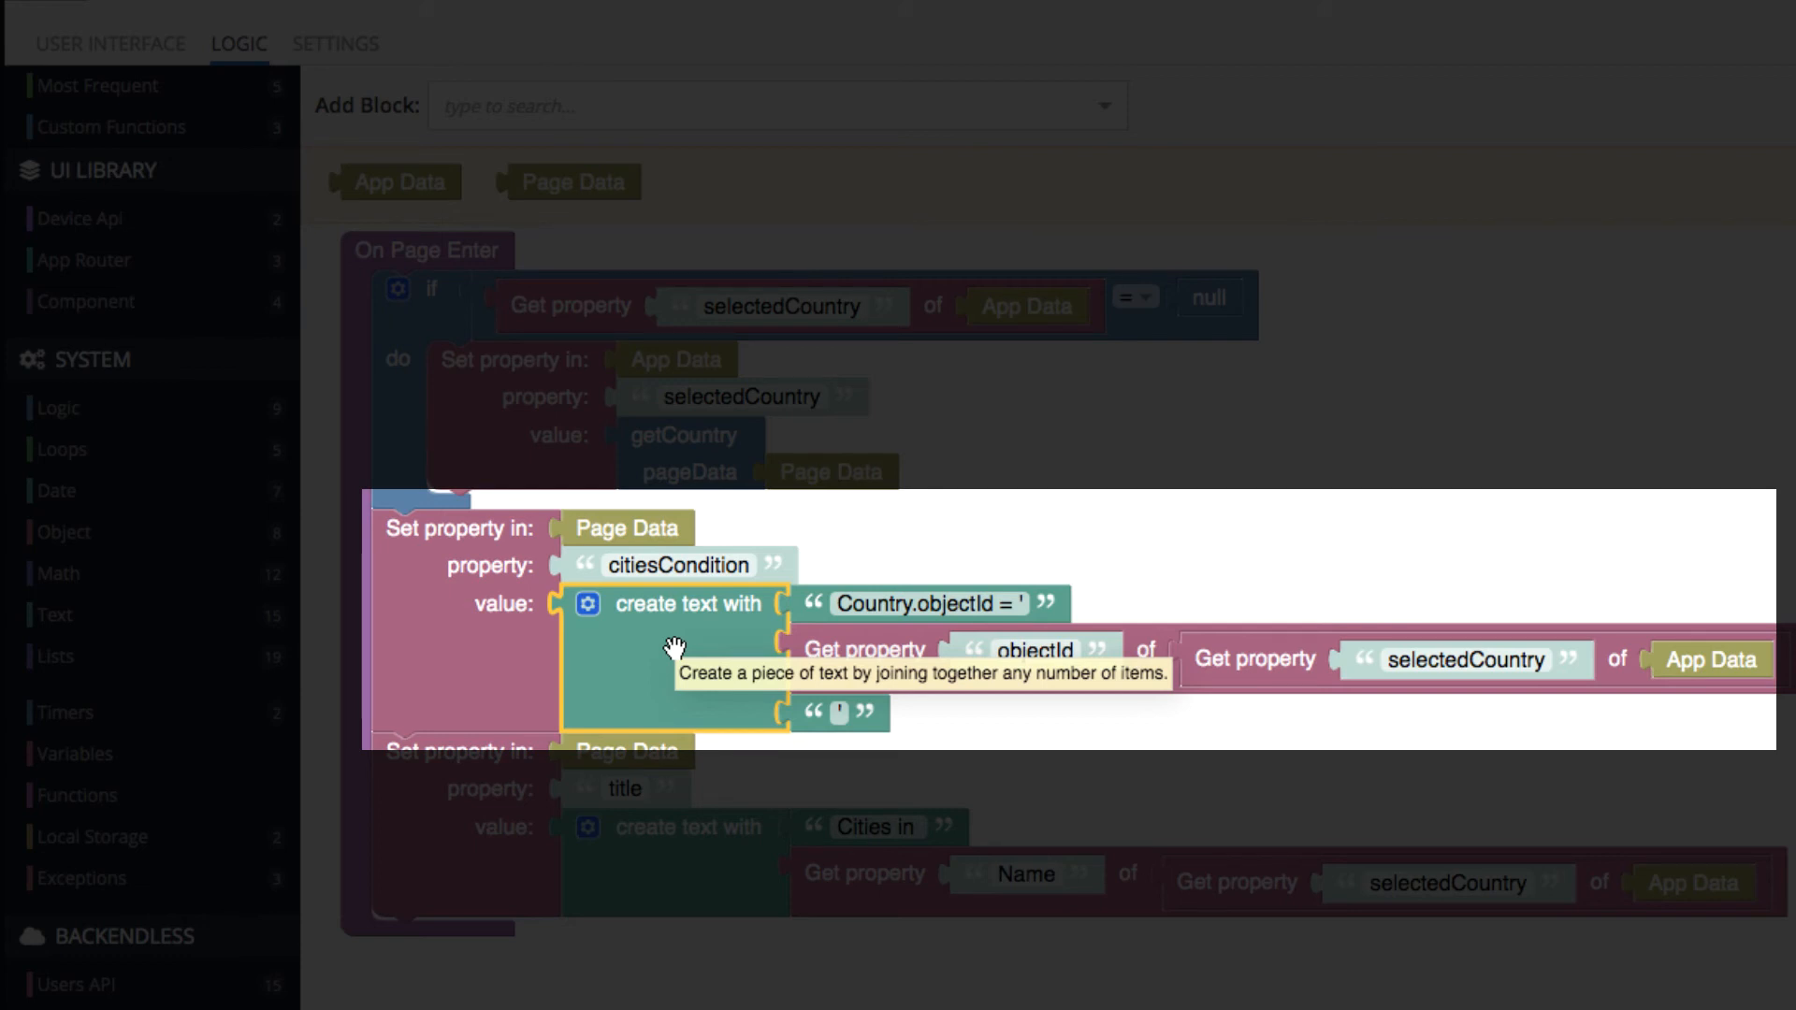
pyautogui.moveTo(1362, 526)
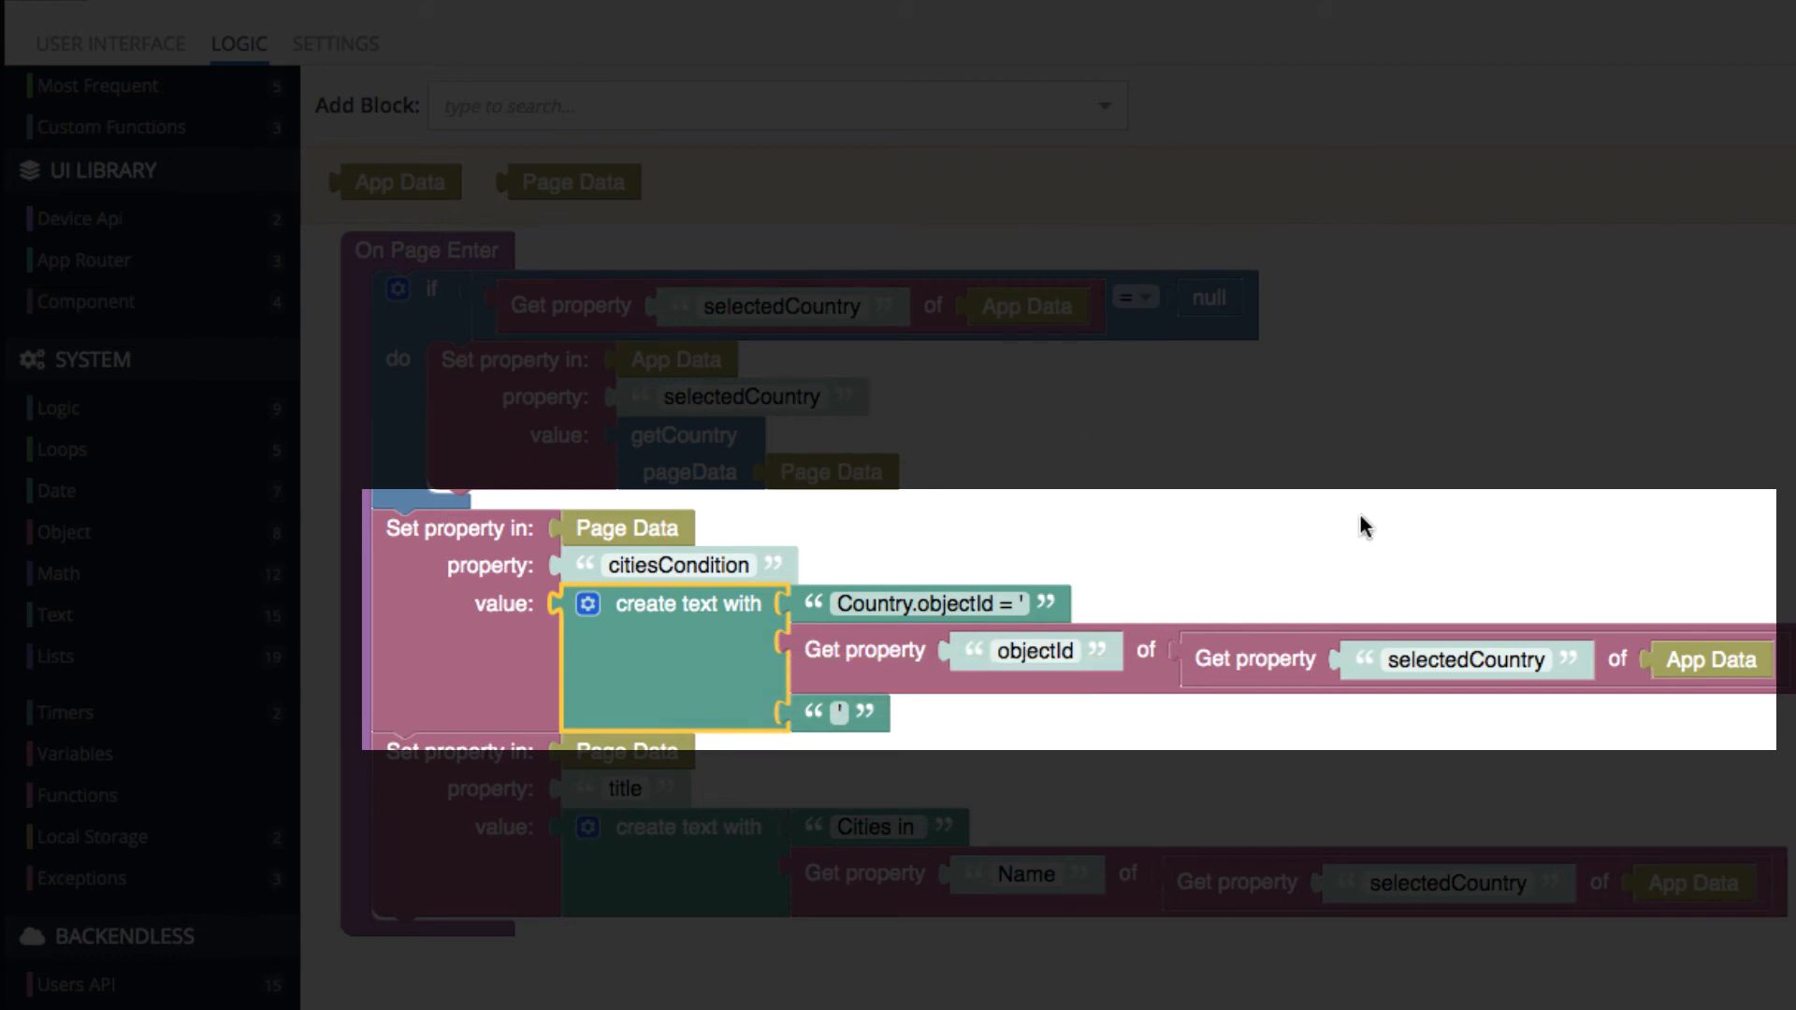
pyautogui.moveTo(842, 394)
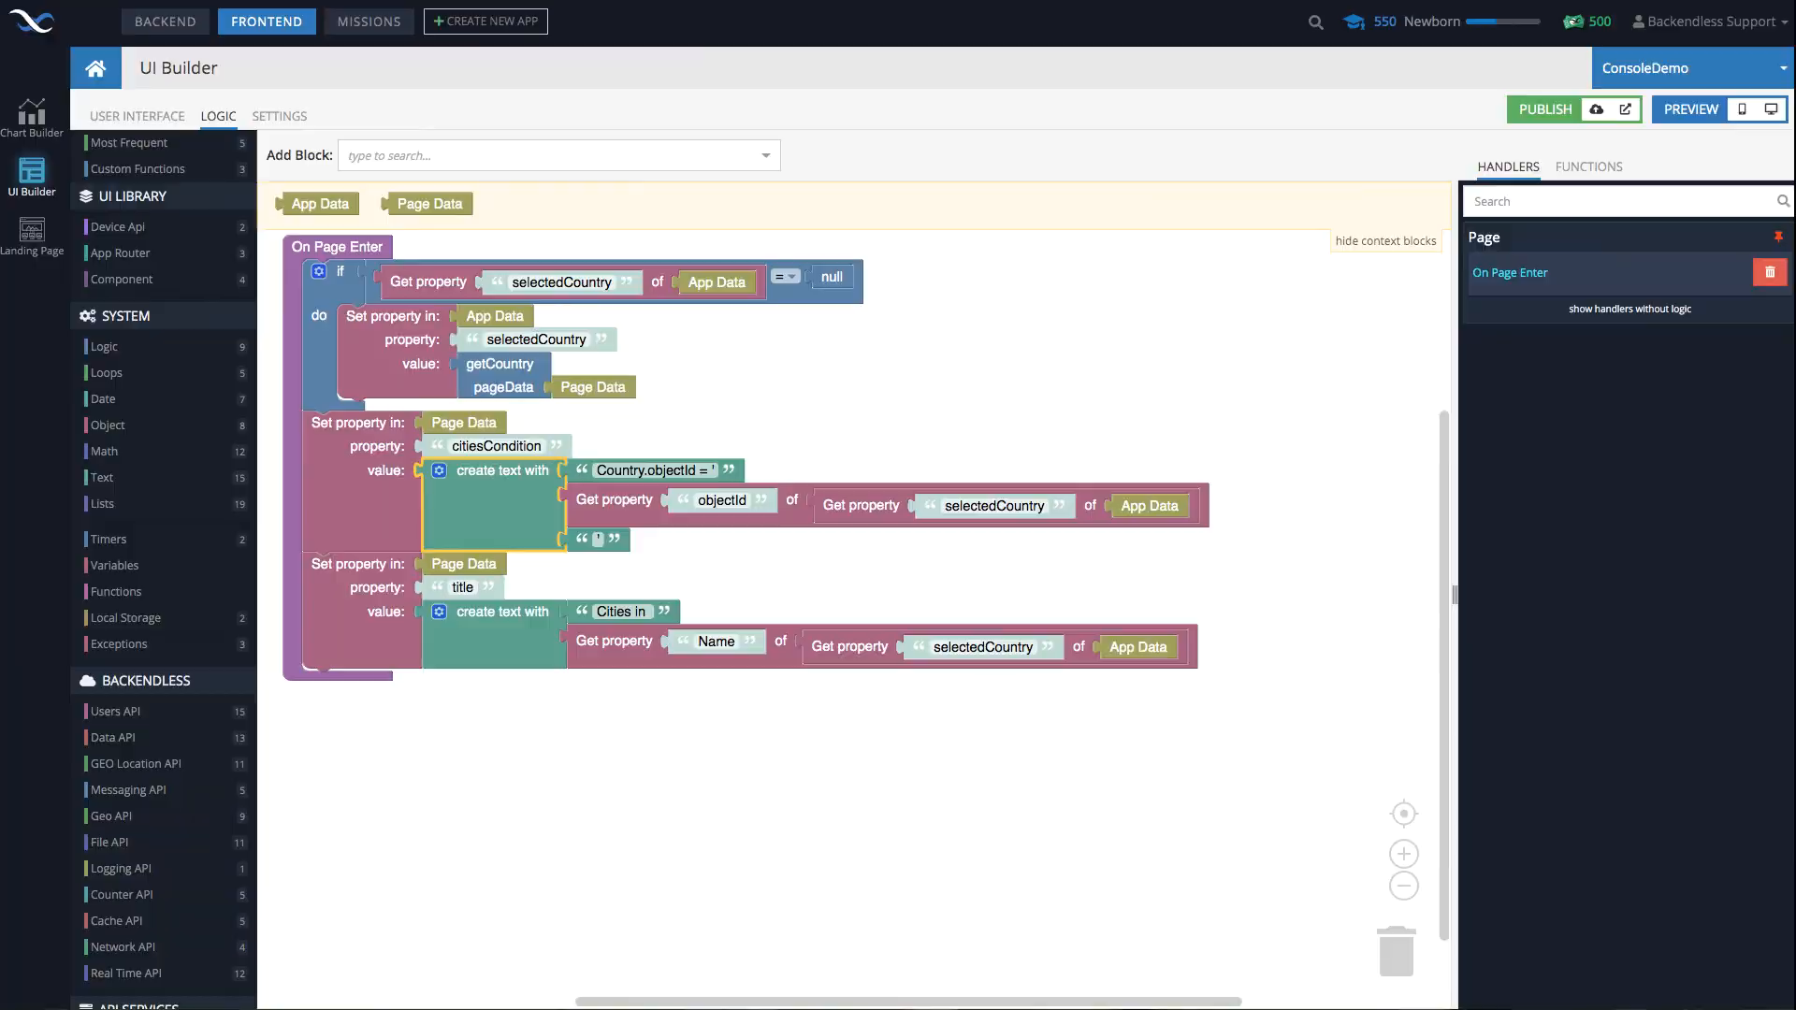
# Preview the app showing Afghanistan's four cities, go back, and pick another country row.
pyautogui.click(1688, 109)
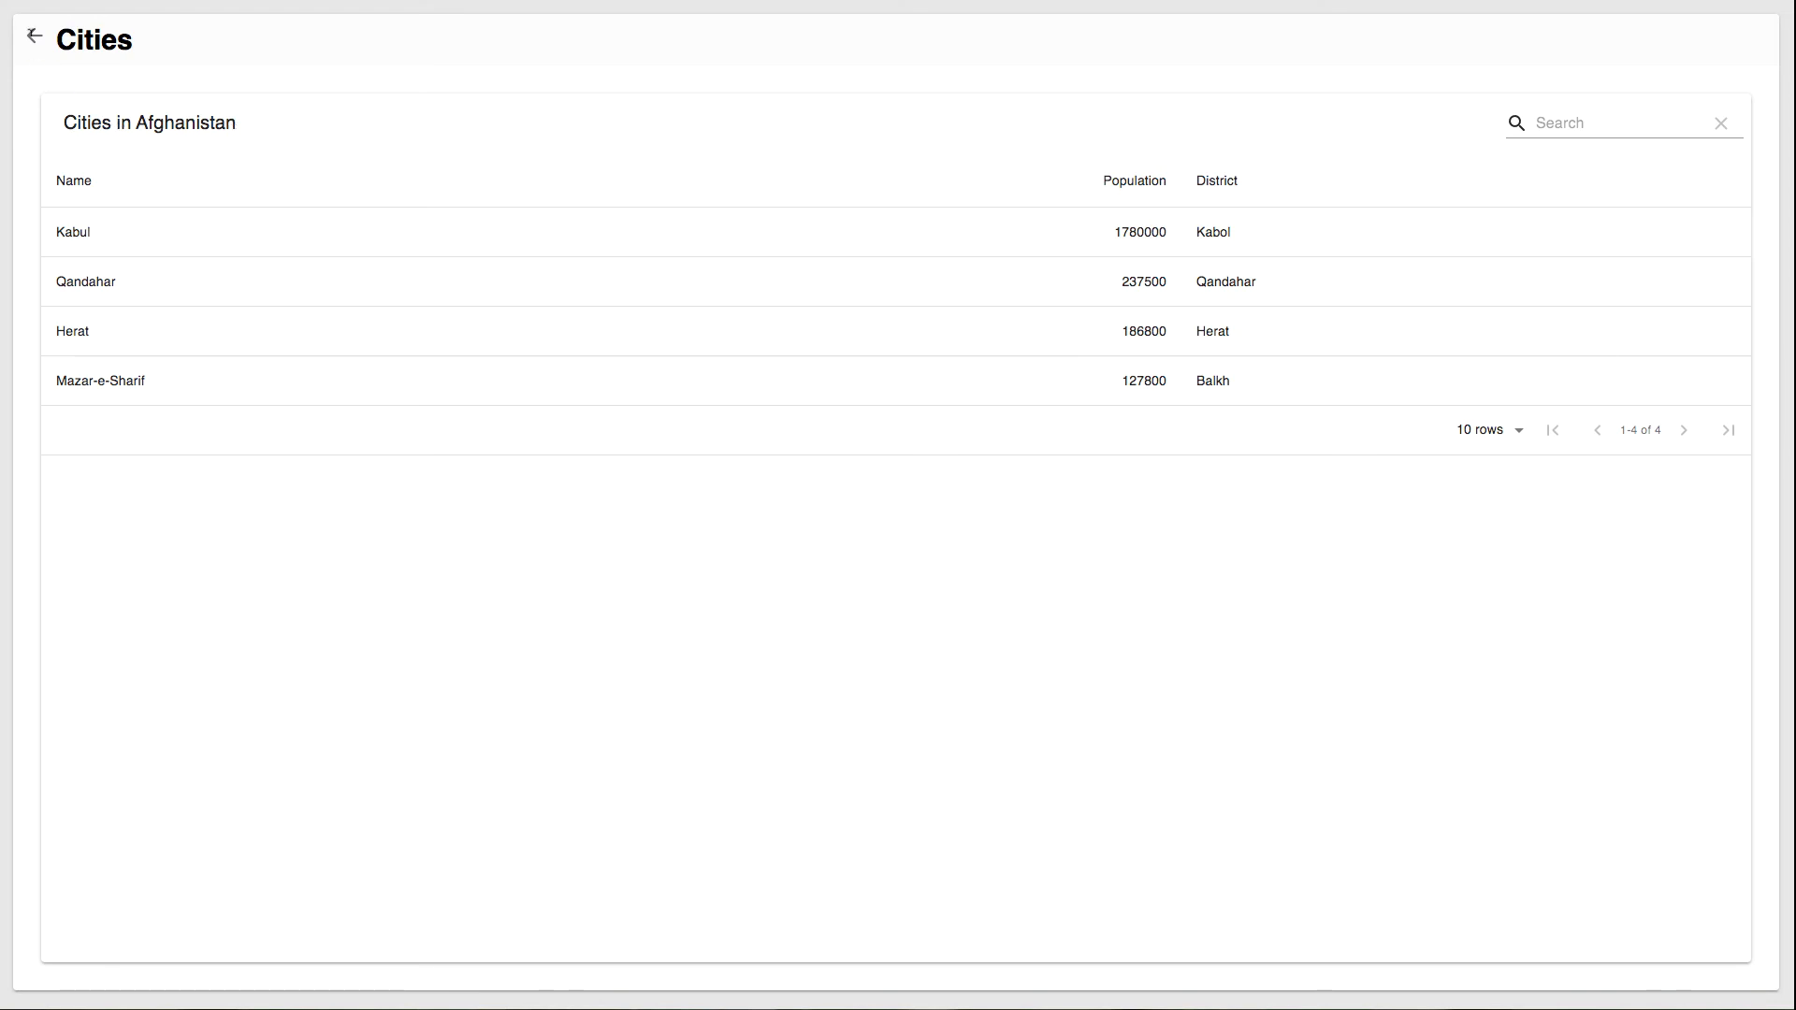
pyautogui.click(34, 37)
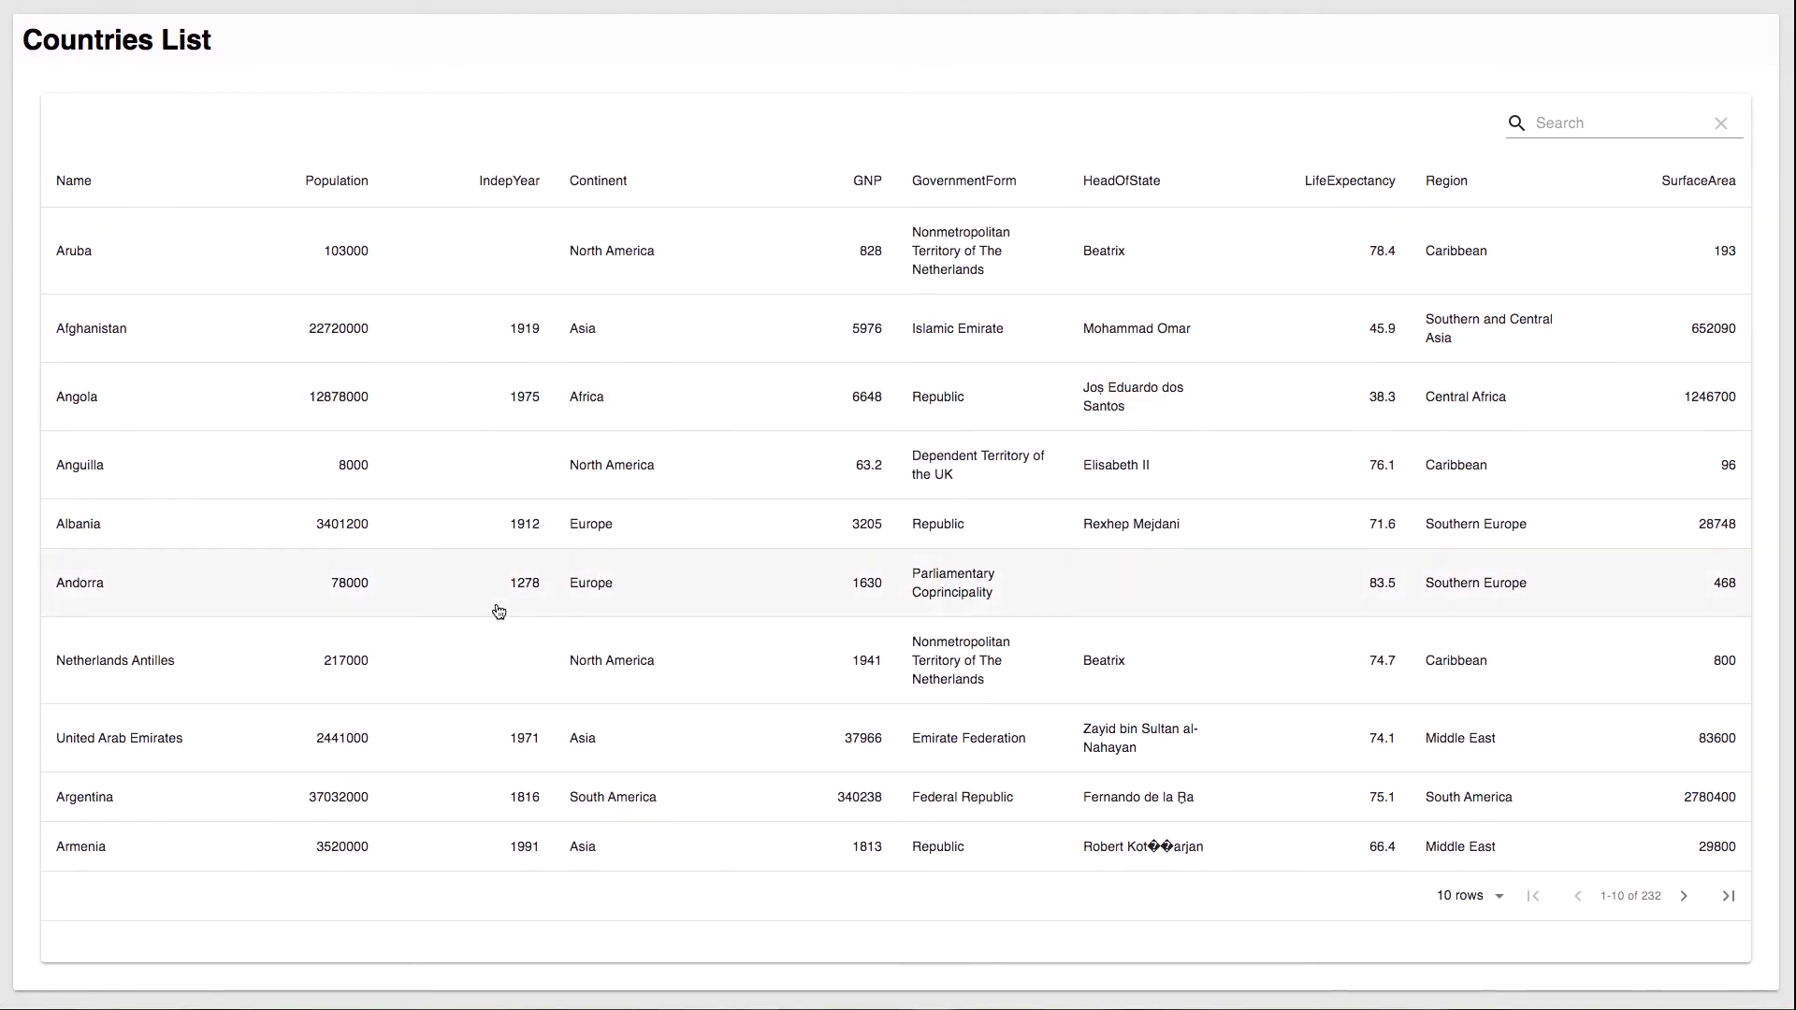
pyautogui.click(80, 846)
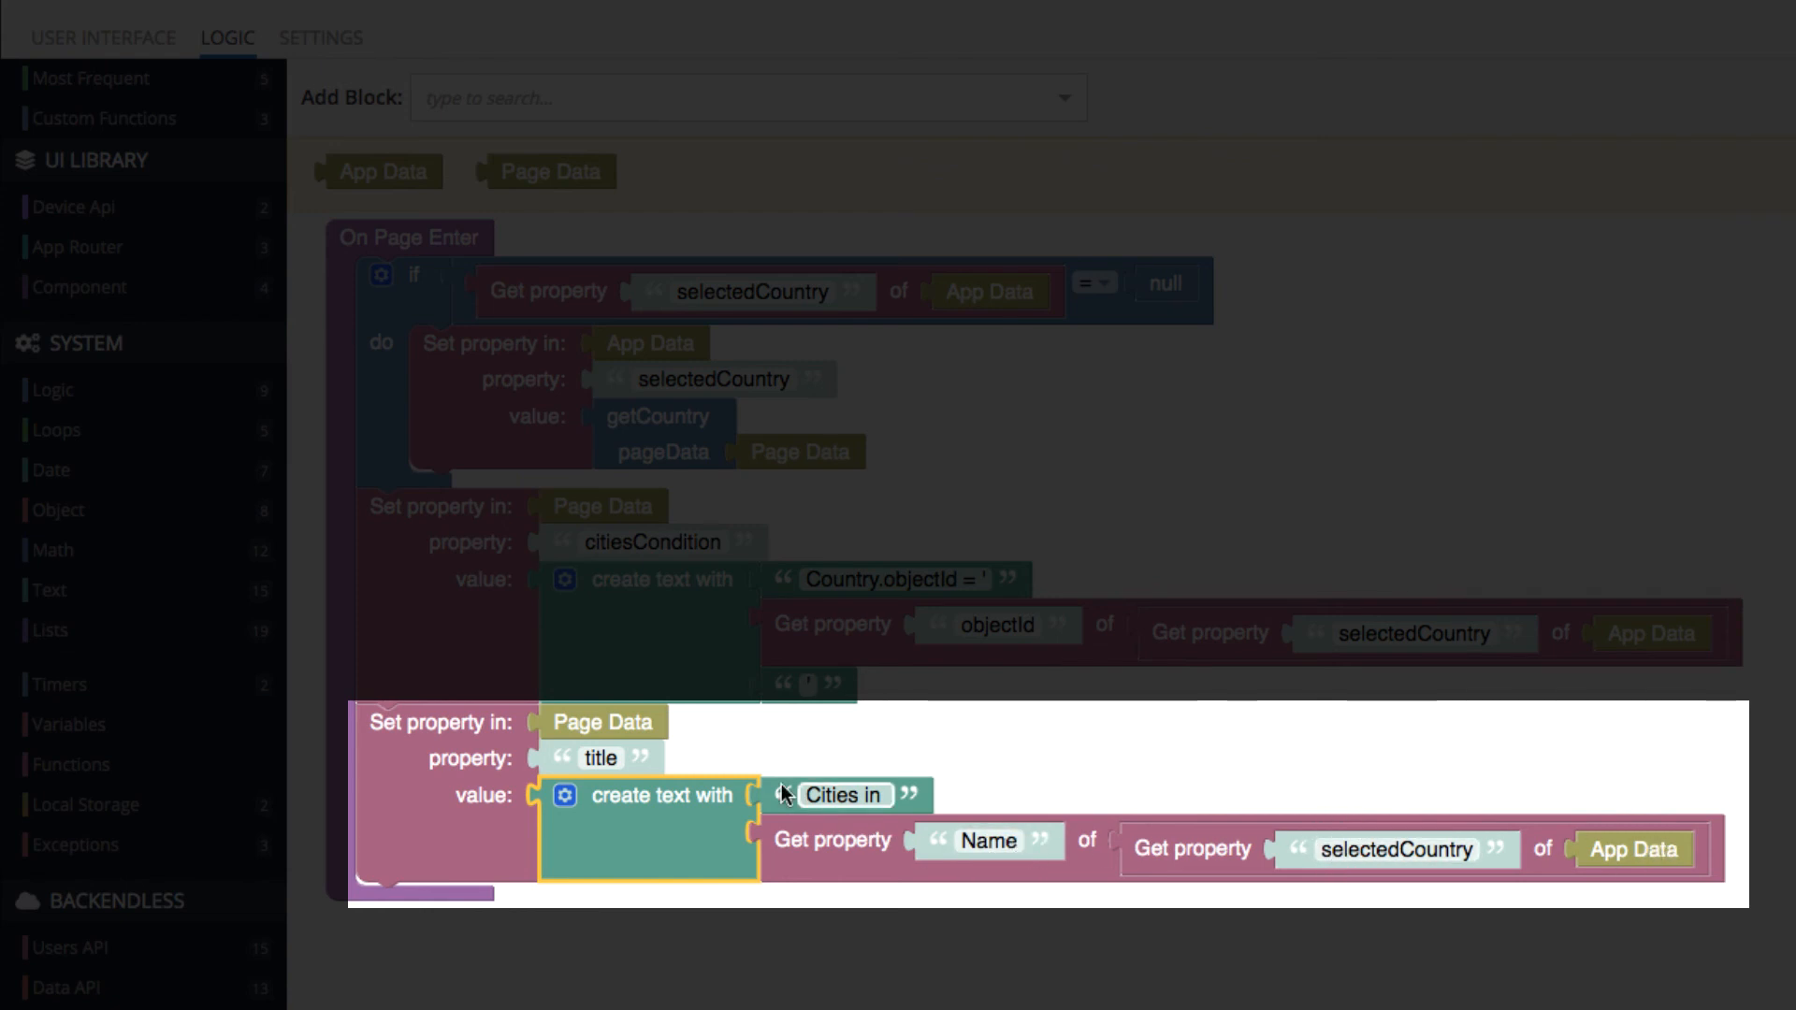
pyautogui.moveTo(603, 725)
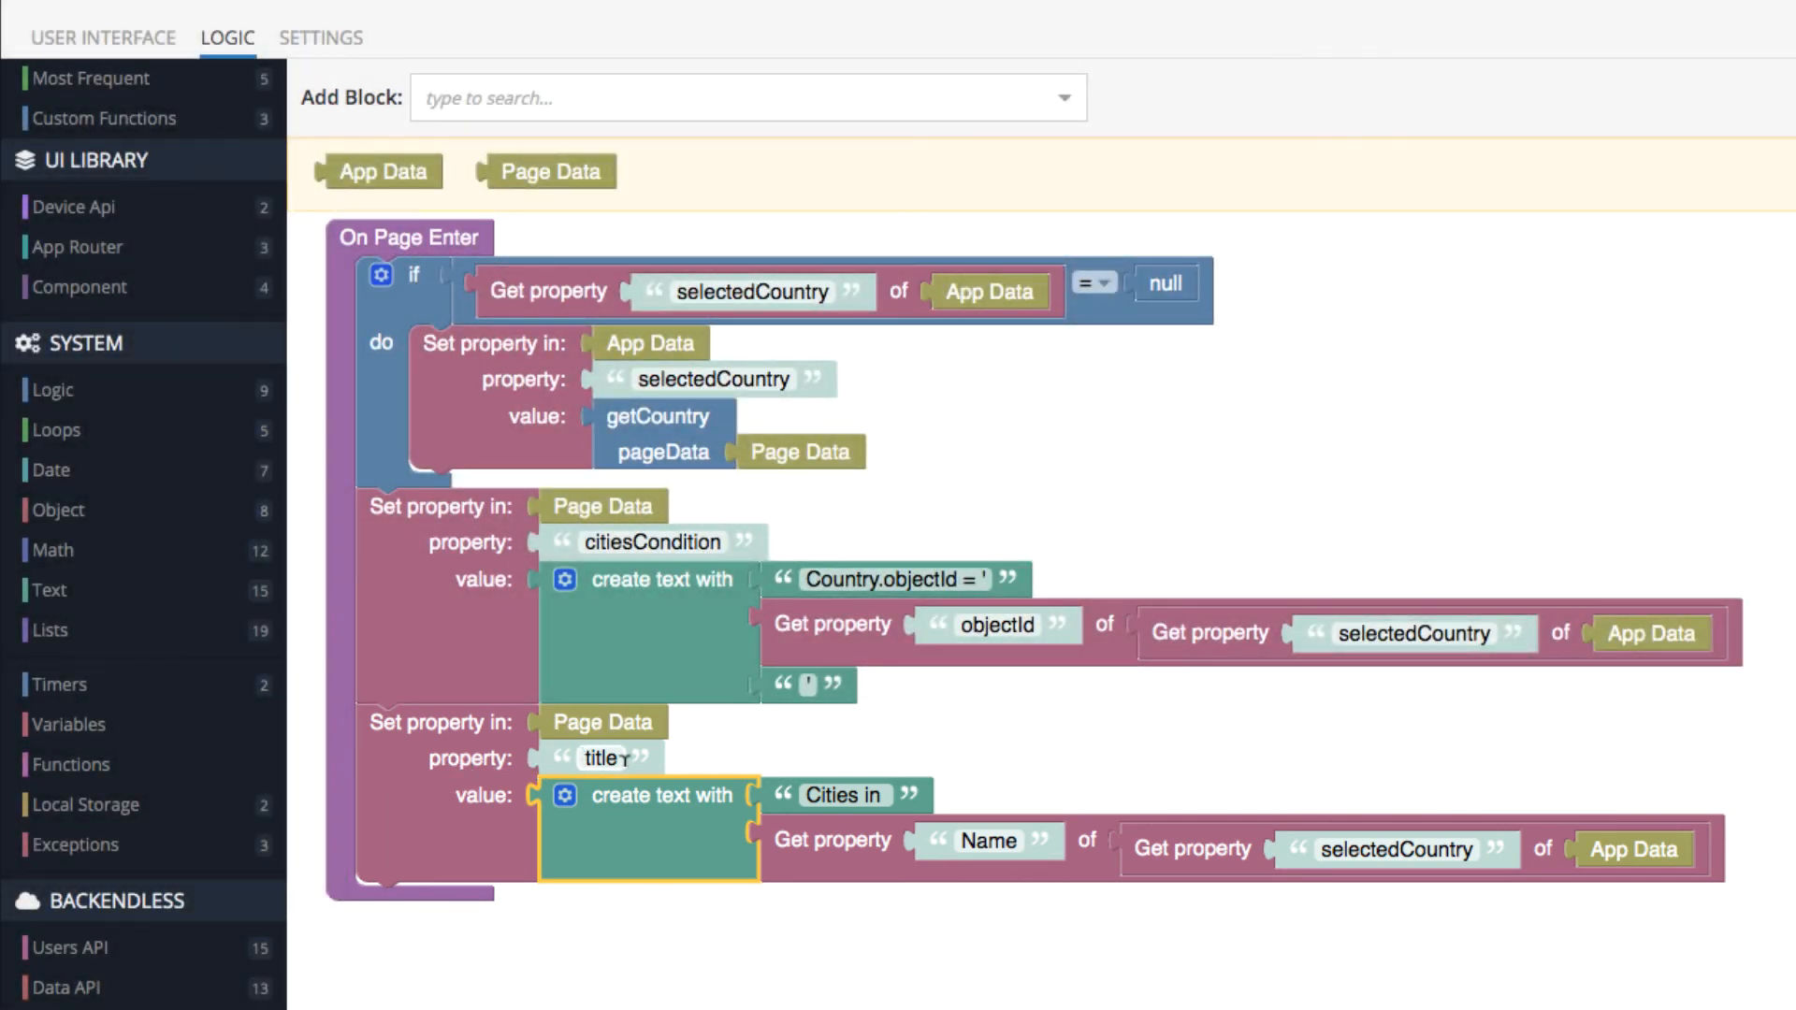
# Bind the cities table's Title Logic to title and its Where Clause to citiesCondition.
pyautogui.click(137, 116)
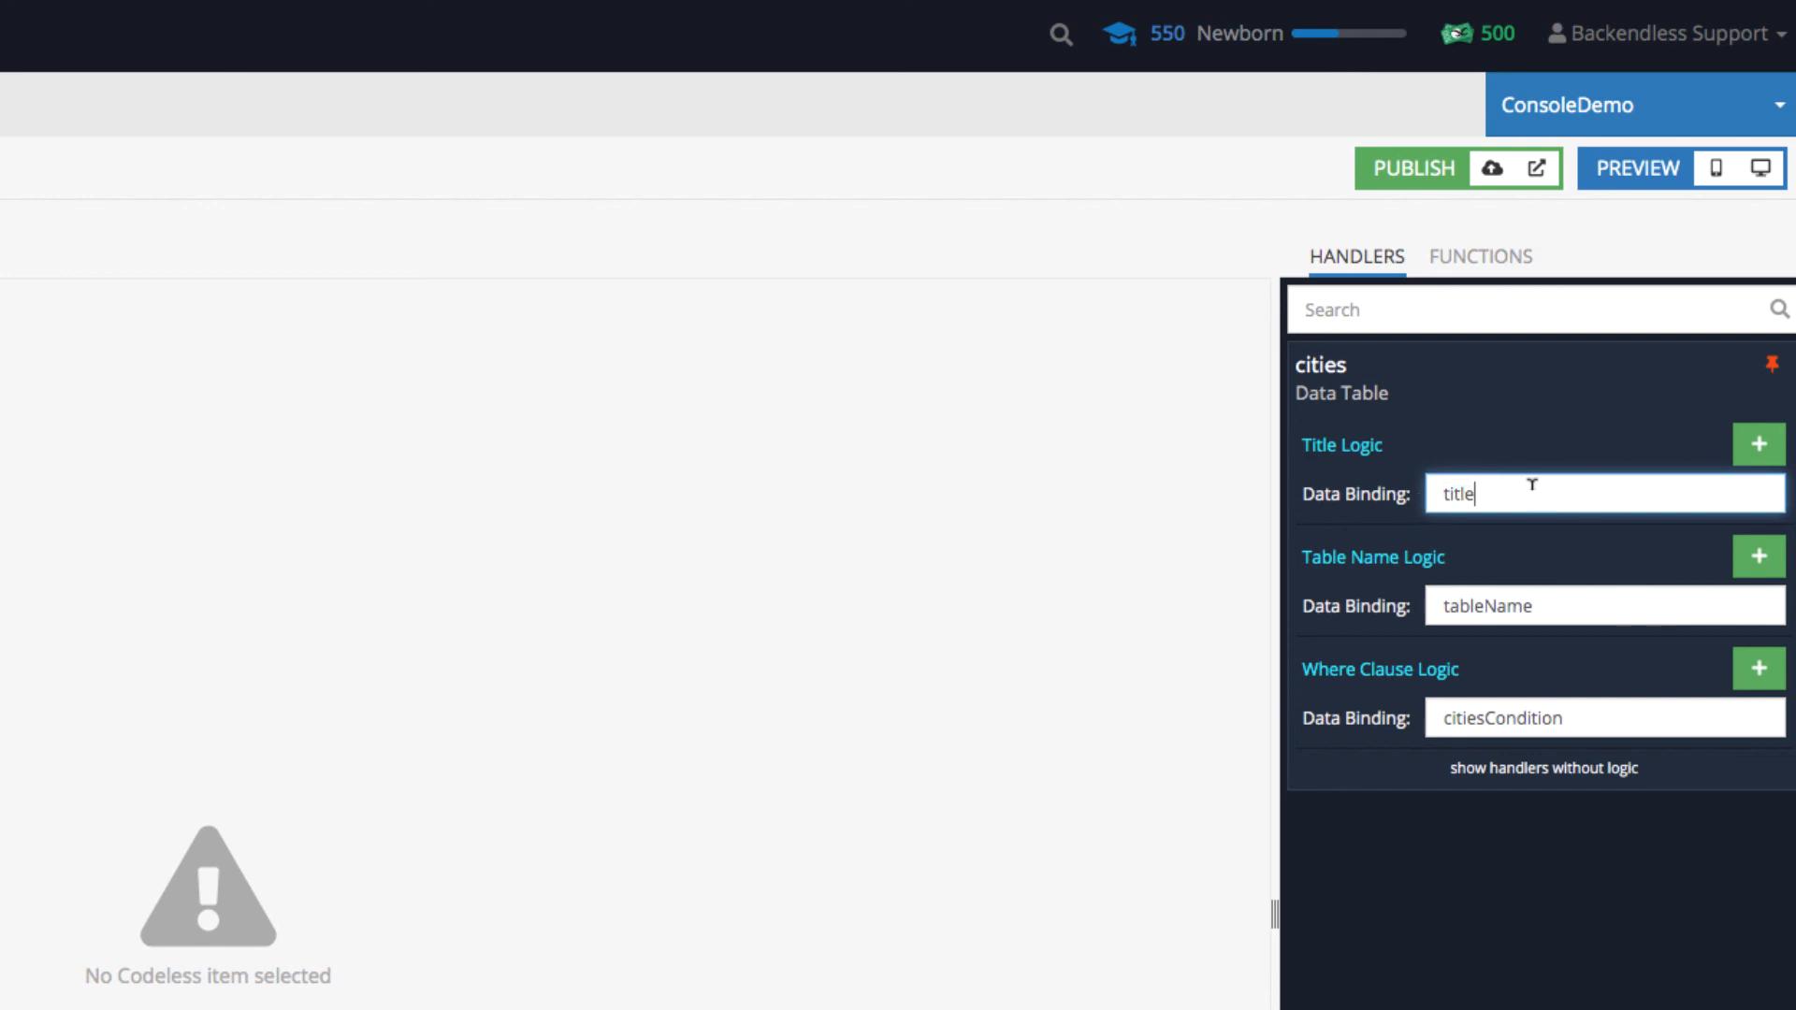
# Confirm the title data binding and return to the citiesList page designer.
pyautogui.click(1636, 169)
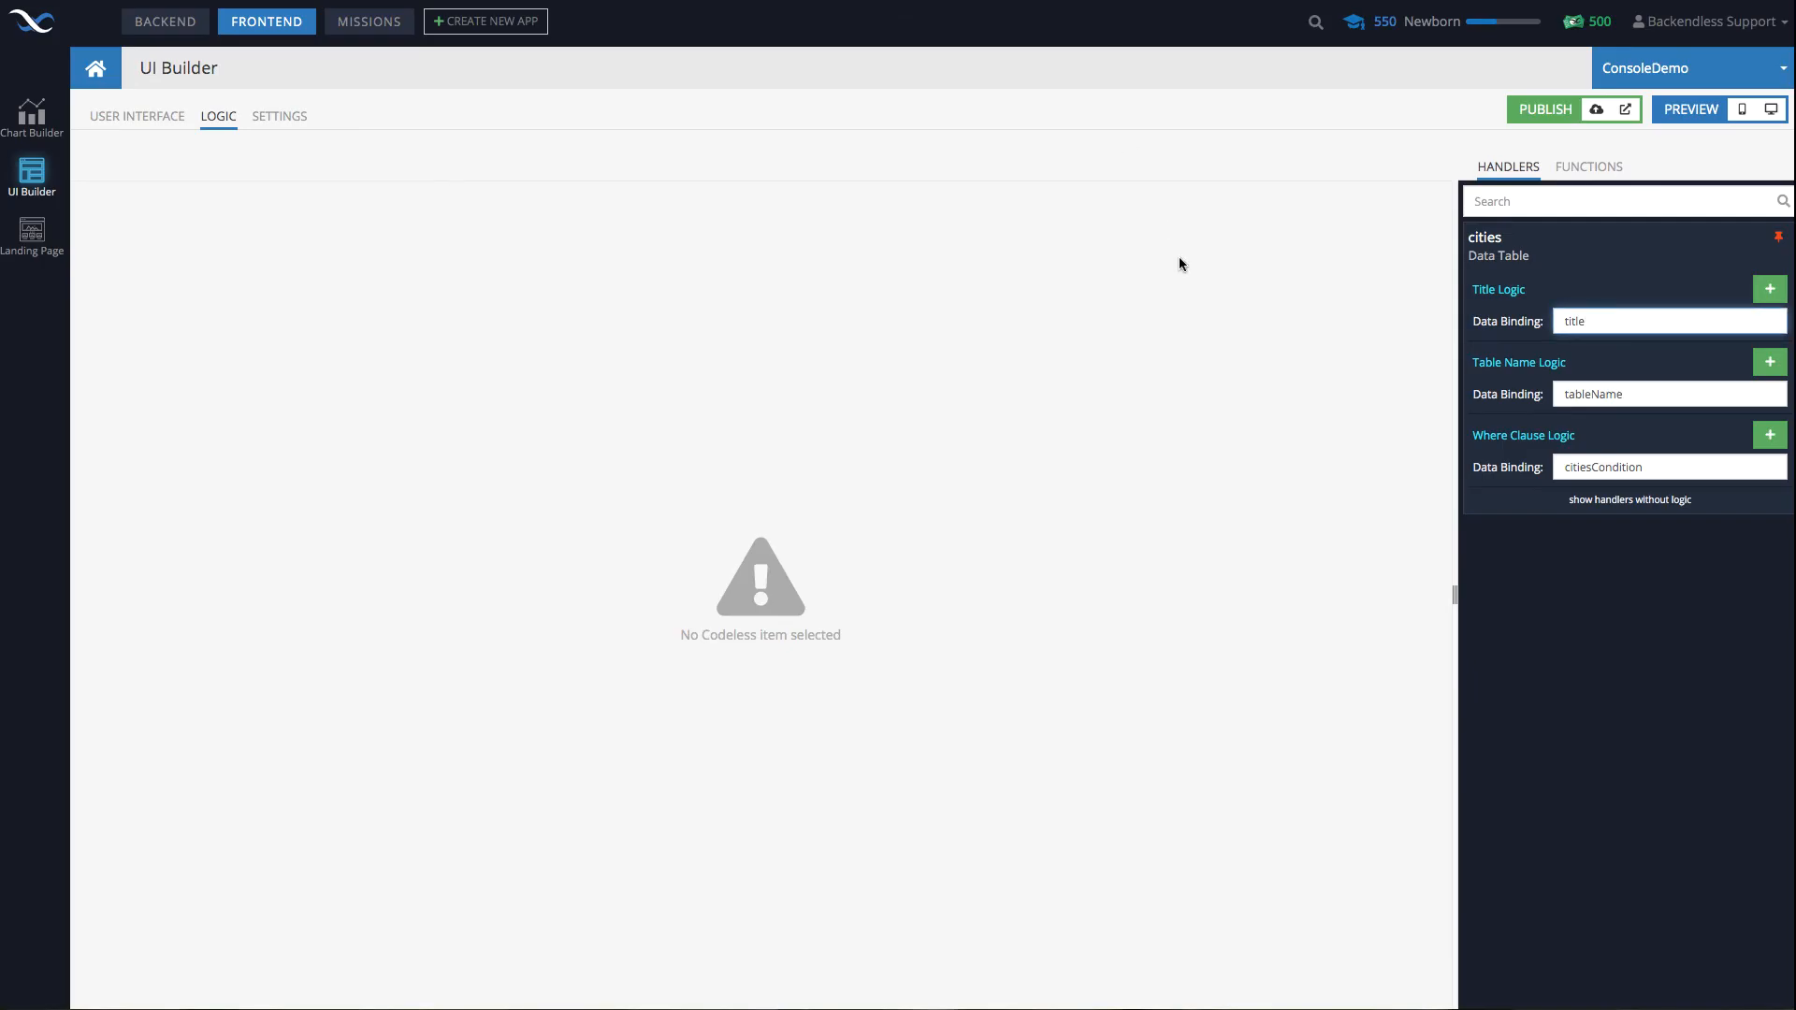
pyautogui.click(1666, 321)
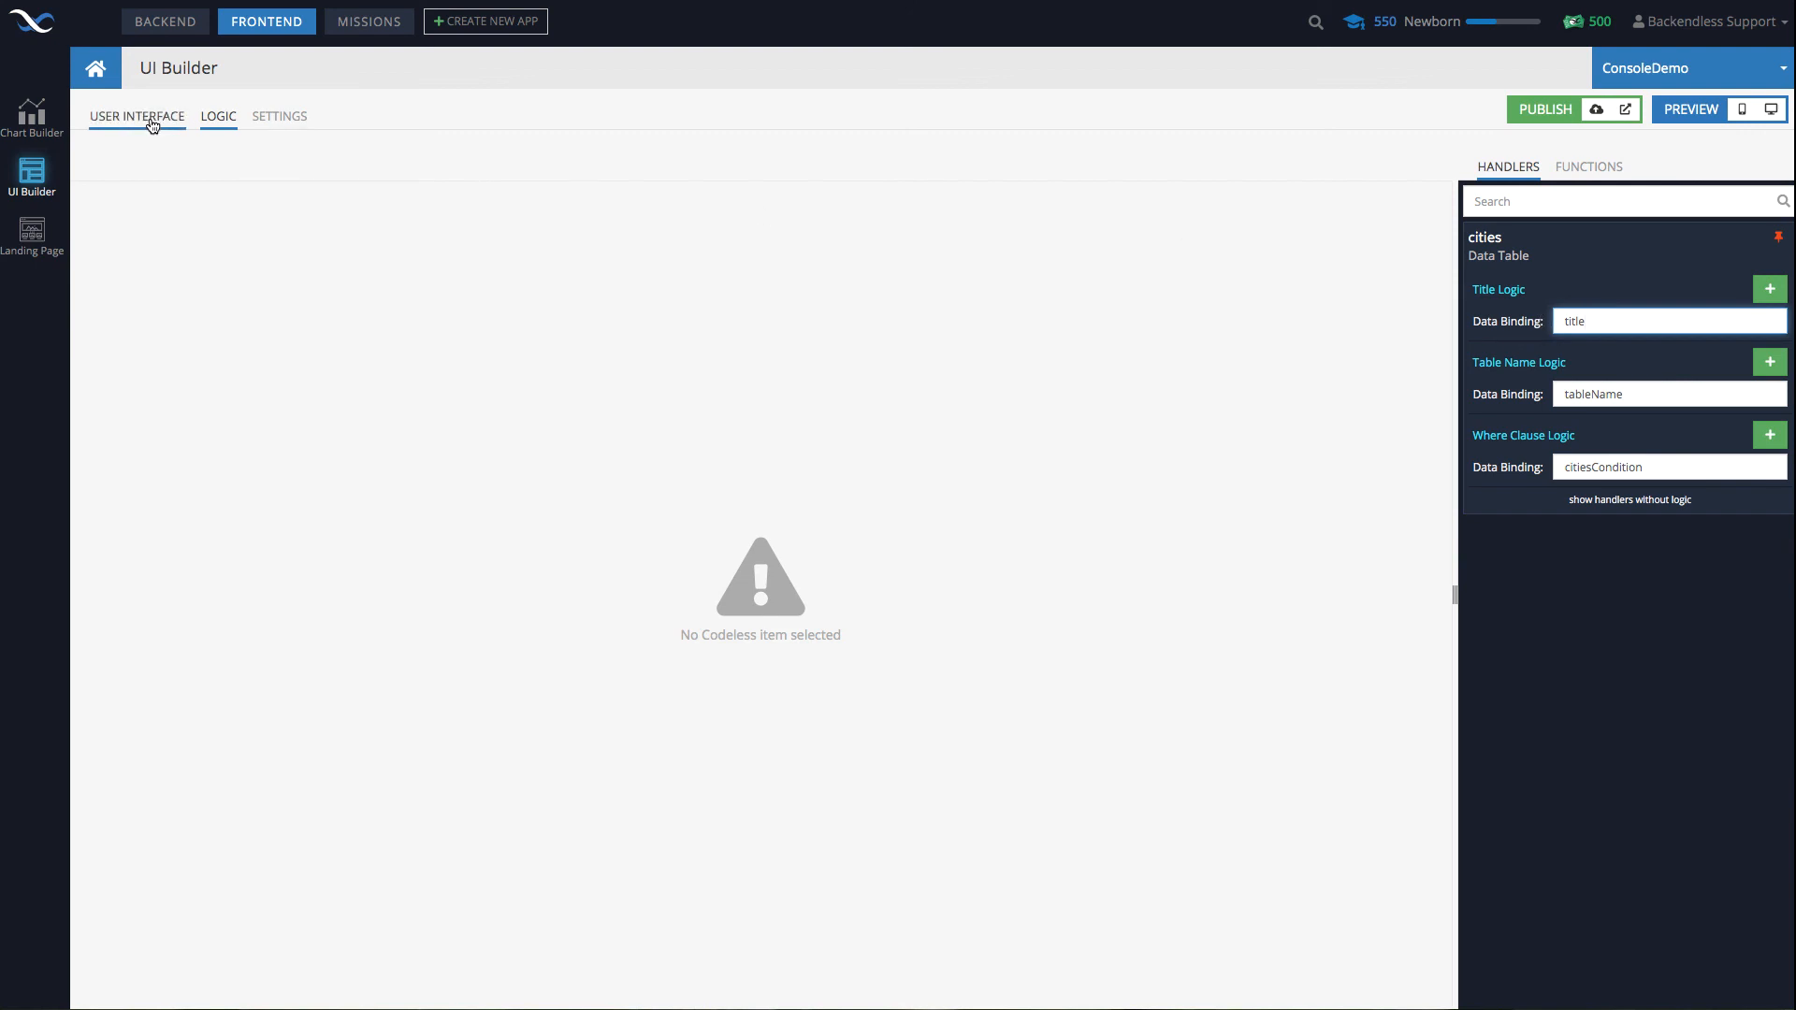
pyautogui.click(137, 116)
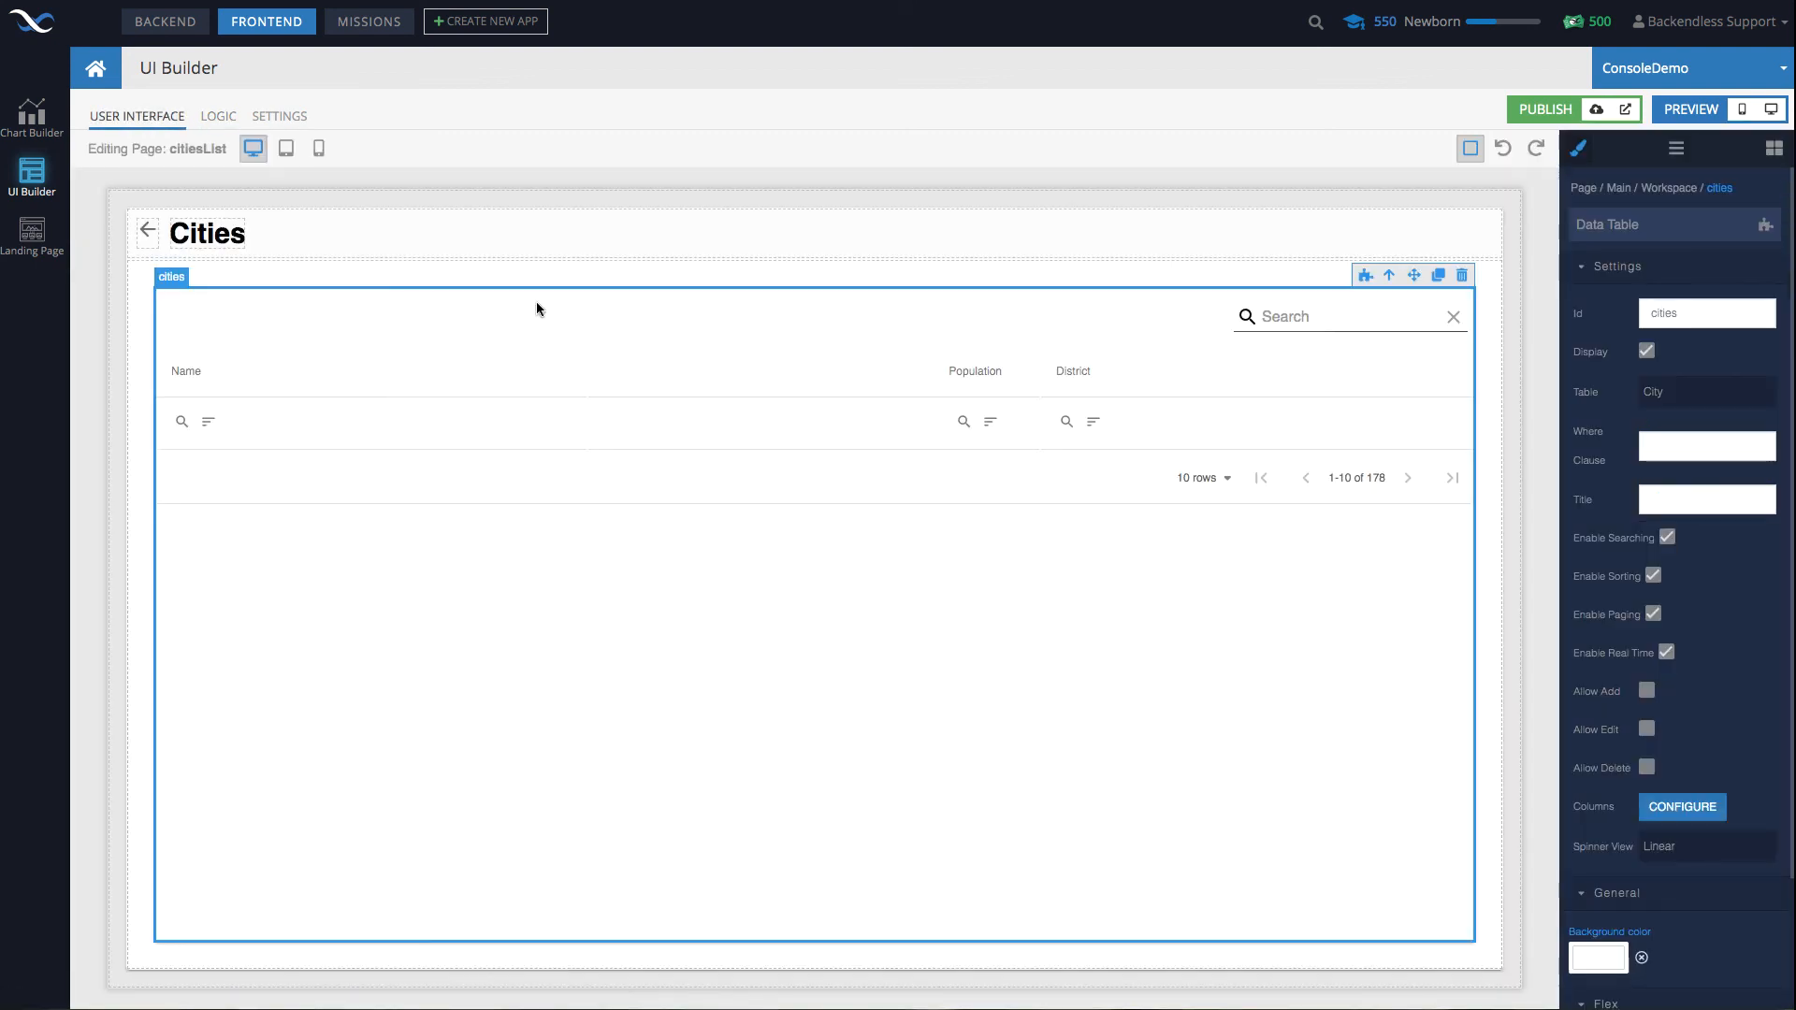